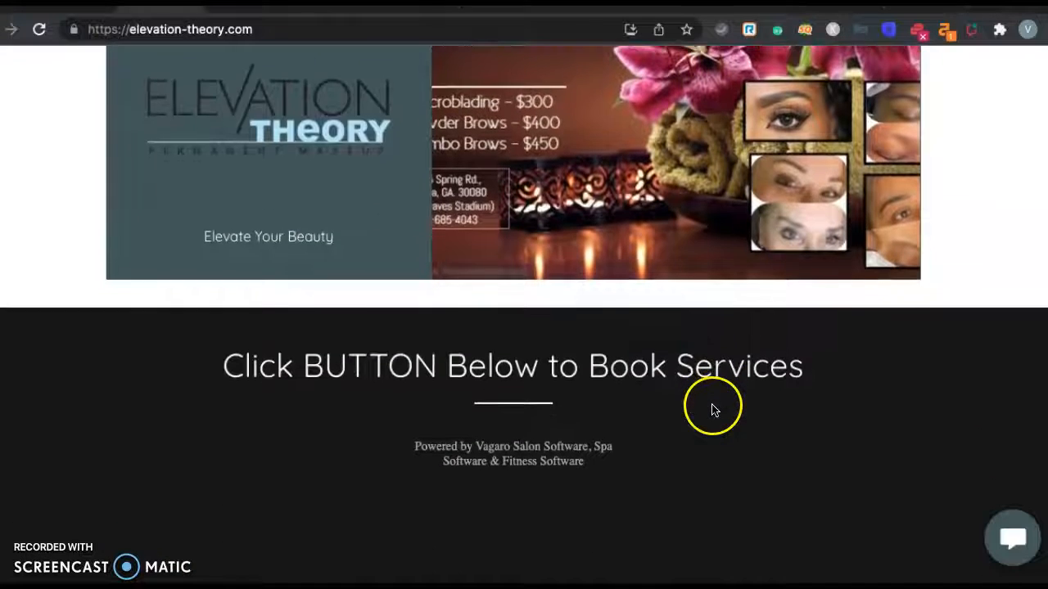
- Scroll the microblading atlanta results down past the map pack of local clinics
{"action": "scroll", "scroll_direction": "down", "scroll_amount": 3}
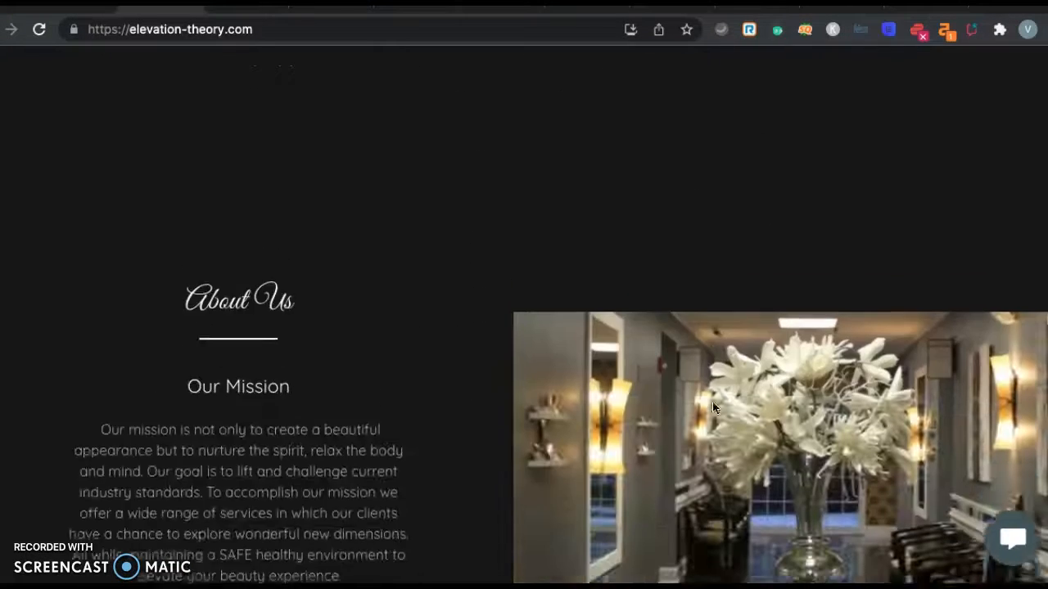
{"action": "scroll", "scroll_direction": "down", "scroll_amount": 3}
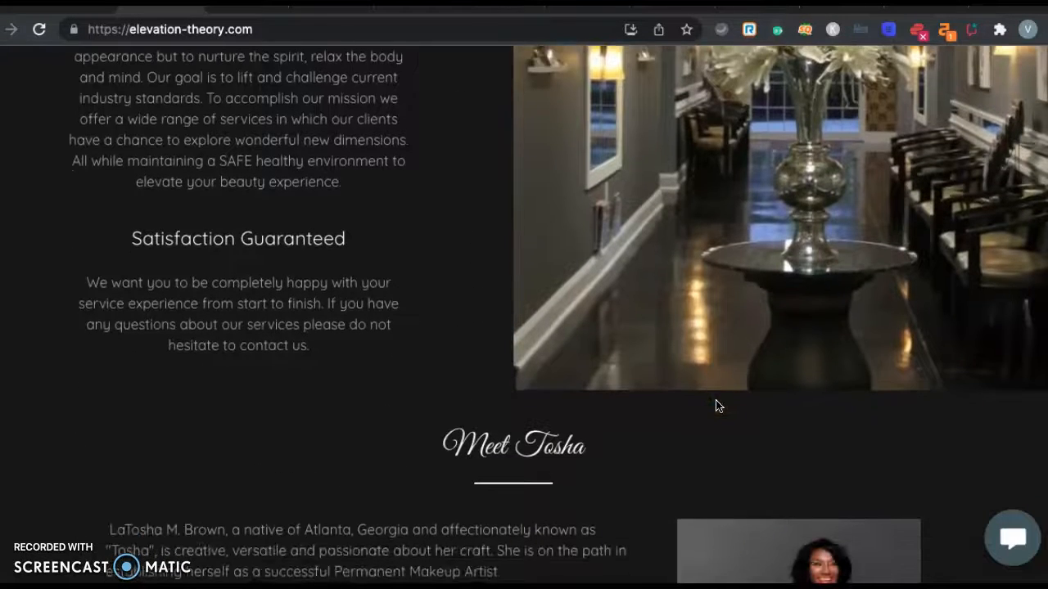
{"action": "scroll", "scroll_direction": "down", "scroll_amount": 3}
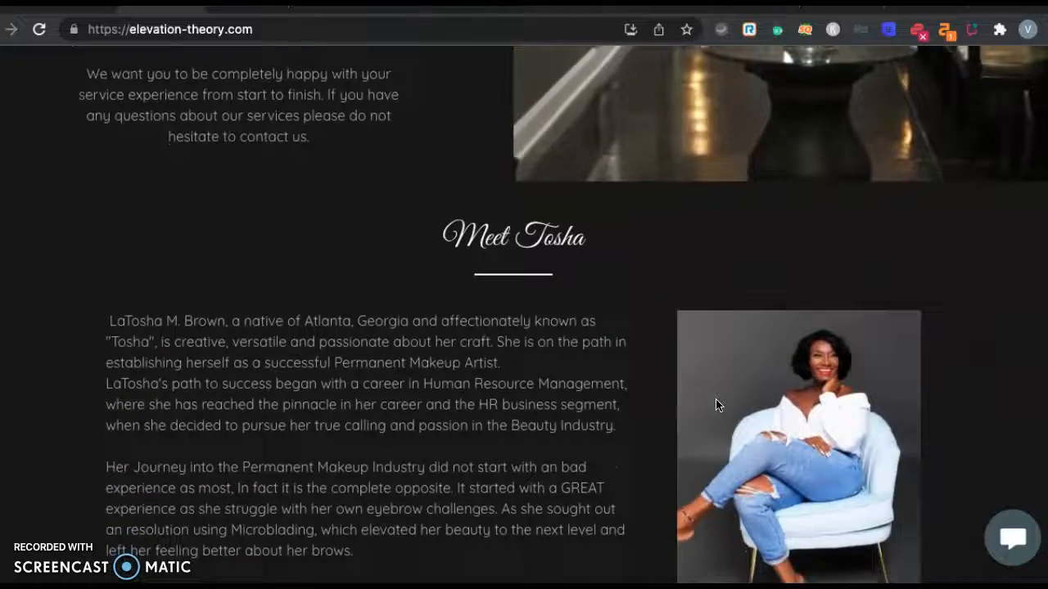
{"action": "scroll", "scroll_direction": "down", "scroll_amount": 3}
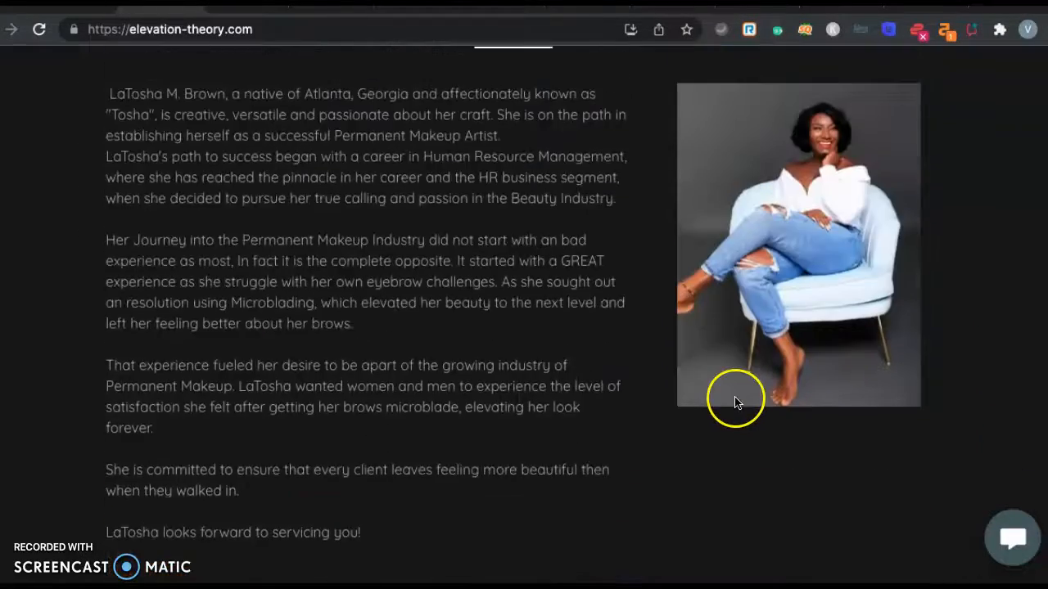
{"action": "scroll", "scroll_direction": "down", "scroll_amount": 3}
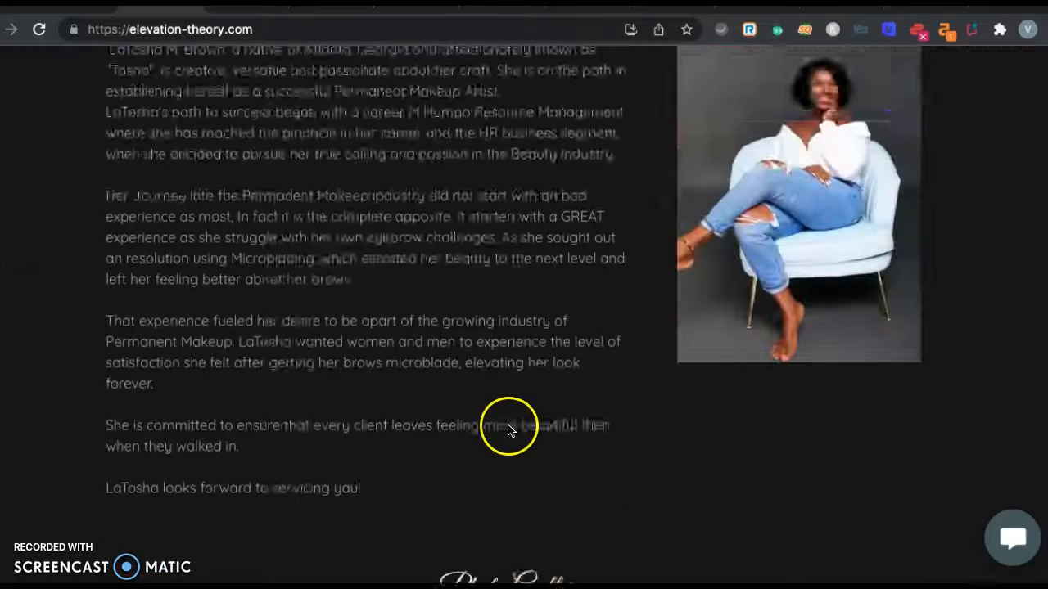
{"action": "scroll", "scroll_direction": "down", "scroll_amount": 3}
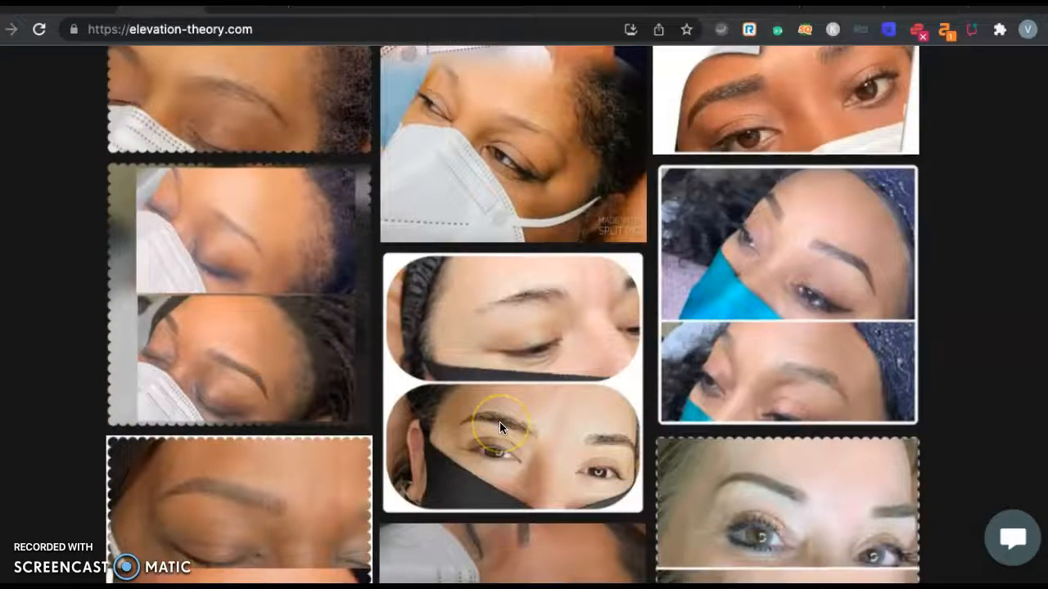
{"action": "scroll", "scroll_direction": "down", "scroll_amount": 3}
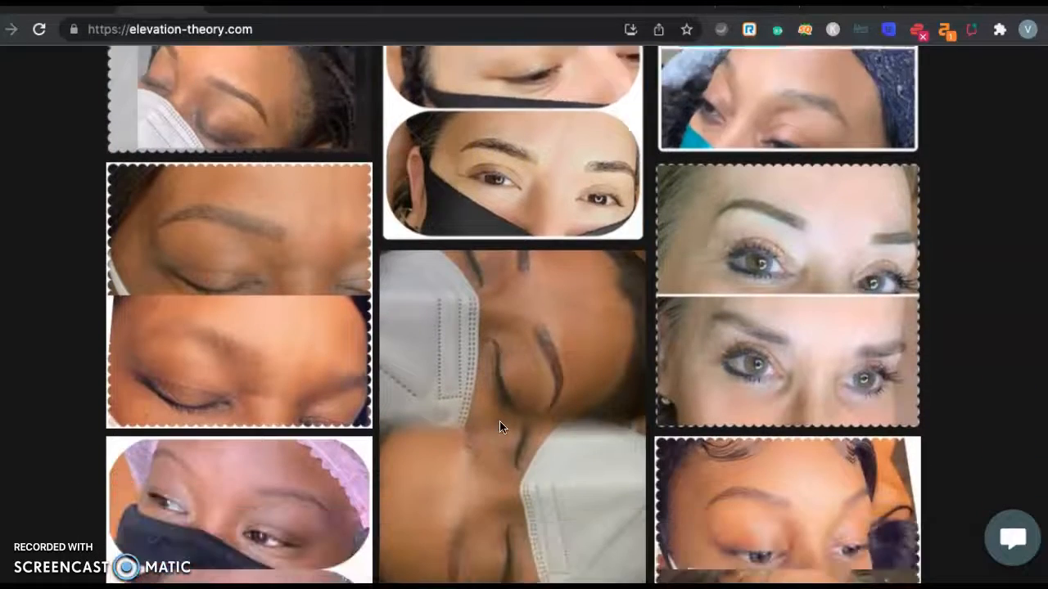
{"action": "scroll", "scroll_direction": "down", "scroll_amount": 3}
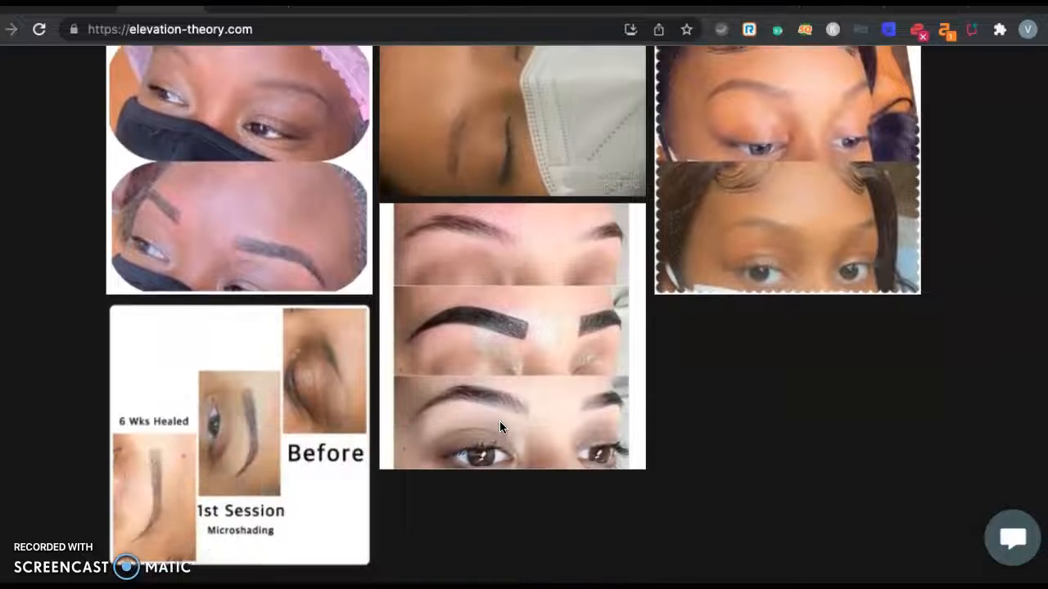
{"action": "scroll", "scroll_direction": "down", "scroll_amount": 3}
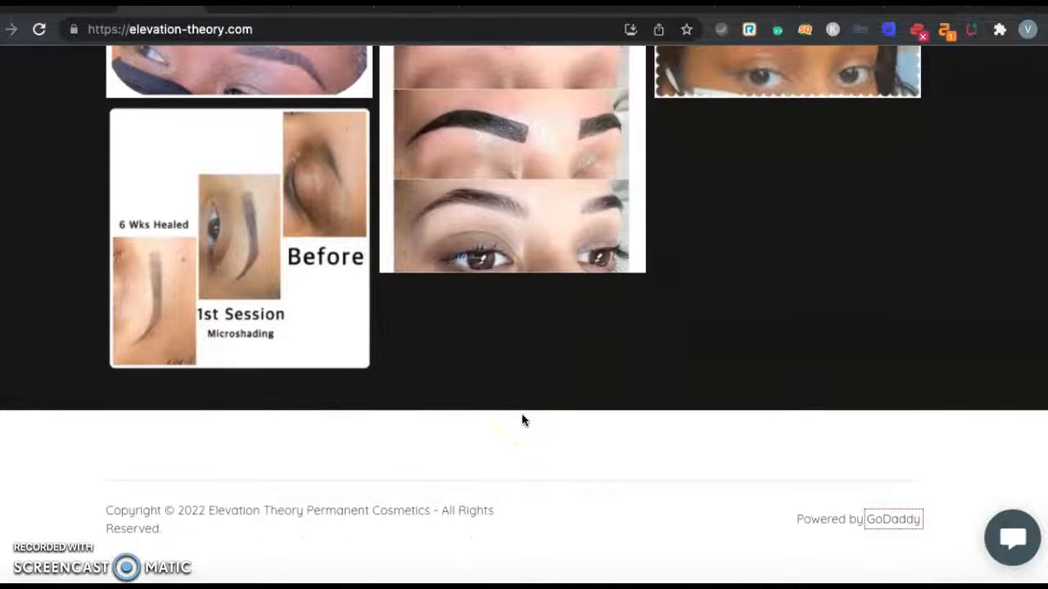
{"action": "scroll", "scroll_direction": "up", "scroll_amount": 3}
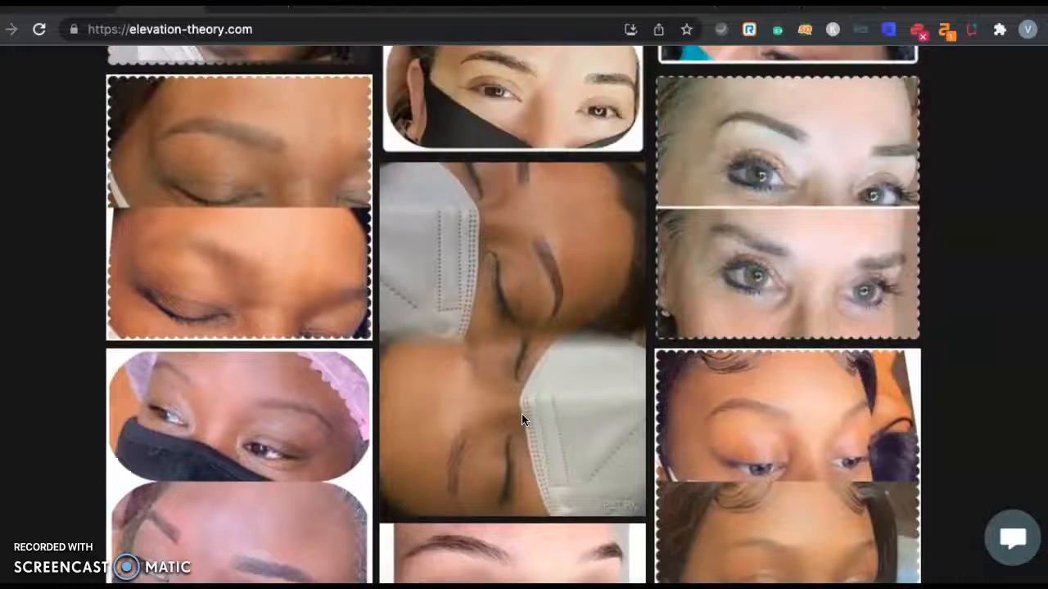
{"action": "scroll", "scroll_direction": "down", "scroll_amount": 3}
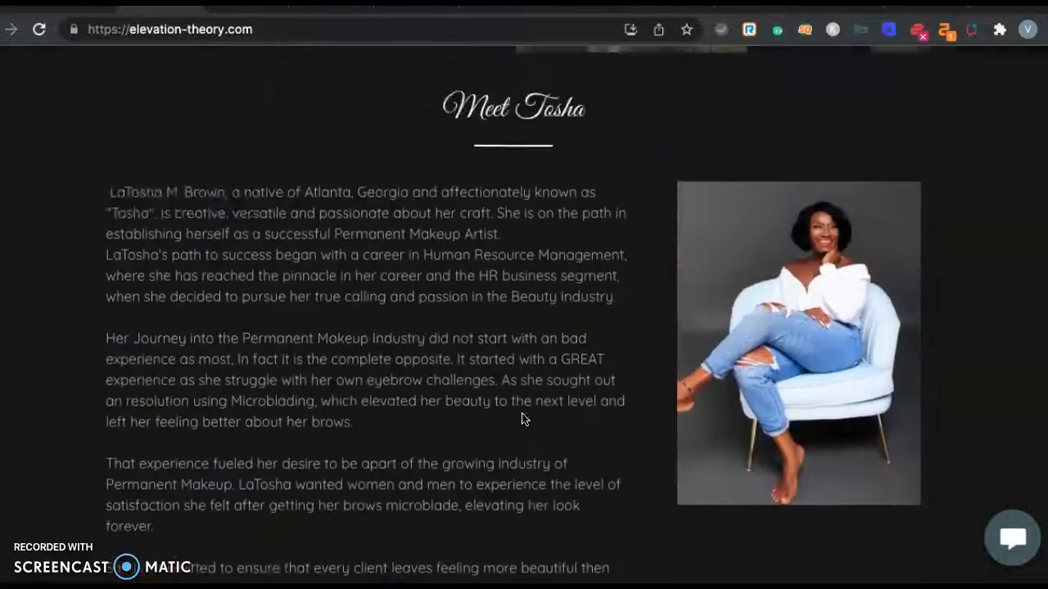
{"action": "scroll", "scroll_direction": "down", "scroll_amount": 3}
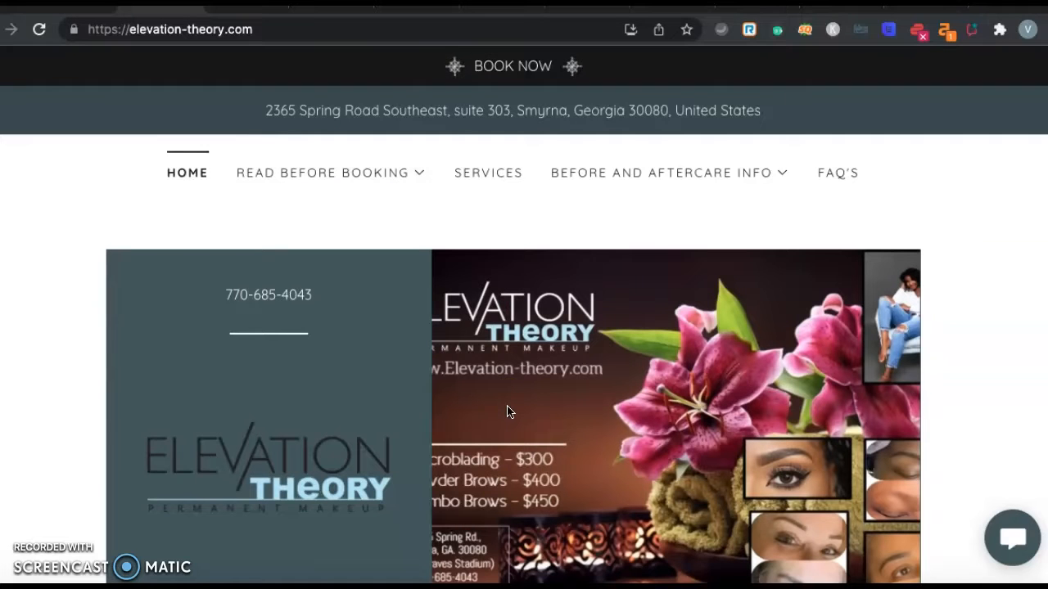
- Continue down through the organic listings such as Iconic Image and Yelp with their Ahrefs metrics
{"action": "scroll", "scroll_direction": "down", "scroll_amount": 3}
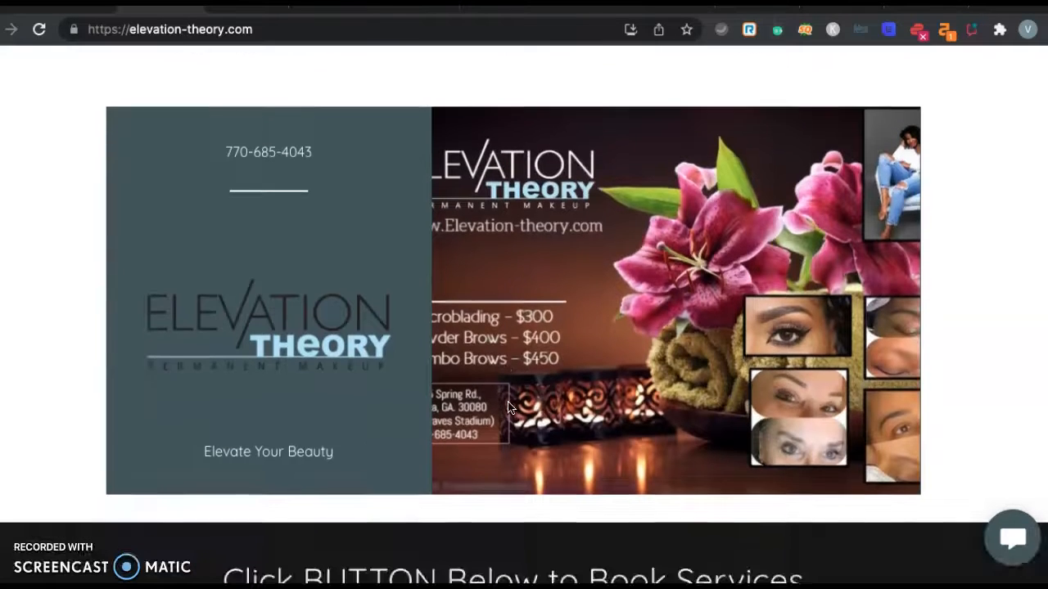
{"action": "scroll", "scroll_direction": "down", "scroll_amount": 3}
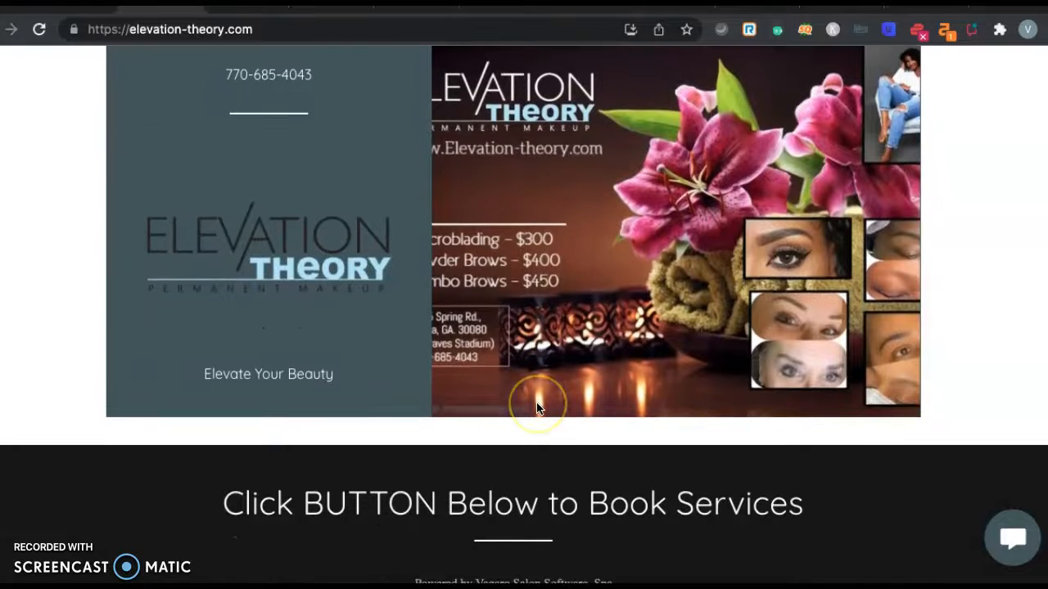
{"action": "scroll", "scroll_direction": "down", "scroll_amount": 3}
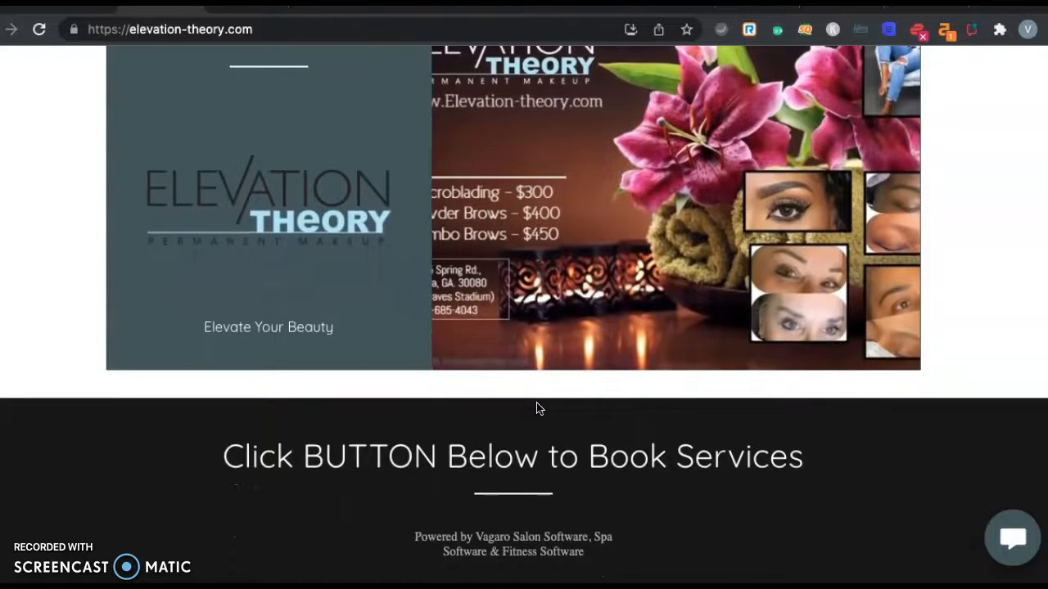
{"action": "scroll", "scroll_direction": "down", "scroll_amount": 3}
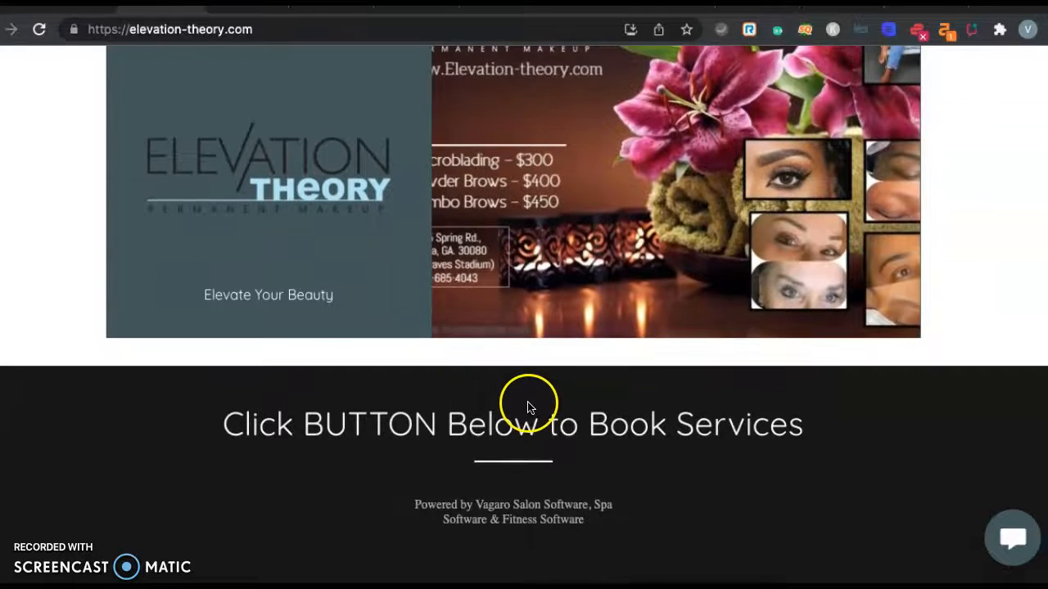
{"action": "scroll", "scroll_direction": "down", "scroll_amount": 3}
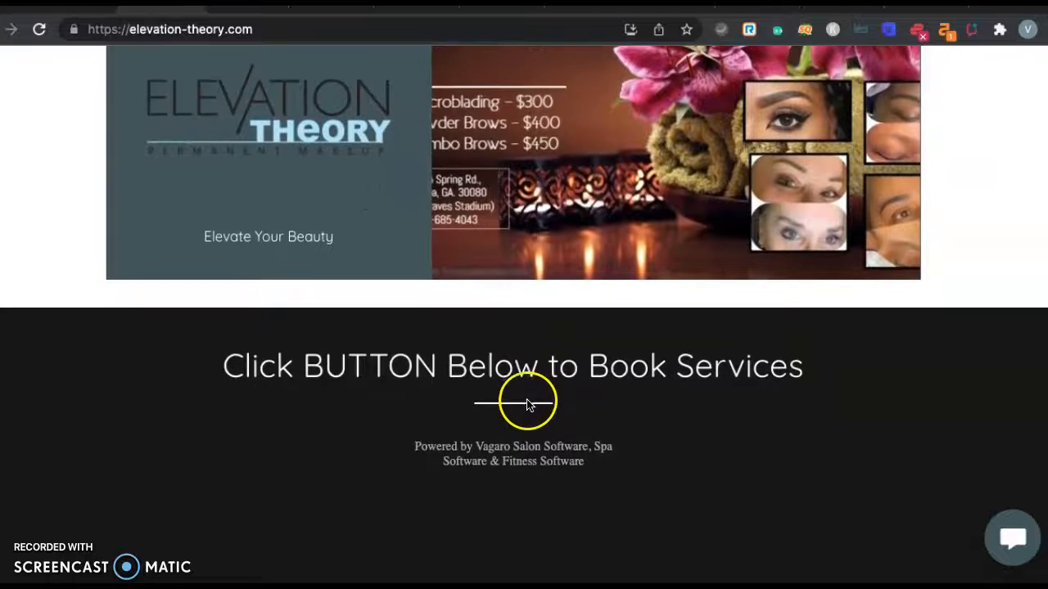
{"action": "scroll", "scroll_direction": "down", "scroll_amount": 3}
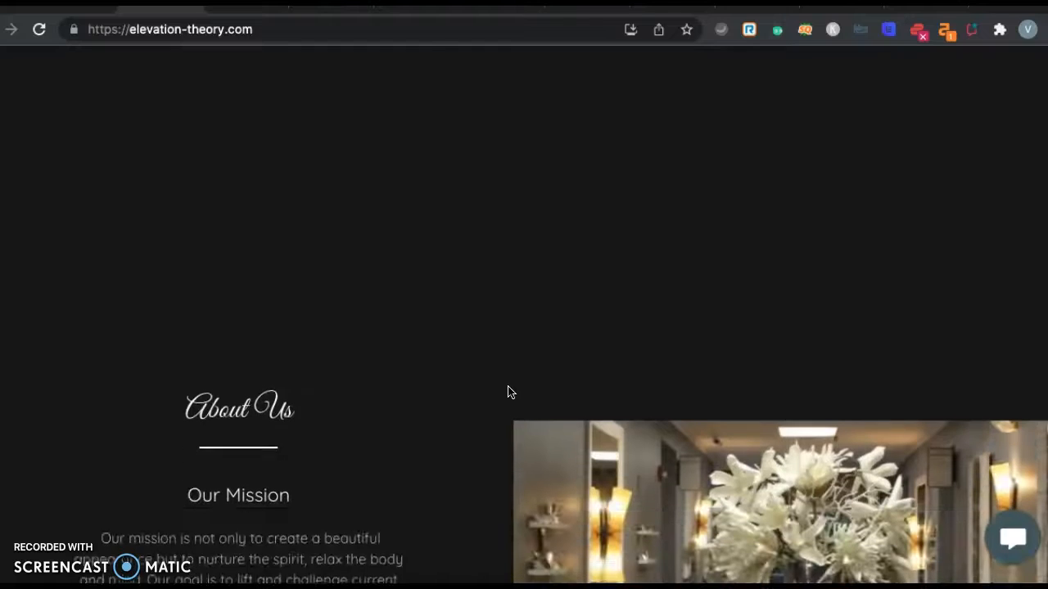
{"action": "scroll", "scroll_direction": "down", "scroll_amount": 3}
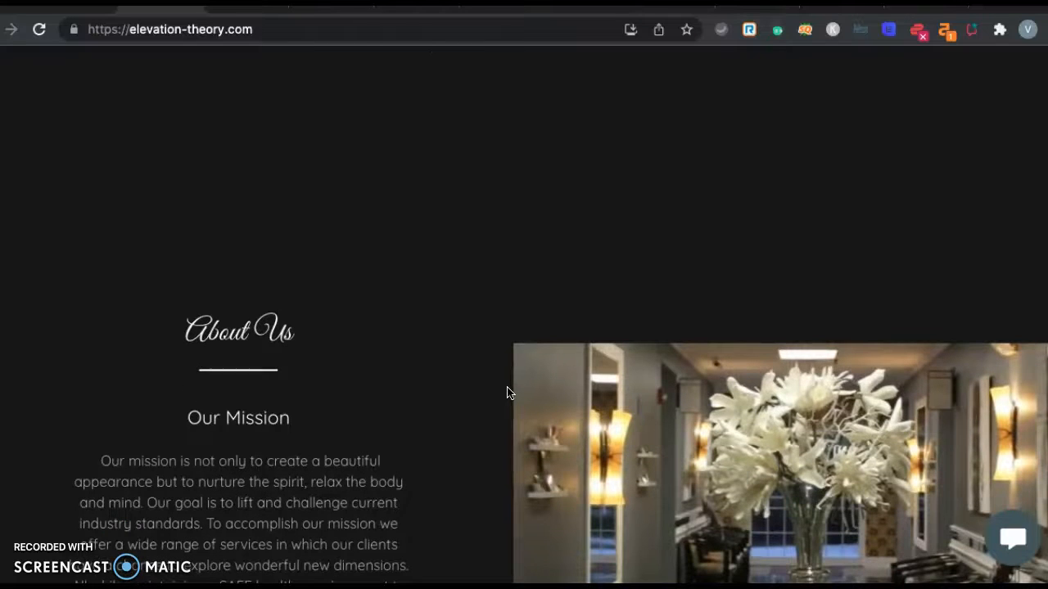
{"action": "scroll", "scroll_direction": "down", "scroll_amount": 3}
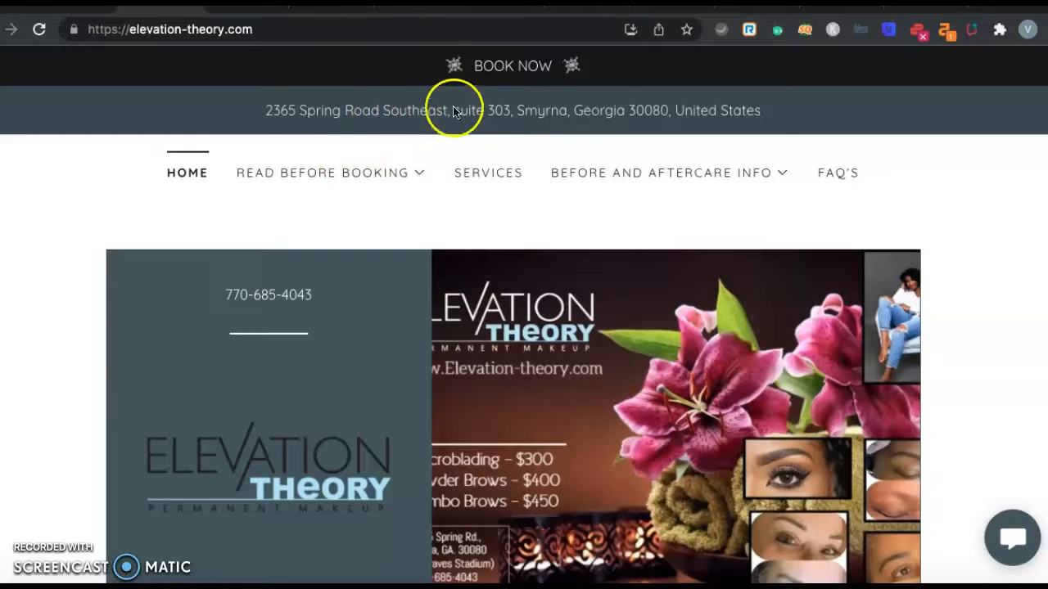
{"action": "mouse_move", "coordinate": [916, 55]}
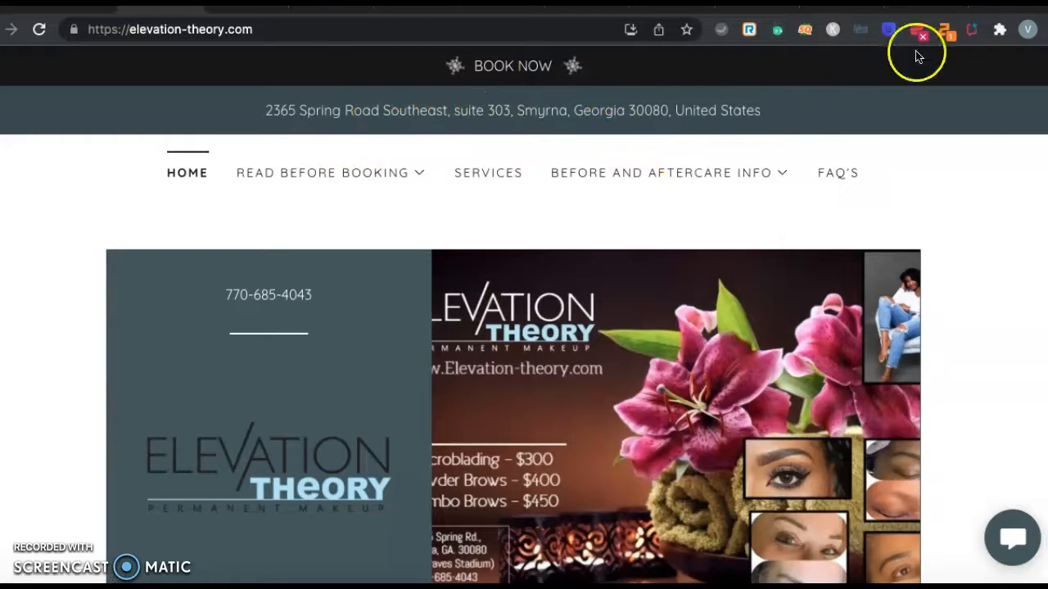
{"action": "mouse_move", "coordinate": [940, 130]}
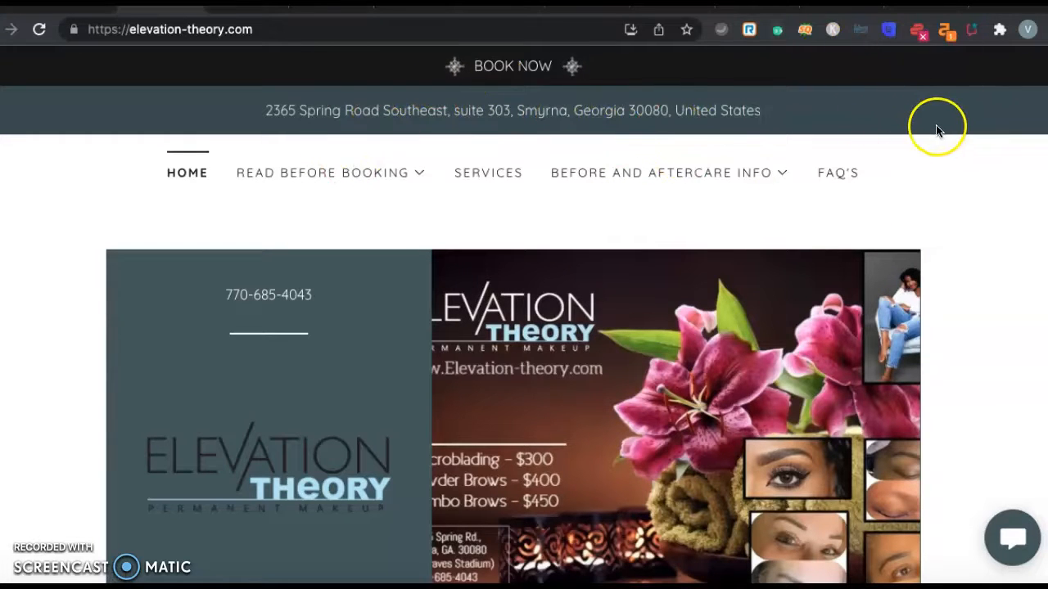
{"action": "mouse_move", "coordinate": [943, 117]}
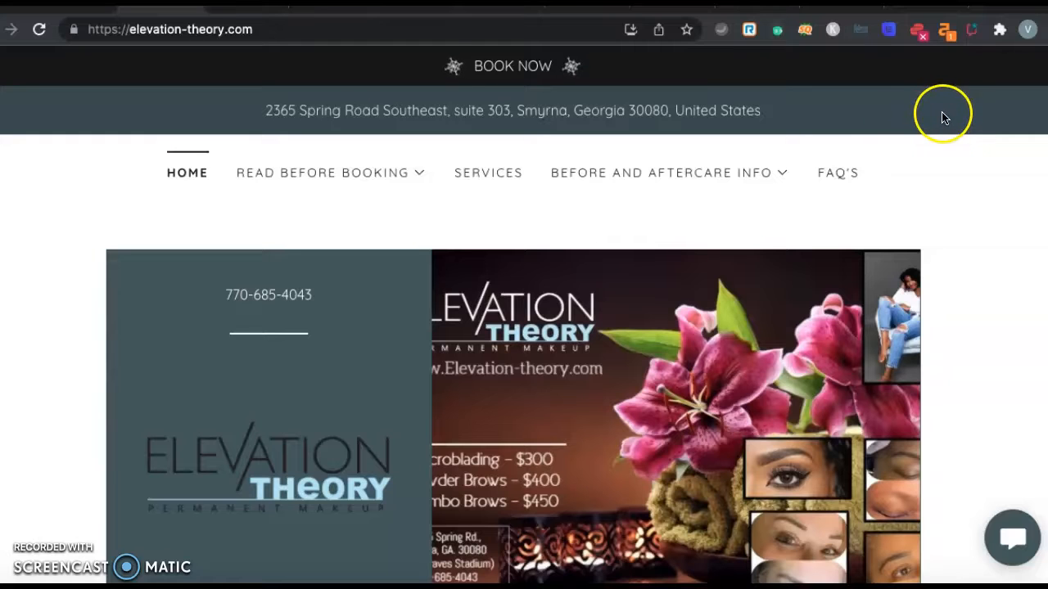
{"action": "scroll", "scroll_direction": "down", "scroll_amount": 3}
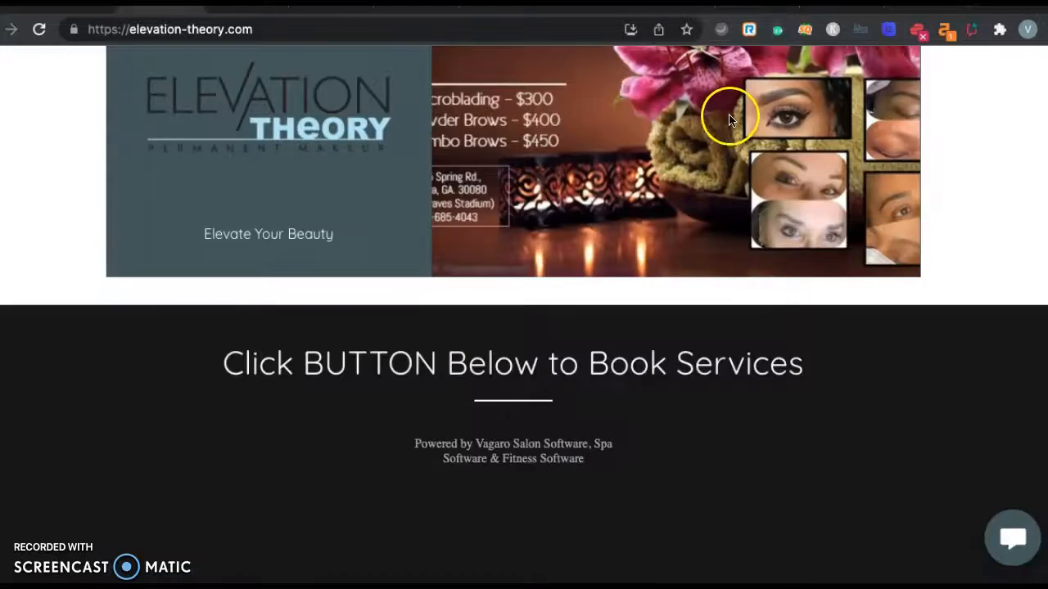
{"action": "scroll", "scroll_direction": "down", "scroll_amount": 3}
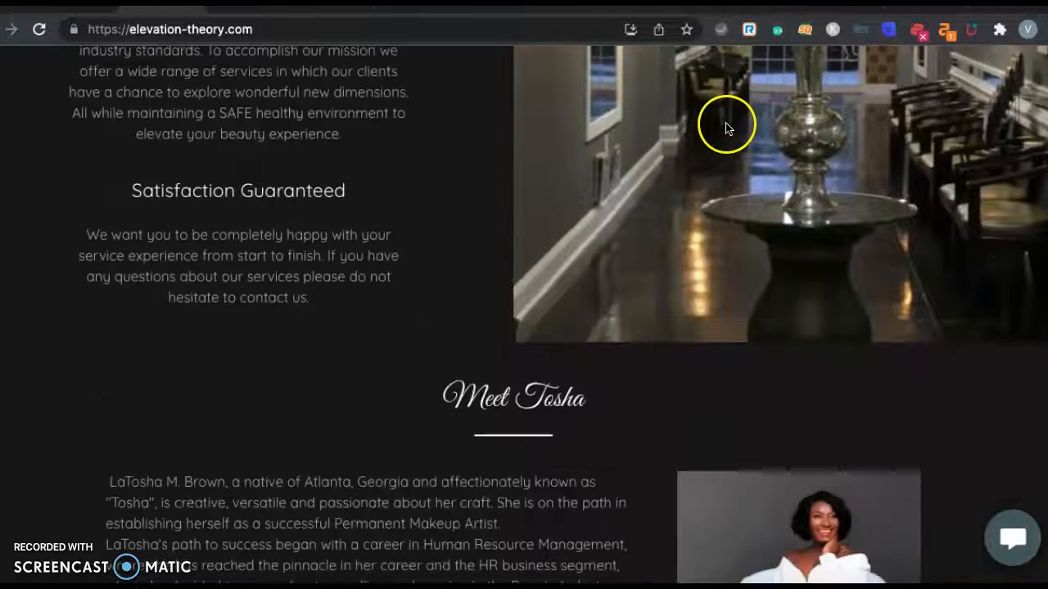
{"action": "scroll", "scroll_direction": "down", "scroll_amount": 3}
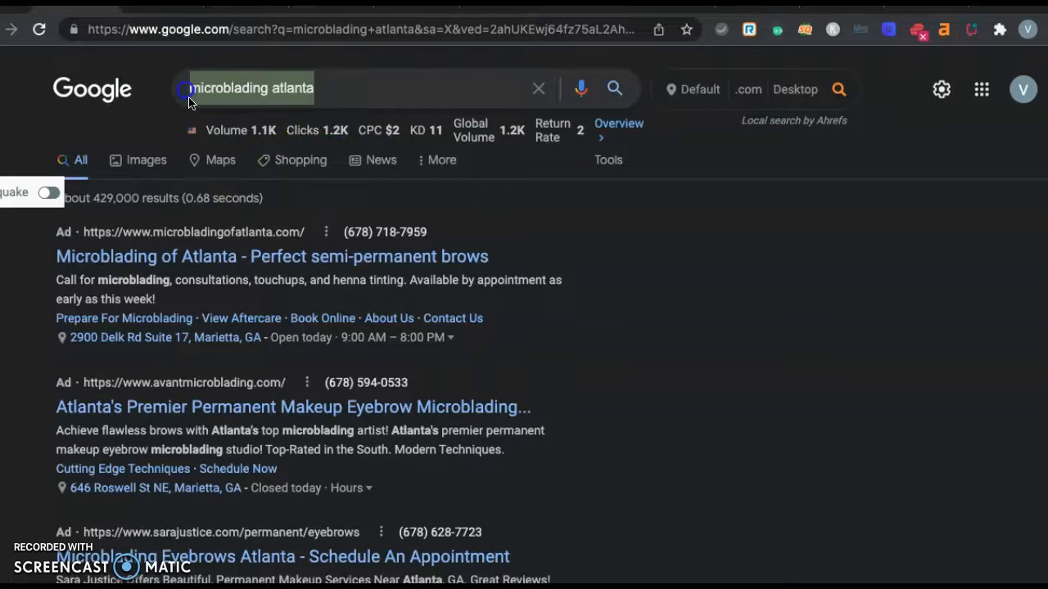
{"action": "scroll", "scroll_direction": "down", "scroll_amount": 3}
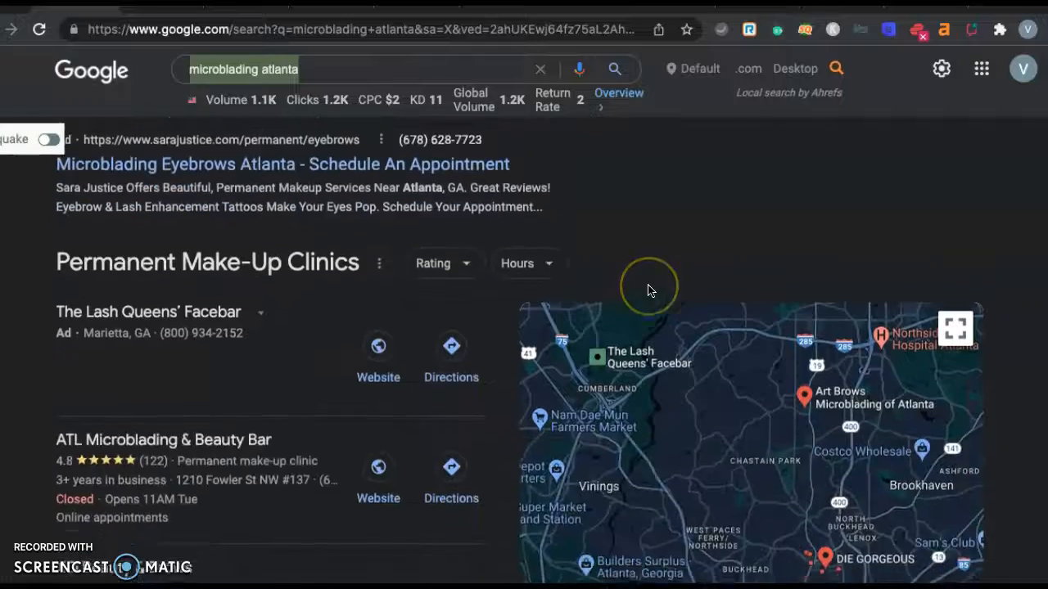
{"action": "scroll", "scroll_direction": "down", "scroll_amount": 3}
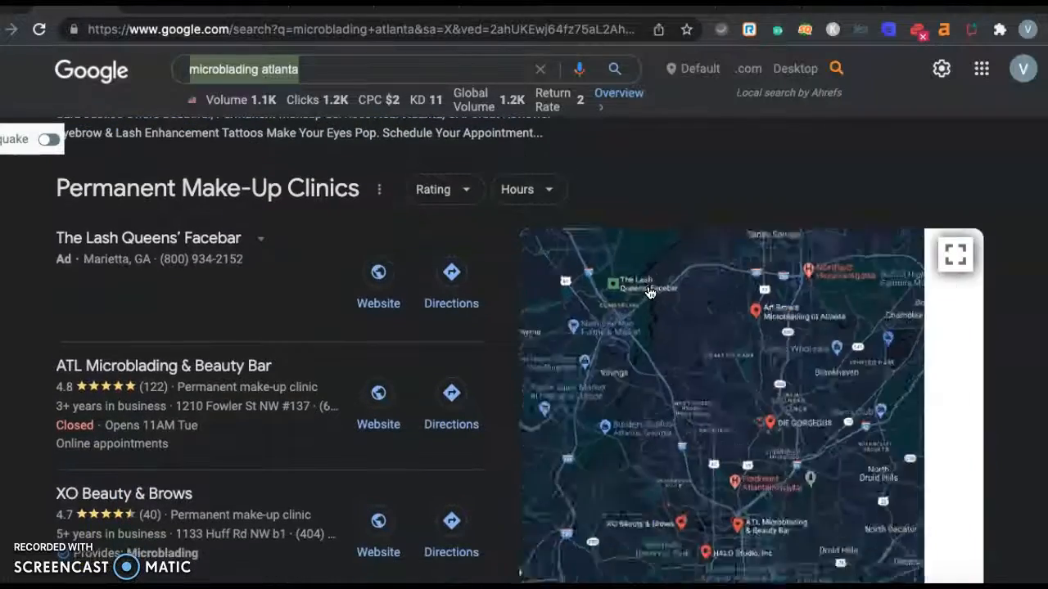
{"action": "scroll", "scroll_direction": "down", "scroll_amount": 3}
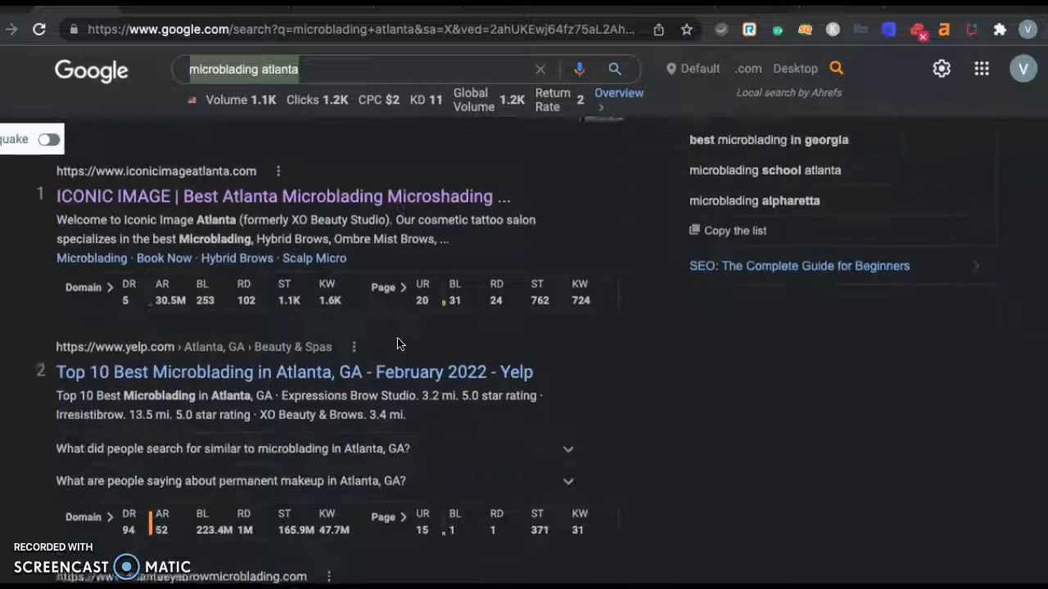
{"action": "scroll", "scroll_direction": "down", "scroll_amount": 3}
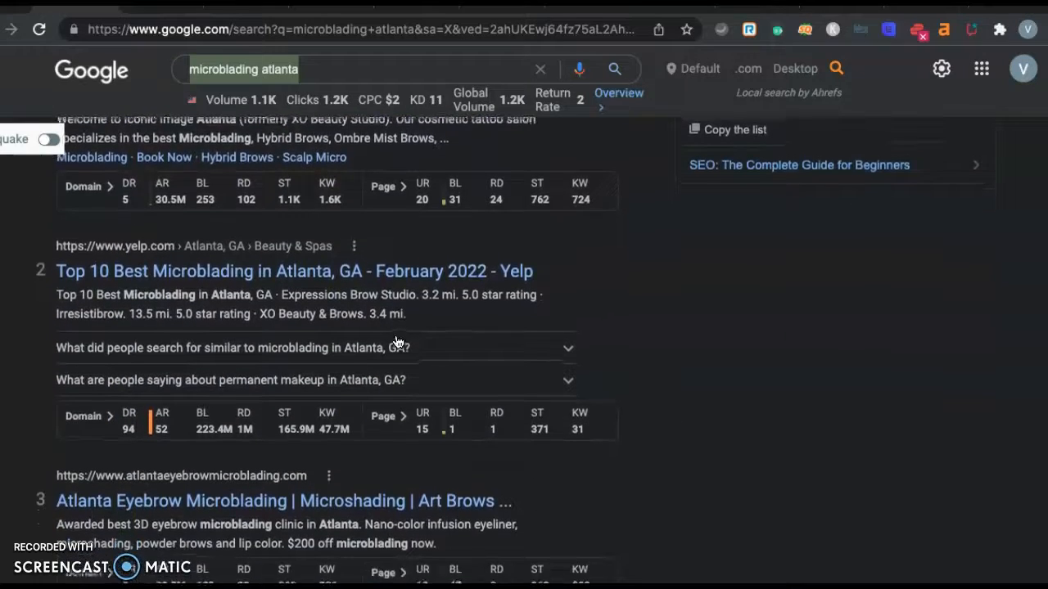
{"action": "scroll", "scroll_direction": "down", "scroll_amount": 3}
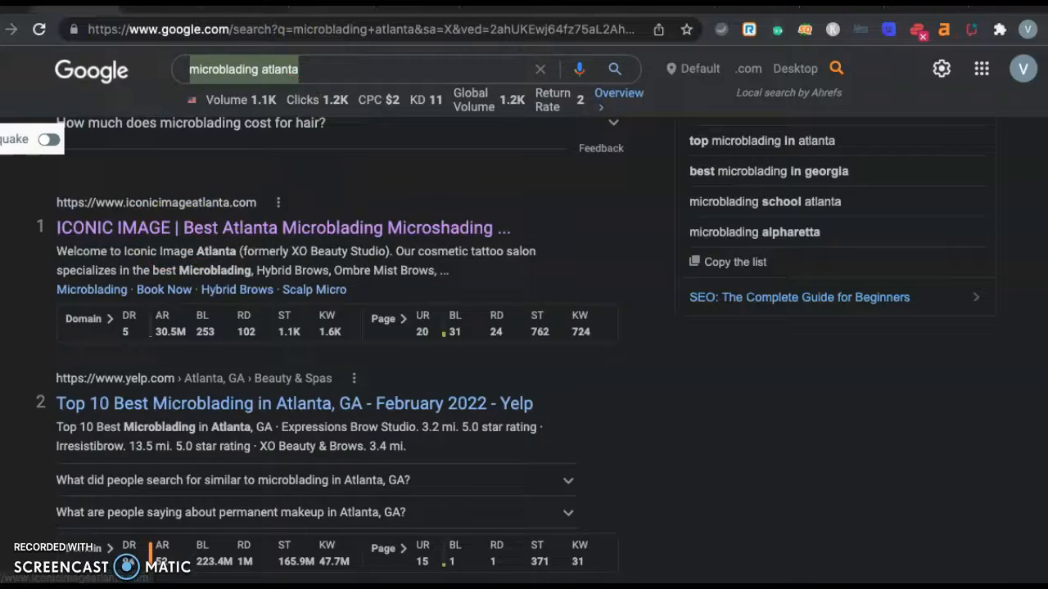
- Visit the Iconic Image Atlanta homepage and browse its services, reviews, team and footer
{"action": "left_click", "coordinate": [144, 229]}
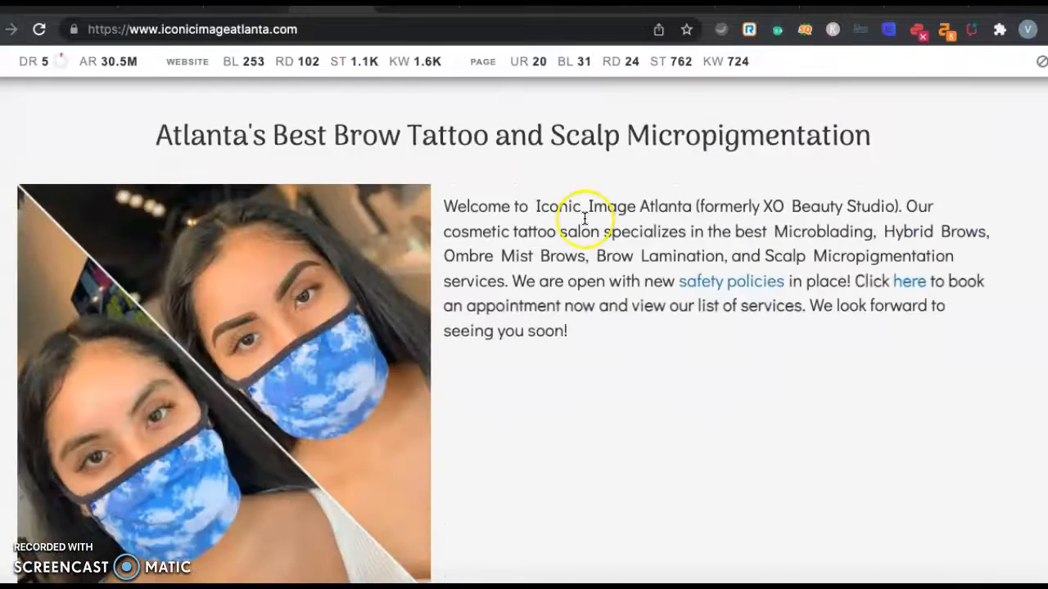
{"action": "scroll", "scroll_direction": "down", "scroll_amount": 3}
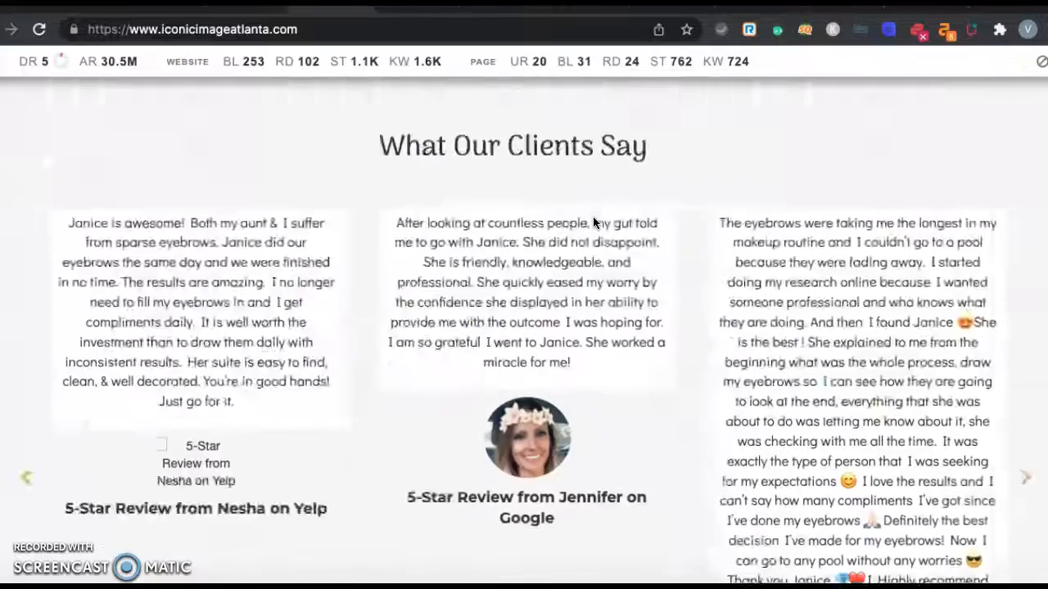
{"action": "scroll", "scroll_direction": "down", "scroll_amount": 3}
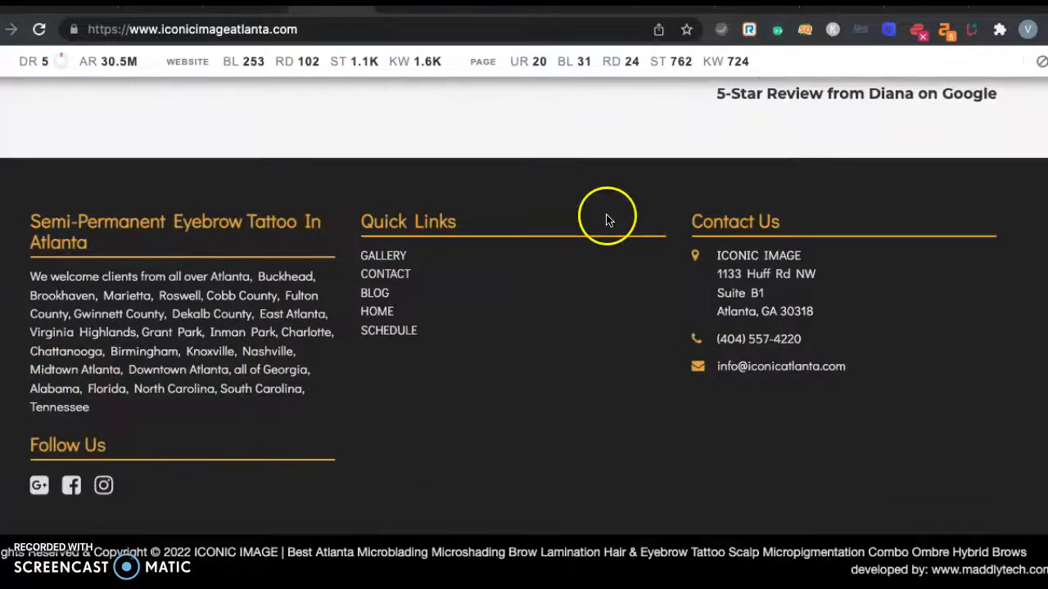
{"action": "scroll", "scroll_direction": "up", "scroll_amount": 3}
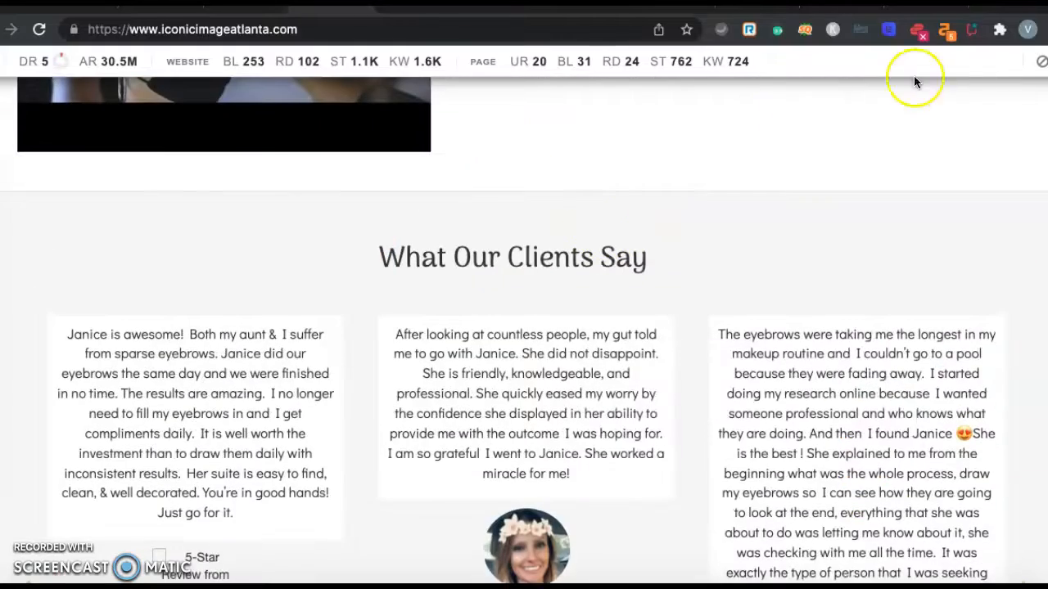
{"action": "scroll", "scroll_direction": "down", "scroll_amount": 3}
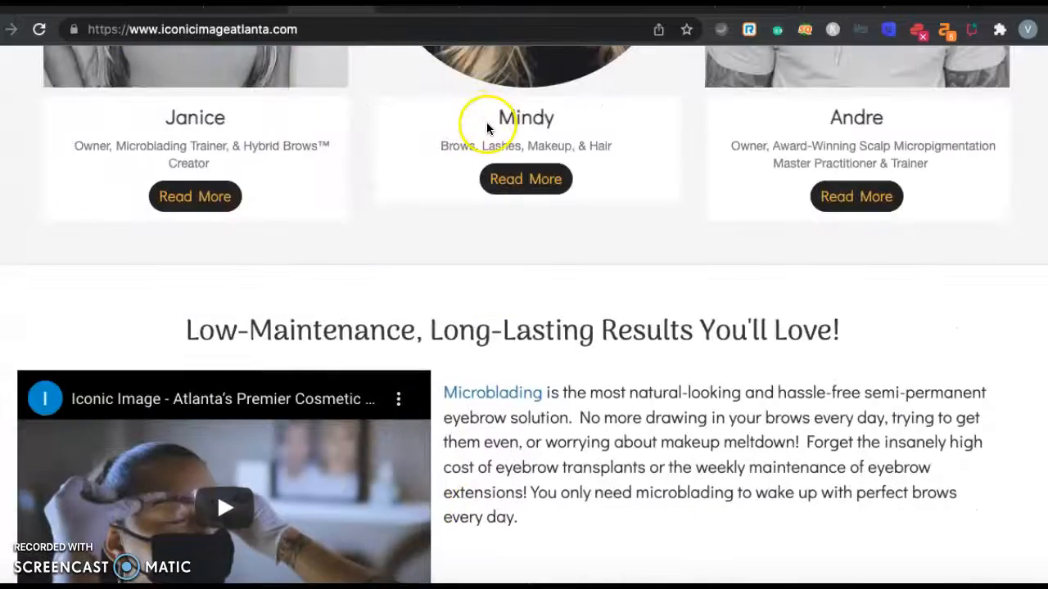
{"action": "scroll", "scroll_direction": "up", "scroll_amount": 3}
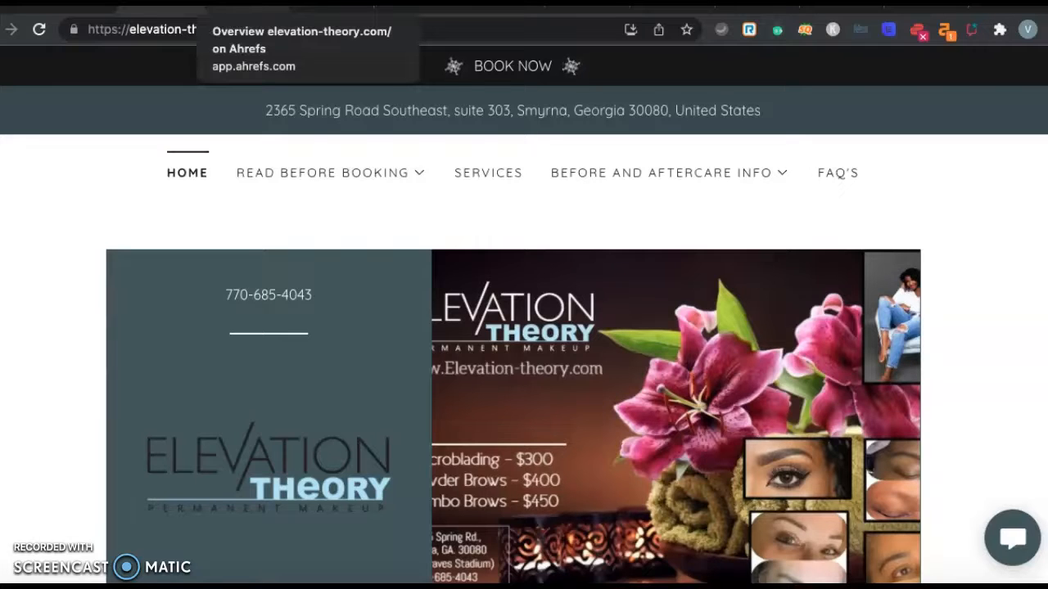
- Load the Ahrefs overview for elevation-theory.com showing DR 0.8, 3 backlinks and 1 referring domain
{"action": "left_click", "coordinate": [302, 43]}
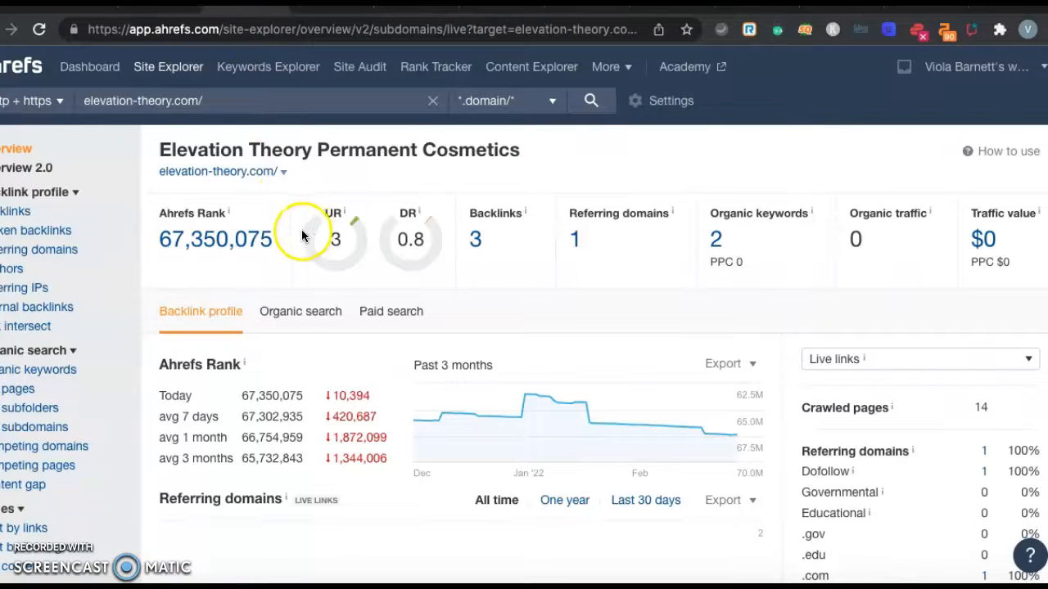
{"action": "mouse_move", "coordinate": [25, 16]}
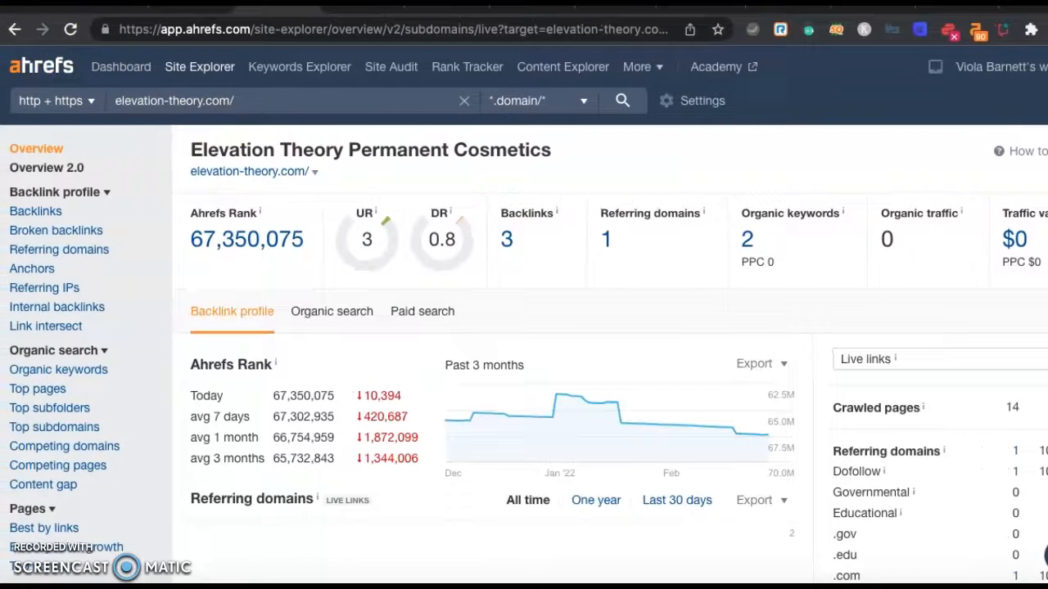
{"action": "mouse_move", "coordinate": [868, 257]}
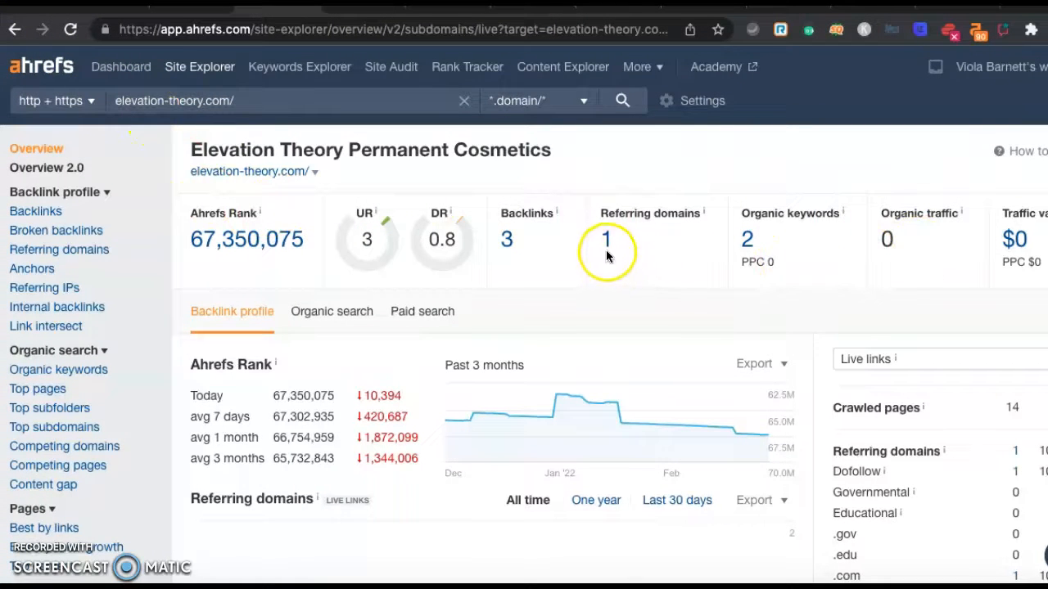
{"action": "mouse_move", "coordinate": [502, 253]}
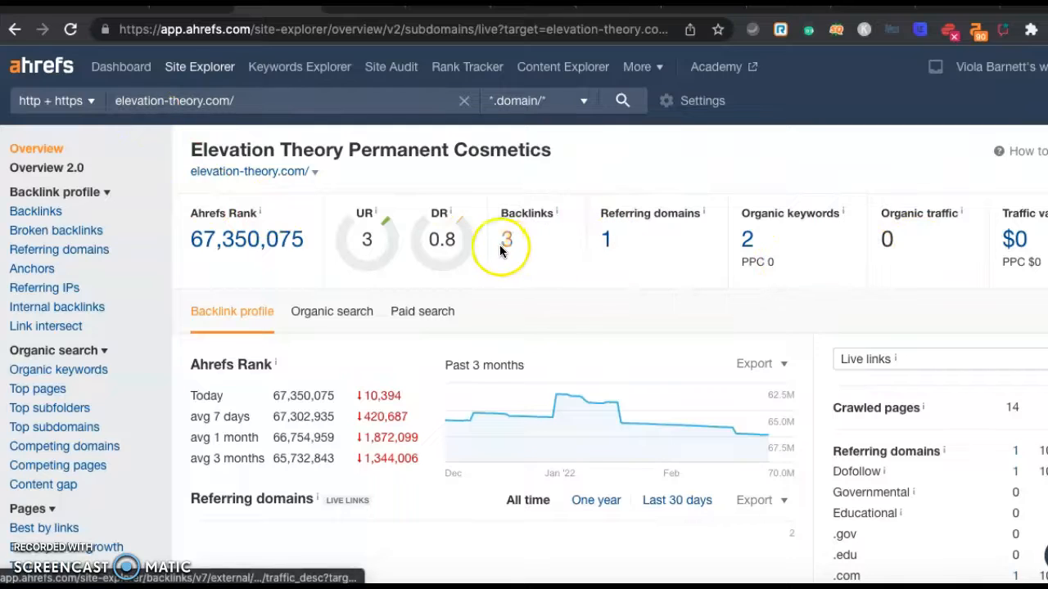
{"action": "mouse_move", "coordinate": [537, 254]}
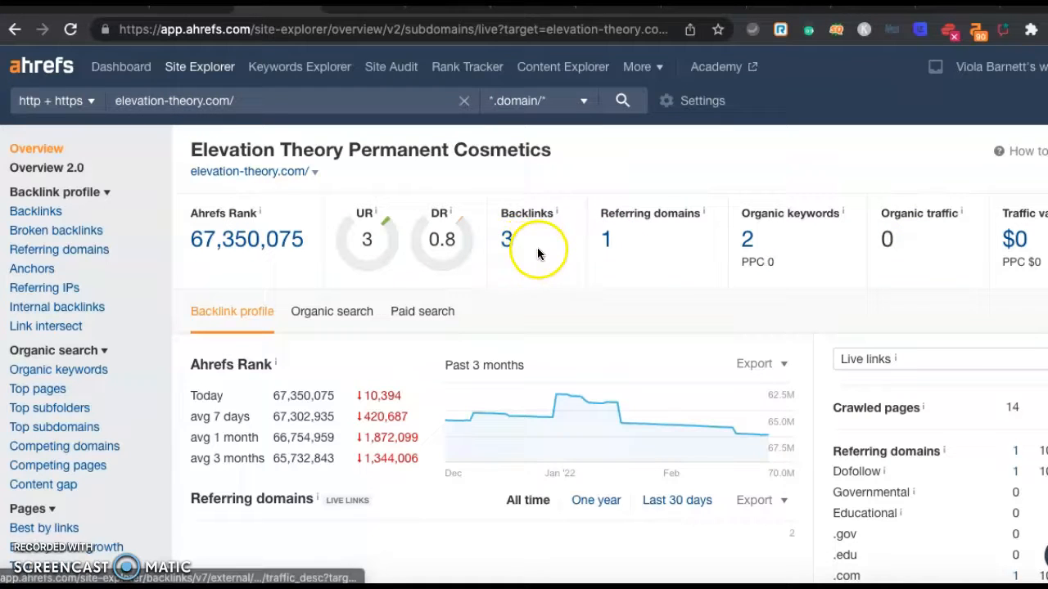
{"action": "mouse_move", "coordinate": [630, 249]}
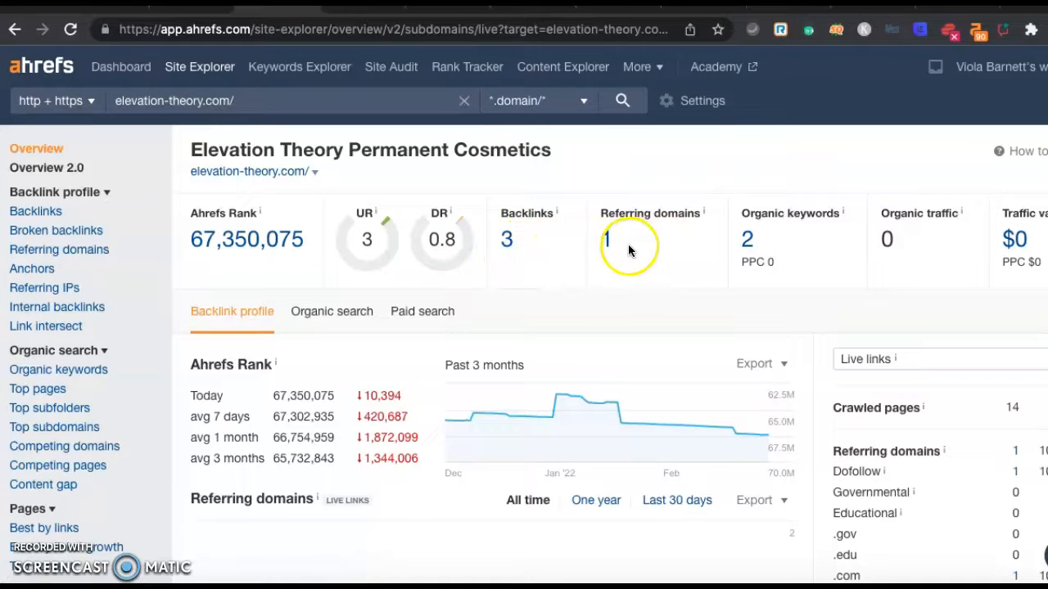
{"action": "mouse_move", "coordinate": [525, 263]}
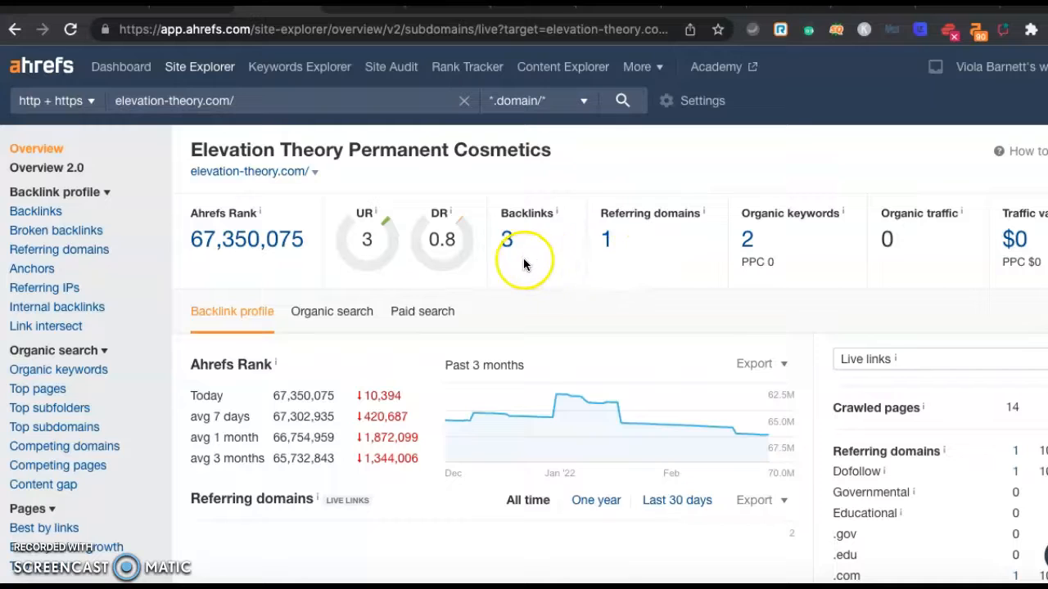
{"action": "mouse_move", "coordinate": [616, 260]}
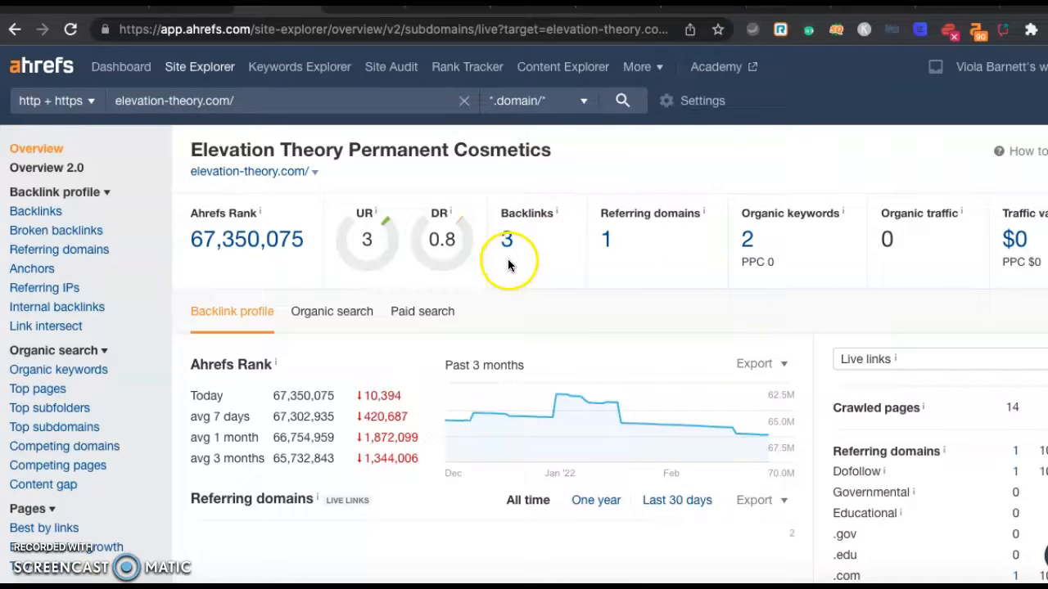
{"action": "mouse_move", "coordinate": [606, 255]}
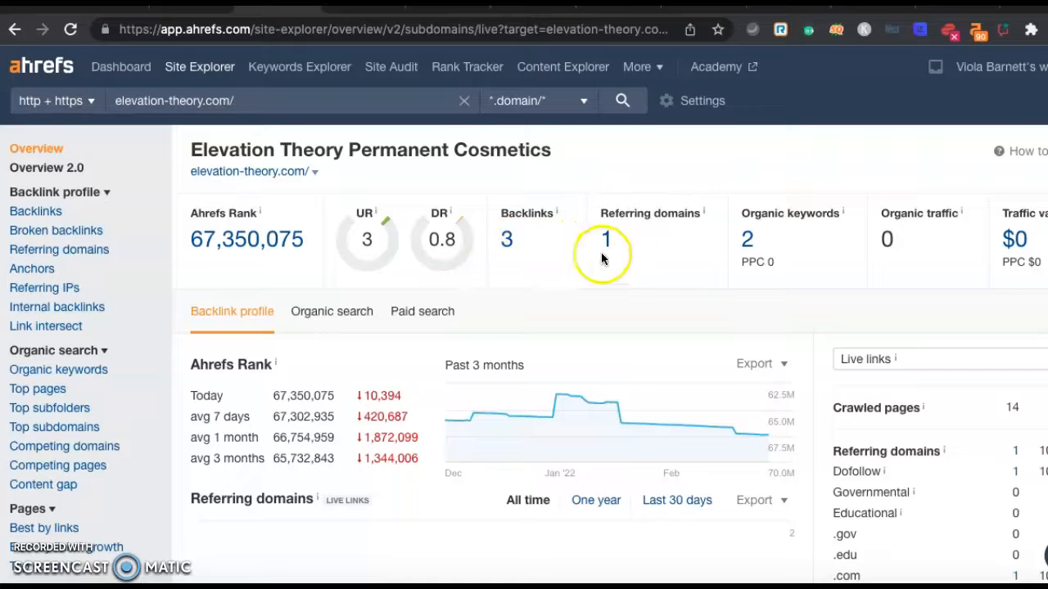
- Scroll down the elevation-theory.com overview to the referring domains chart
{"action": "scroll", "scroll_direction": "down", "scroll_amount": 3}
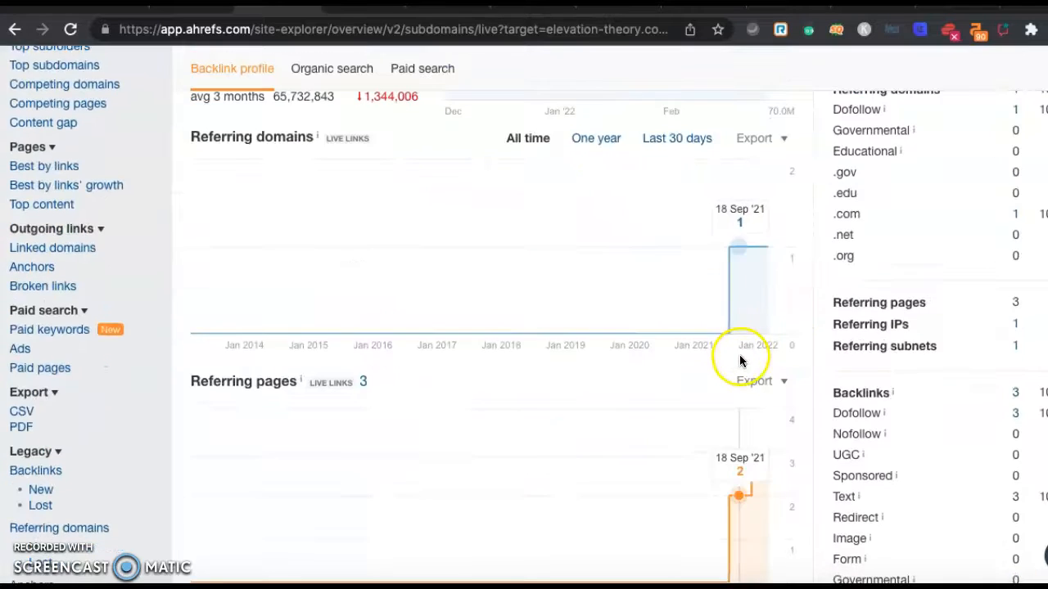
{"action": "scroll", "scroll_direction": "down", "scroll_amount": 3}
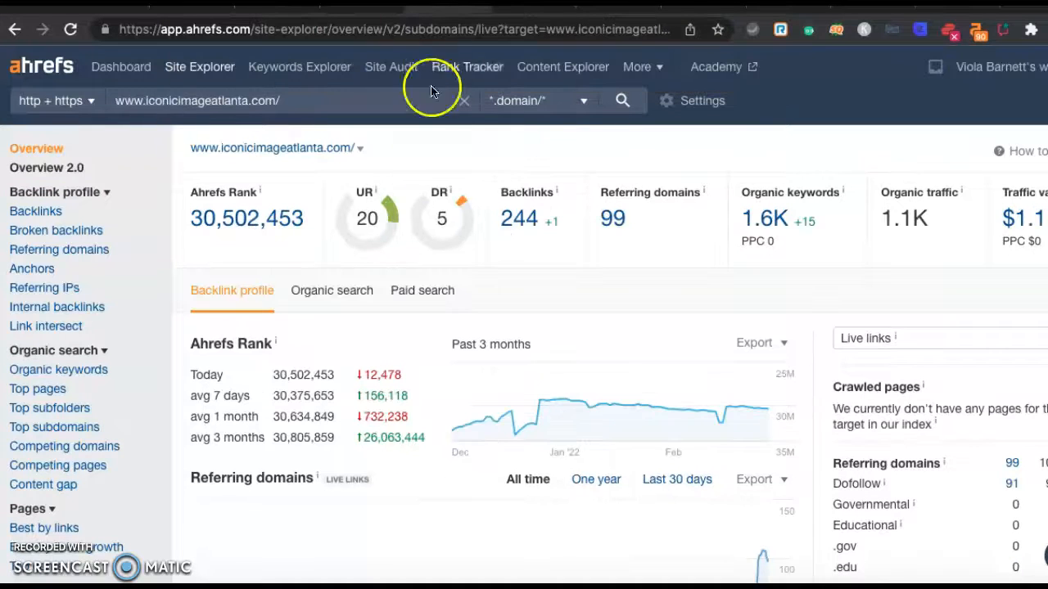
{"action": "mouse_move", "coordinate": [537, 229]}
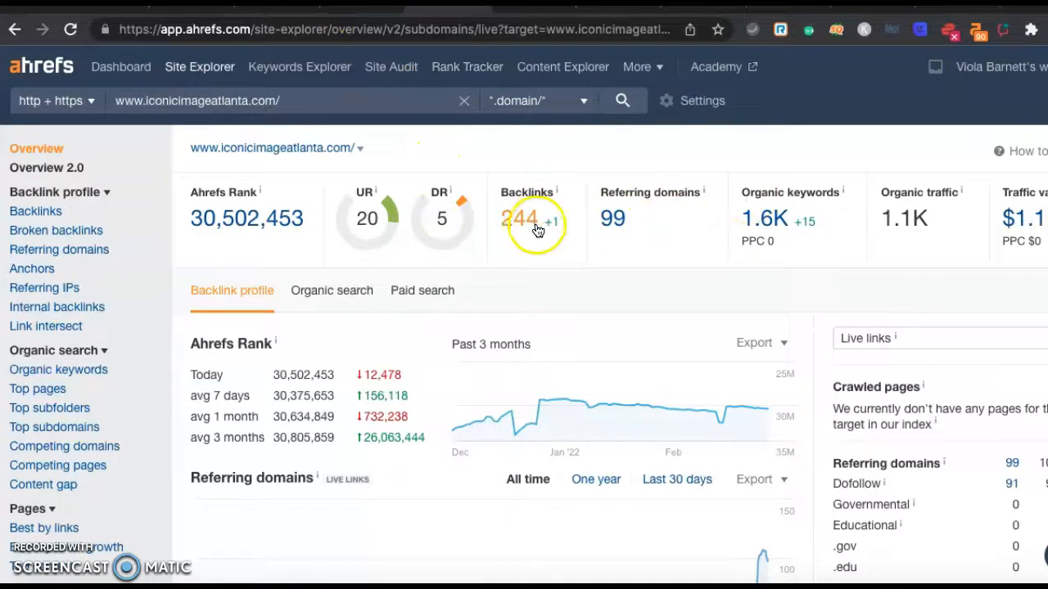
- Review the full iconicimageatlanta.com backlinks list, including referring pages like microblading course listings
{"action": "left_click", "coordinate": [518, 219]}
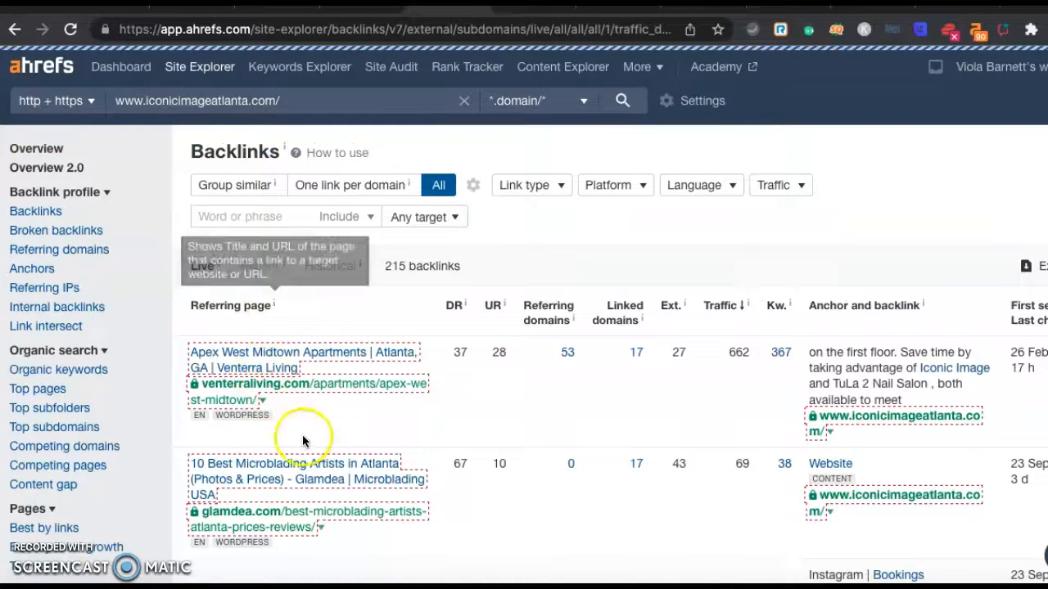
{"action": "scroll", "scroll_direction": "down", "scroll_amount": 3}
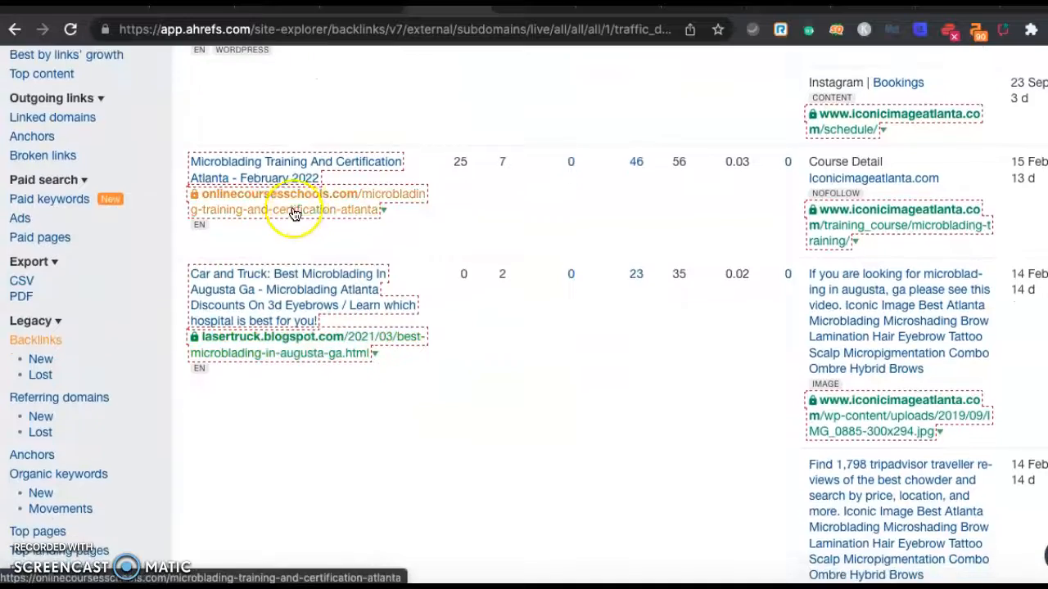
{"action": "scroll", "scroll_direction": "down", "scroll_amount": 3}
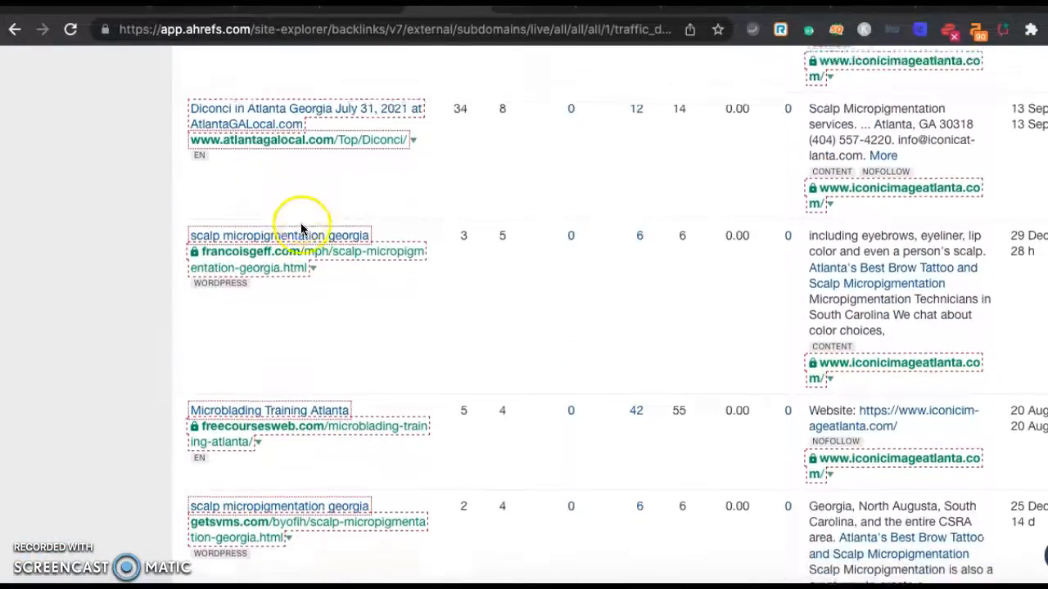
{"action": "scroll", "scroll_direction": "down", "scroll_amount": 3}
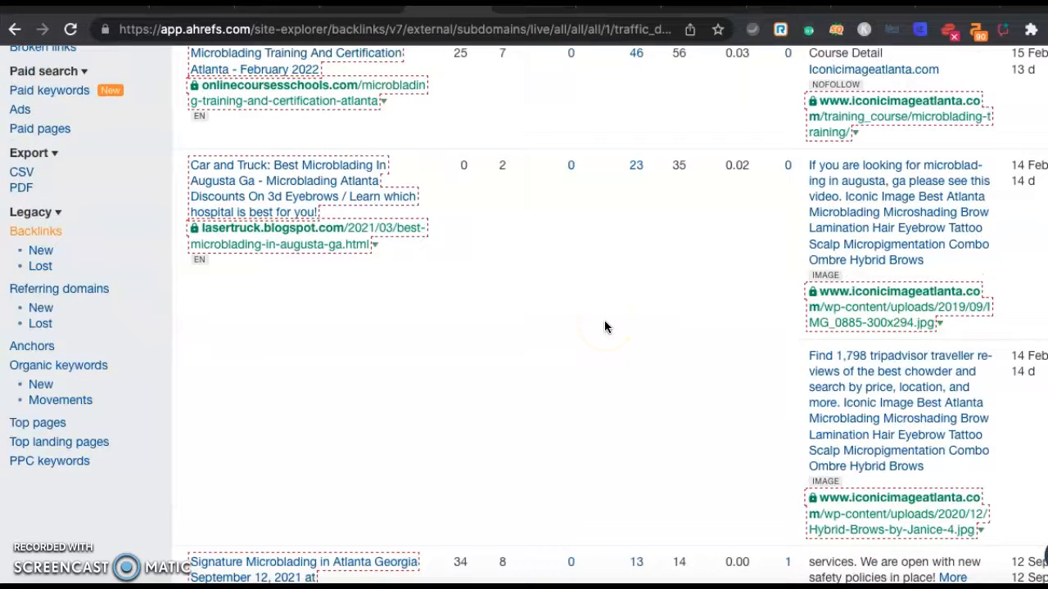
{"action": "mouse_move", "coordinate": [605, 324]}
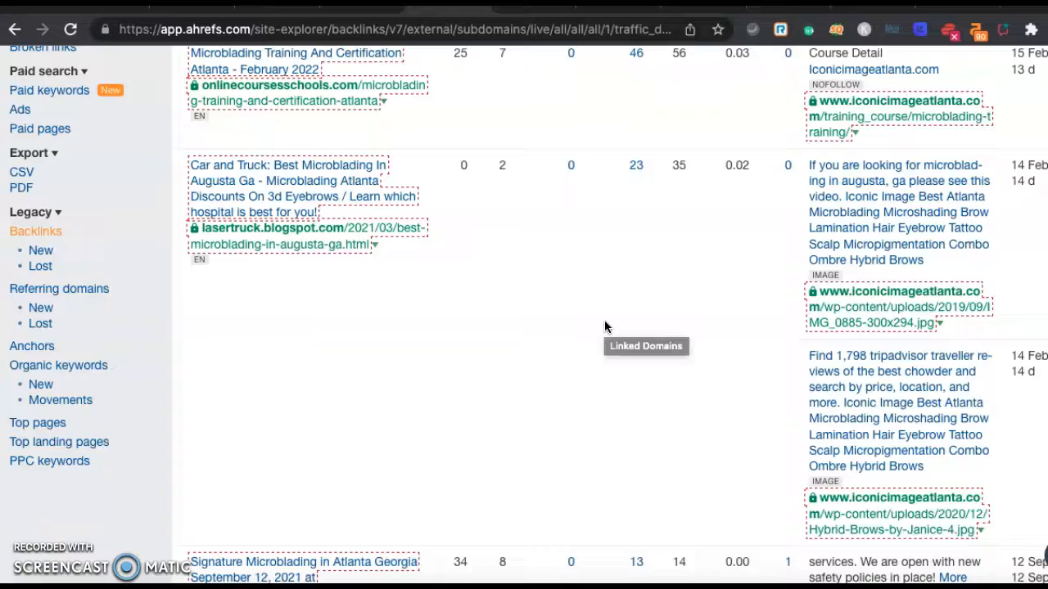
{"action": "scroll", "scroll_direction": "down", "scroll_amount": 3}
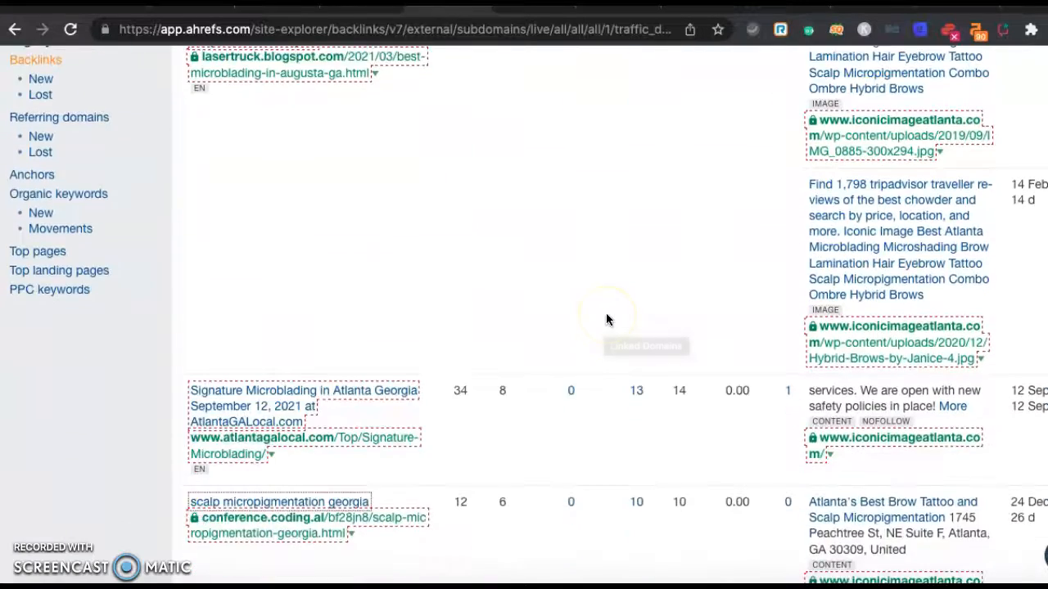
{"action": "scroll", "scroll_direction": "down", "scroll_amount": 3}
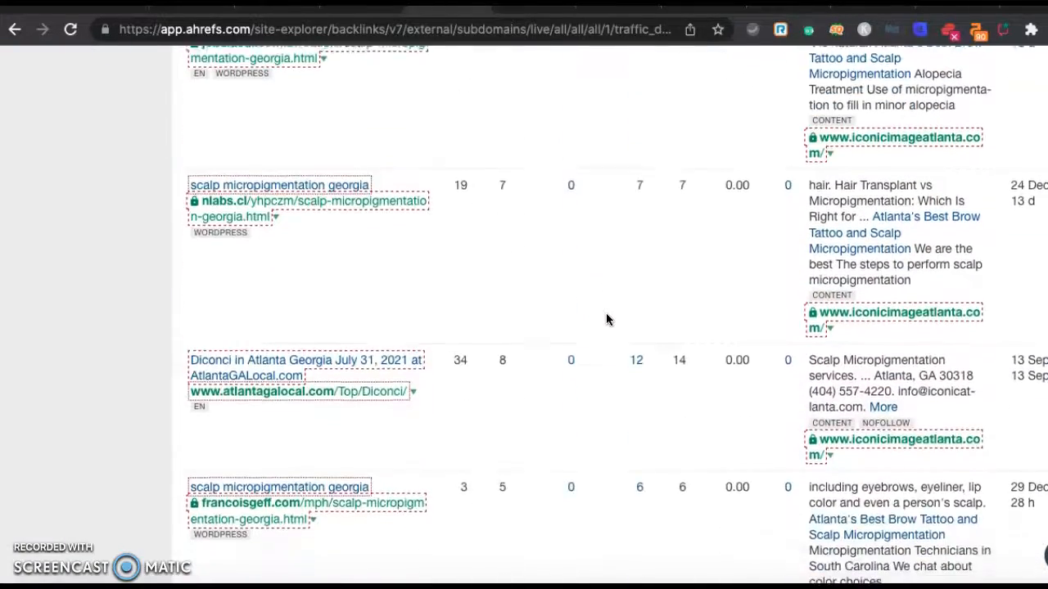
{"action": "scroll", "scroll_direction": "down", "scroll_amount": 3}
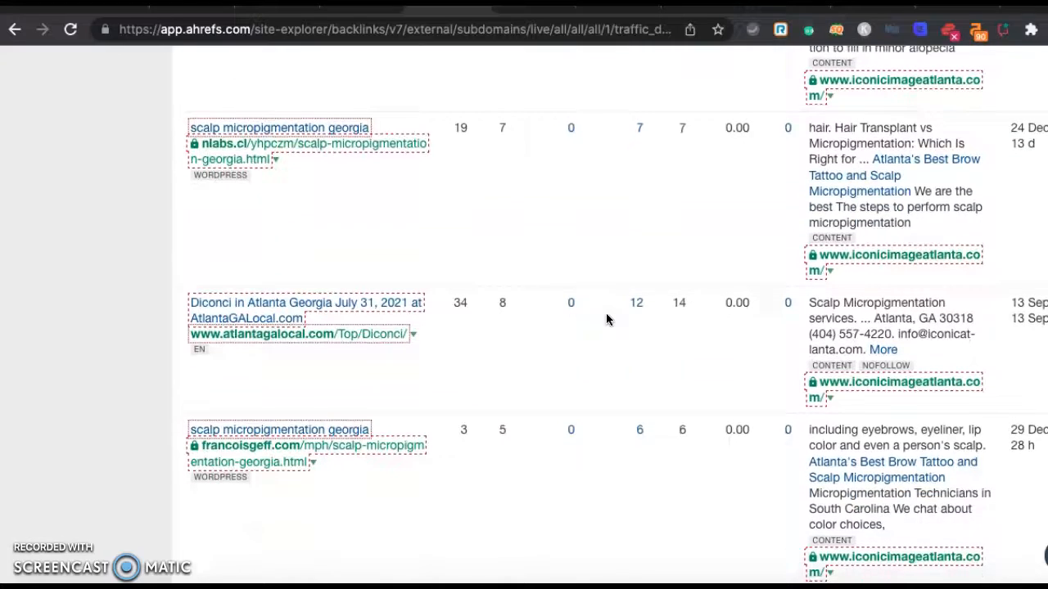
{"action": "scroll", "scroll_direction": "down", "scroll_amount": 3}
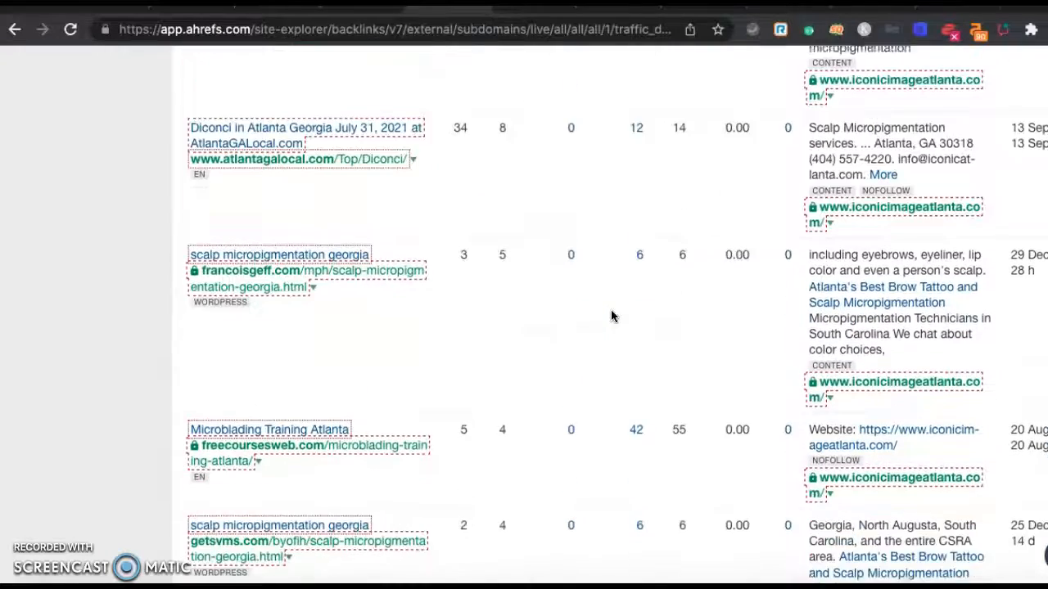
{"action": "scroll", "scroll_direction": "down", "scroll_amount": 3}
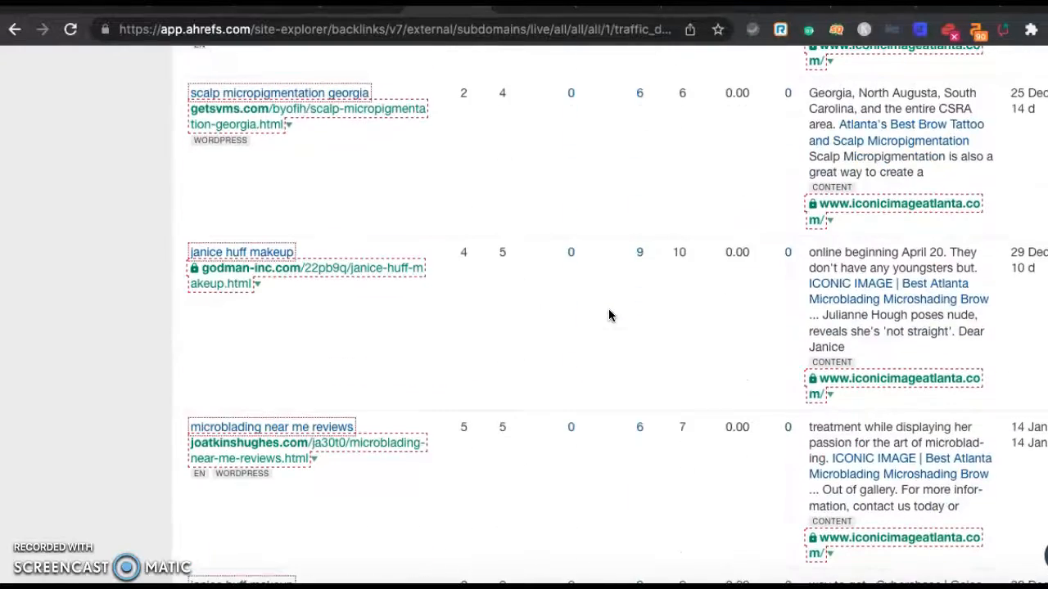
{"action": "scroll", "scroll_direction": "down", "scroll_amount": 3}
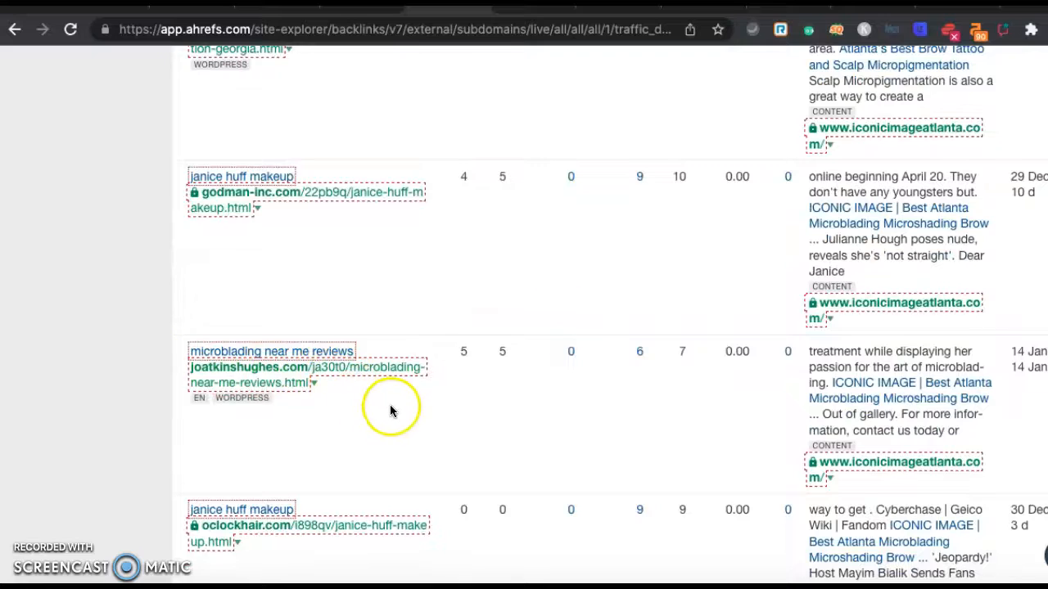
{"action": "scroll", "scroll_direction": "down", "scroll_amount": 3}
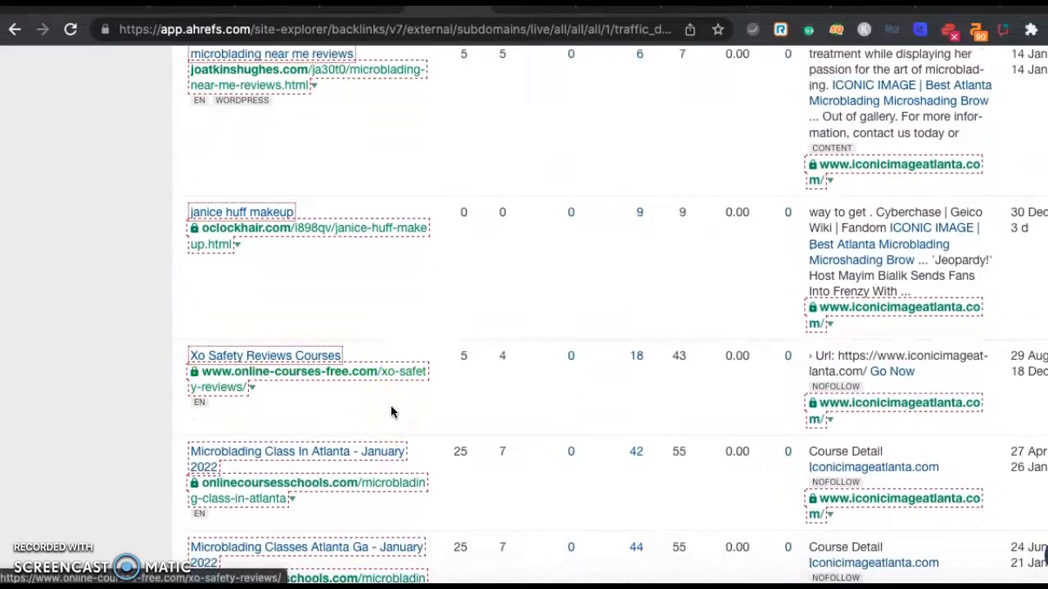
{"action": "scroll", "scroll_direction": "down", "scroll_amount": 3}
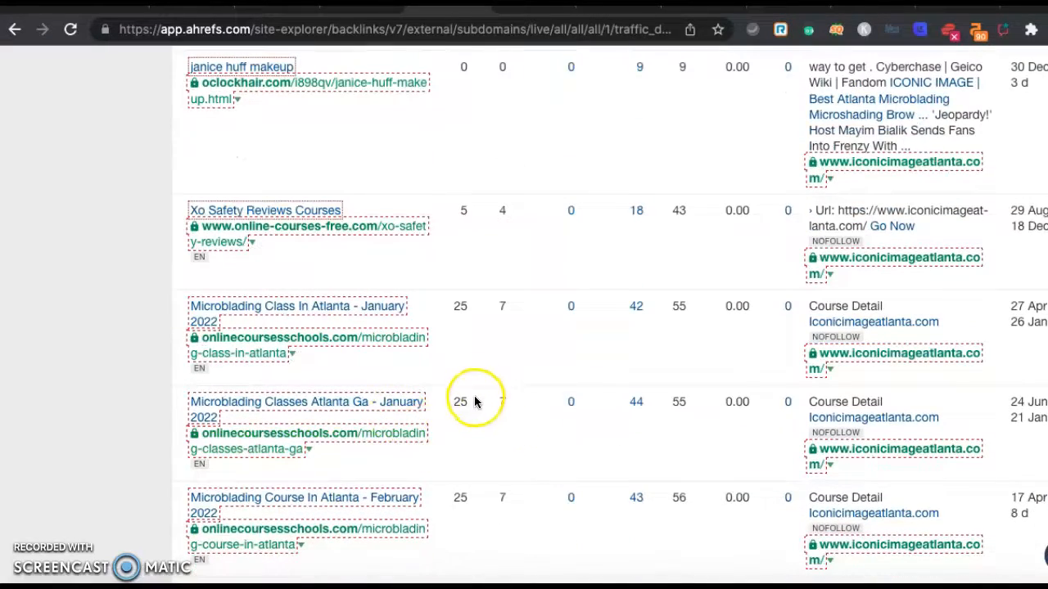
{"action": "mouse_move", "coordinate": [461, 419]}
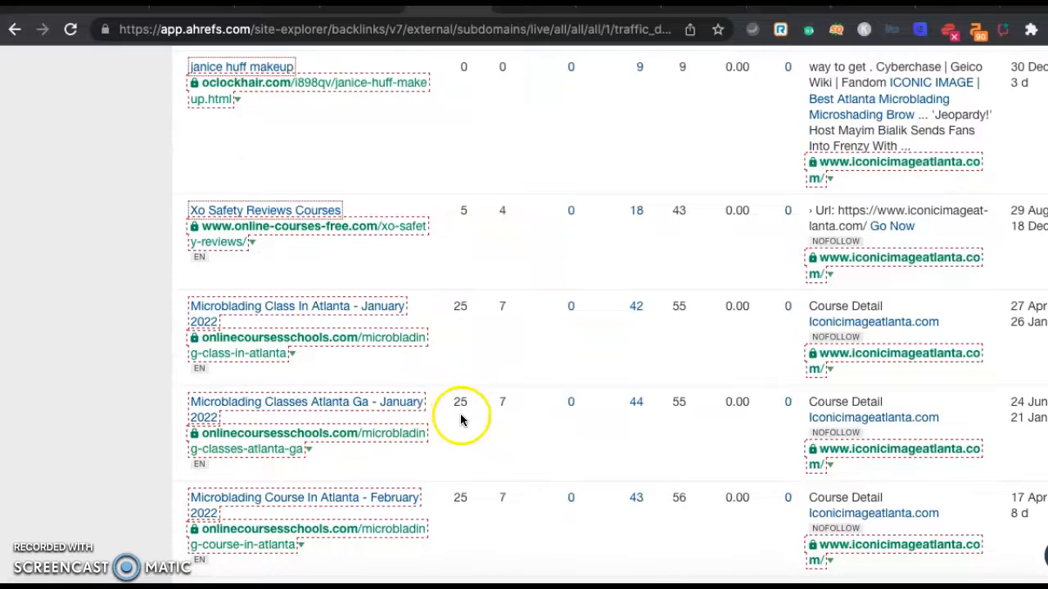
{"action": "mouse_move", "coordinate": [310, 409]}
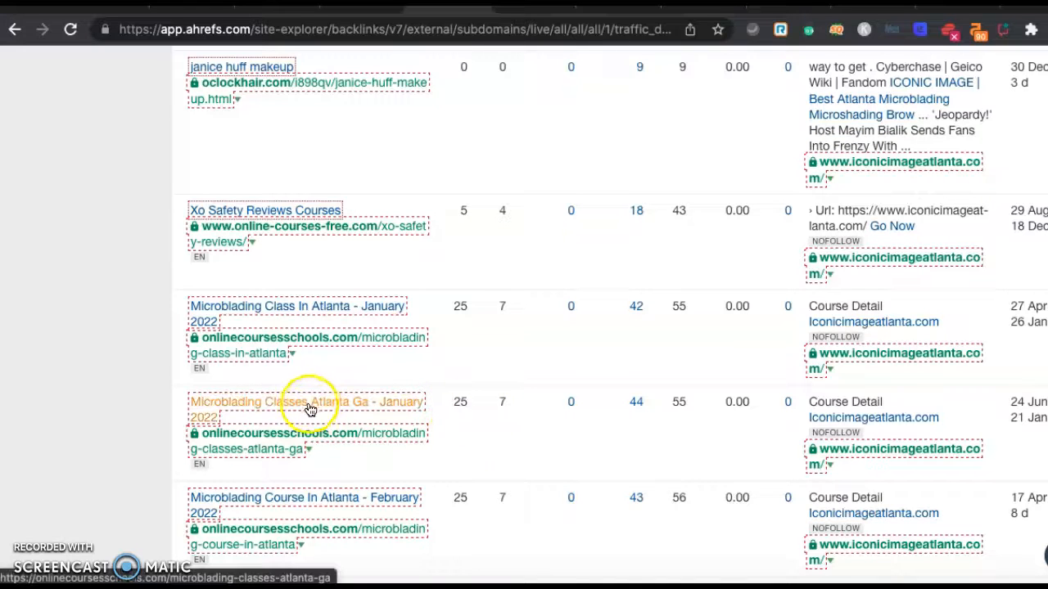
{"action": "mouse_move", "coordinate": [292, 412]}
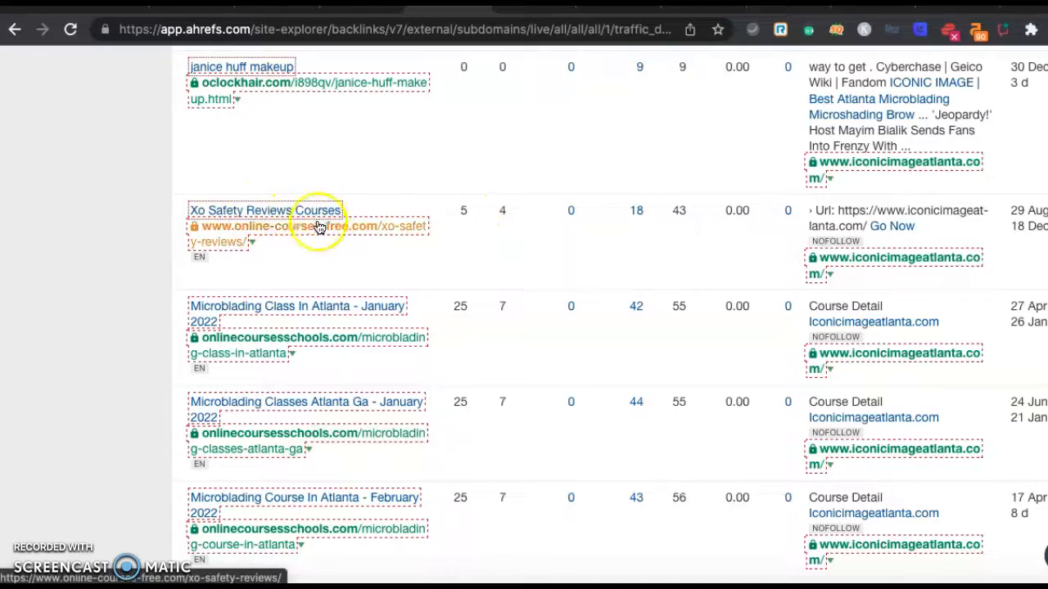
{"action": "scroll", "scroll_direction": "down", "scroll_amount": 3}
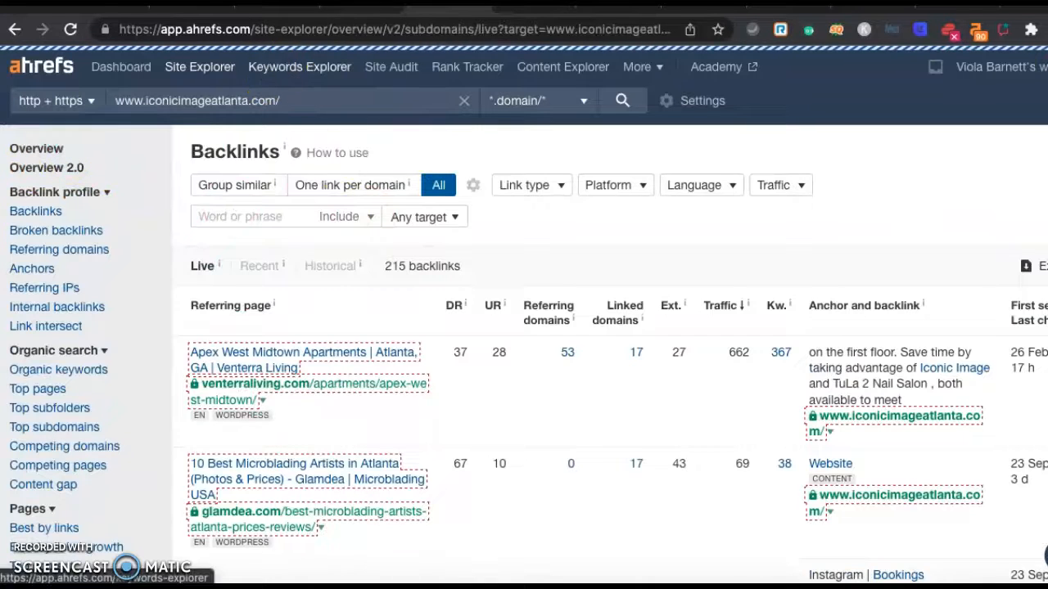
- Return to the Google results for microblading atlanta with the local clinic map pack
{"action": "left_click", "coordinate": [36, 147]}
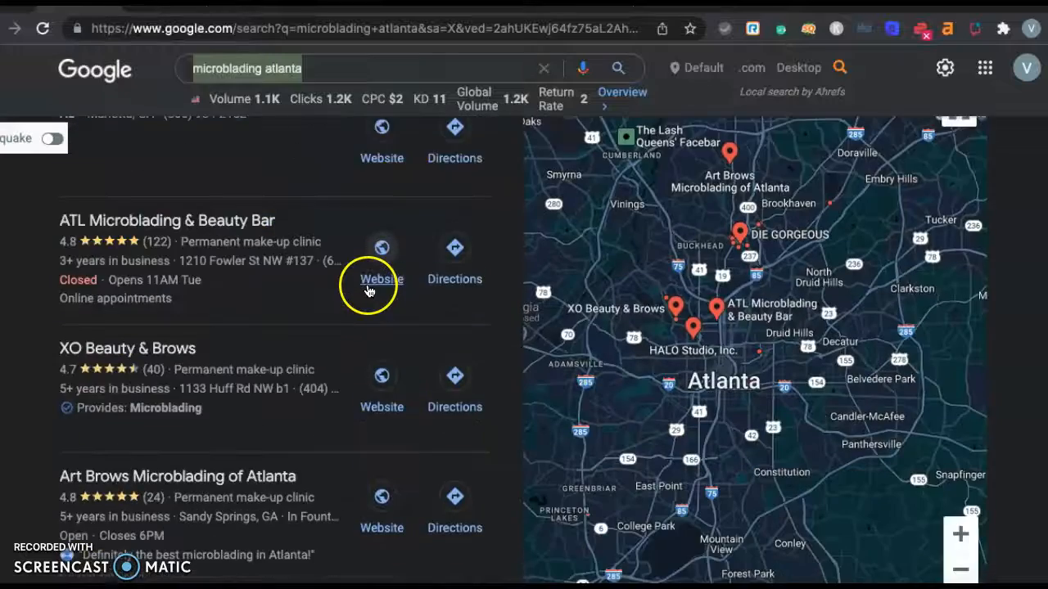
- Scroll through the map pack listings: ATL Microblading, XO Beauty & Brows and Art Brows Microblading
{"action": "scroll", "scroll_direction": "down", "scroll_amount": 3}
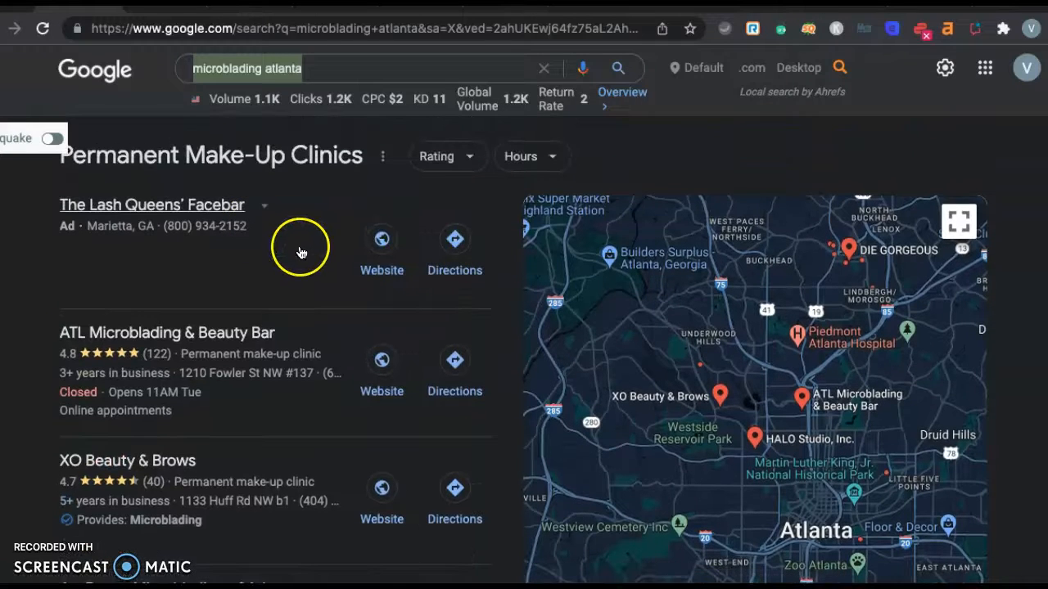
{"action": "scroll", "scroll_direction": "down", "scroll_amount": 3}
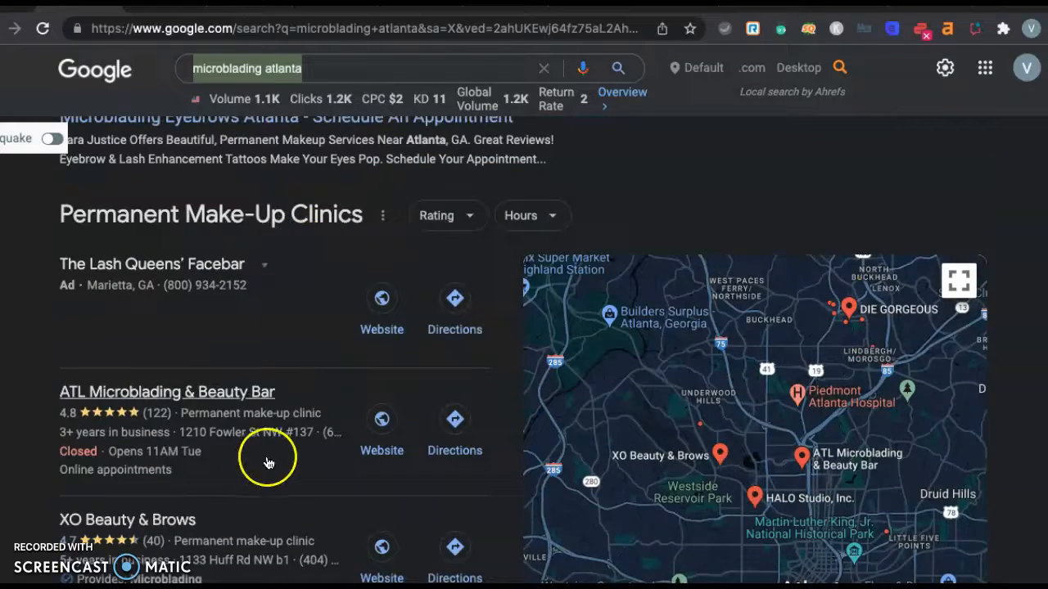
{"action": "scroll", "scroll_direction": "down", "scroll_amount": 3}
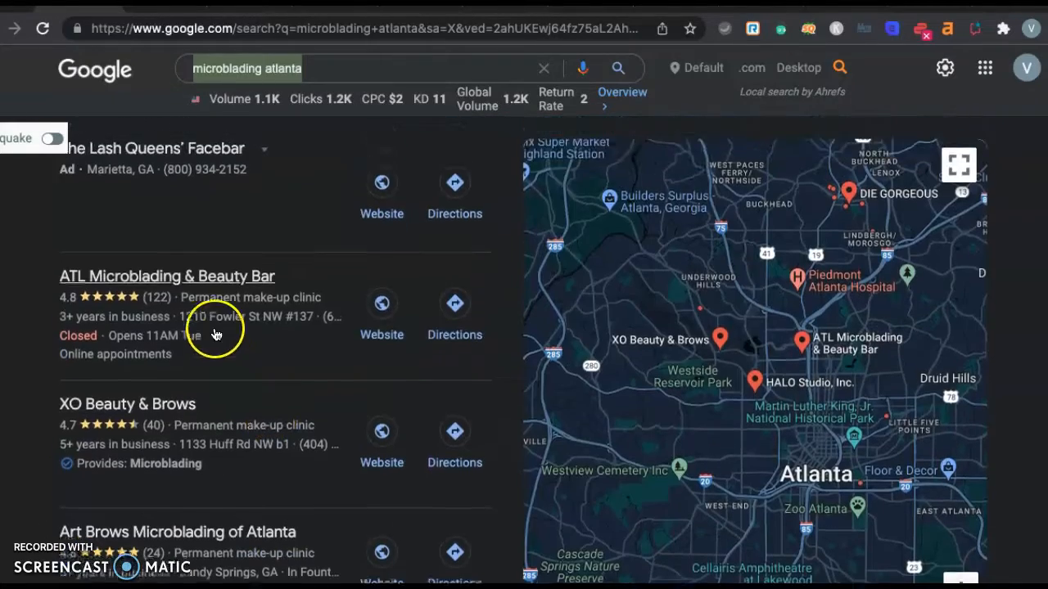
{"action": "scroll", "scroll_direction": "down", "scroll_amount": 3}
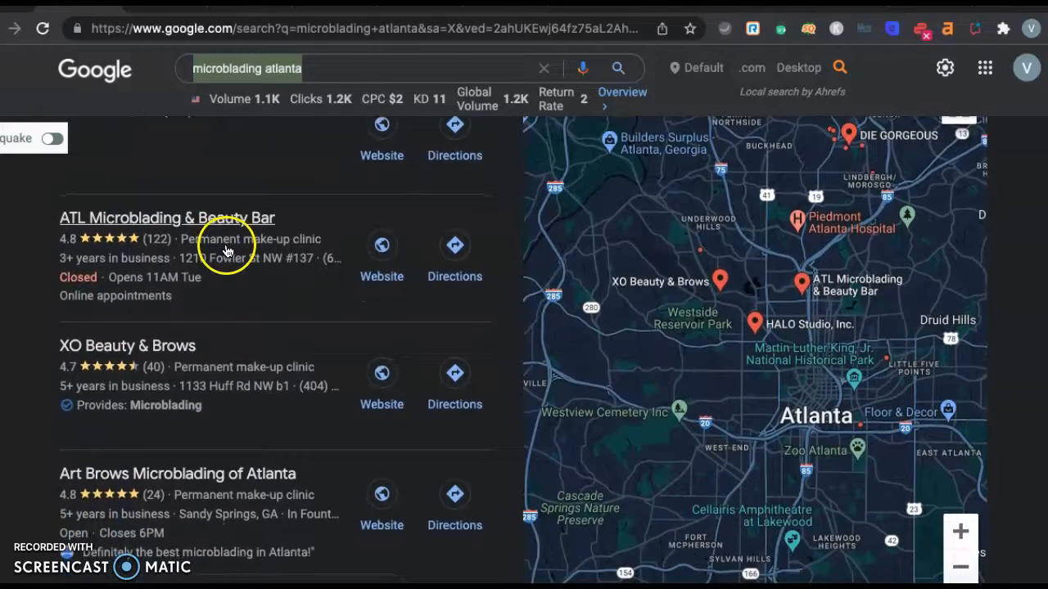
{"action": "scroll", "scroll_direction": "down", "scroll_amount": 3}
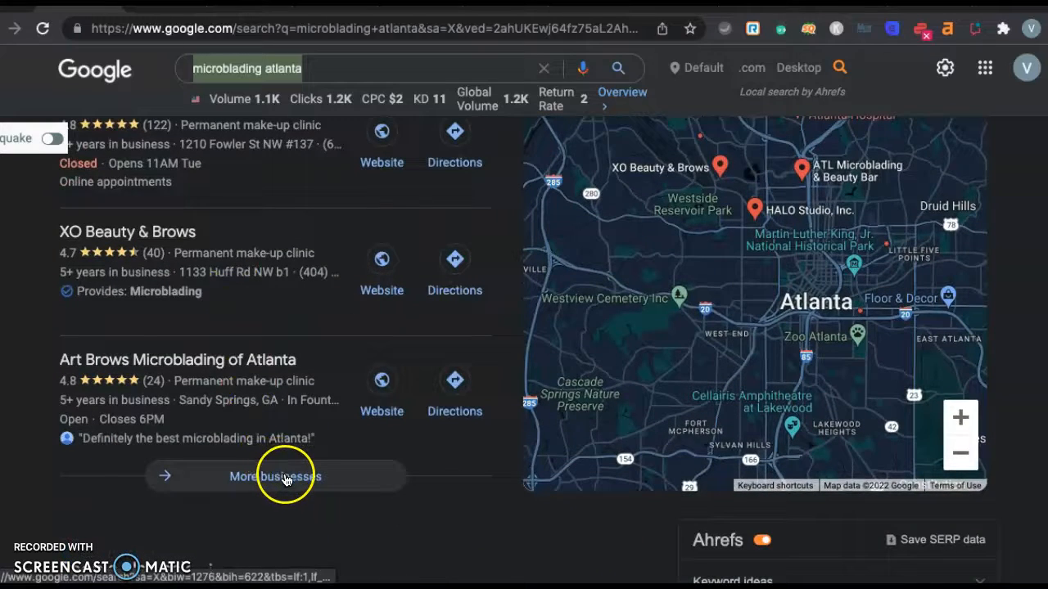
{"action": "mouse_move", "coordinate": [347, 403]}
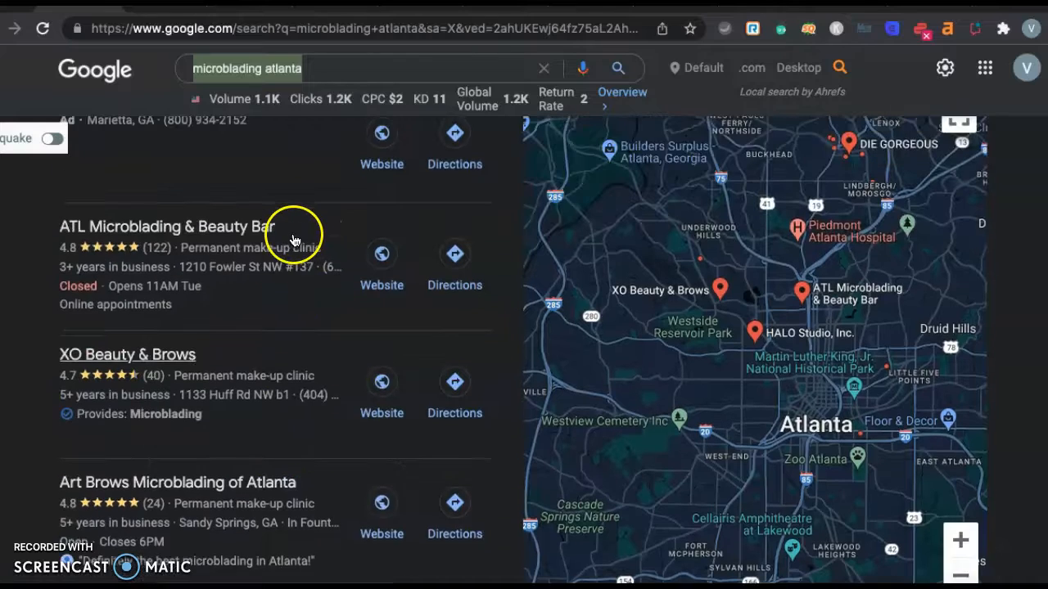
{"action": "scroll", "scroll_direction": "down", "scroll_amount": 3}
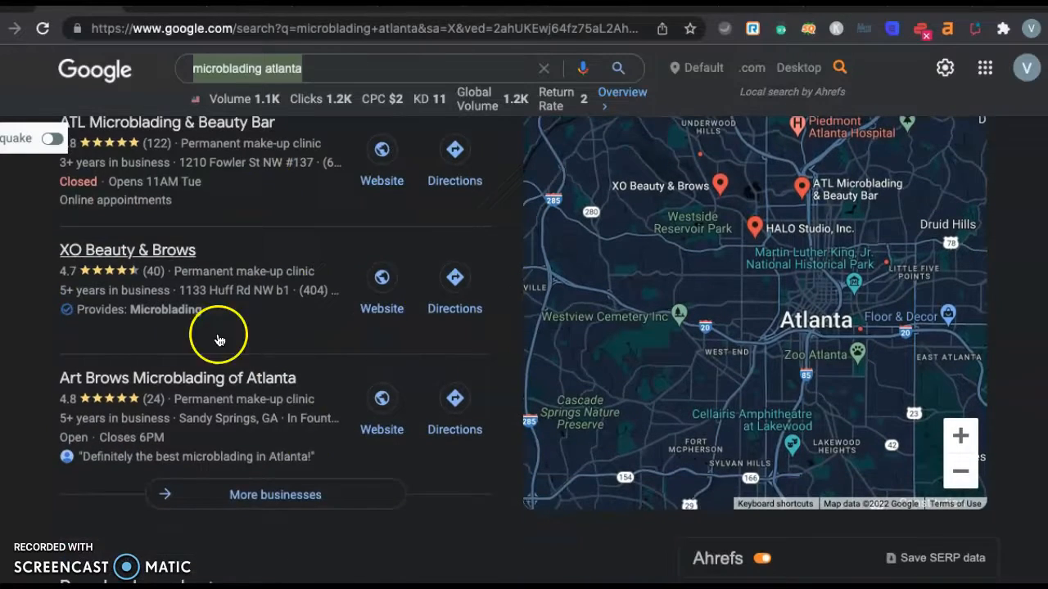
{"action": "scroll", "scroll_direction": "down", "scroll_amount": 3}
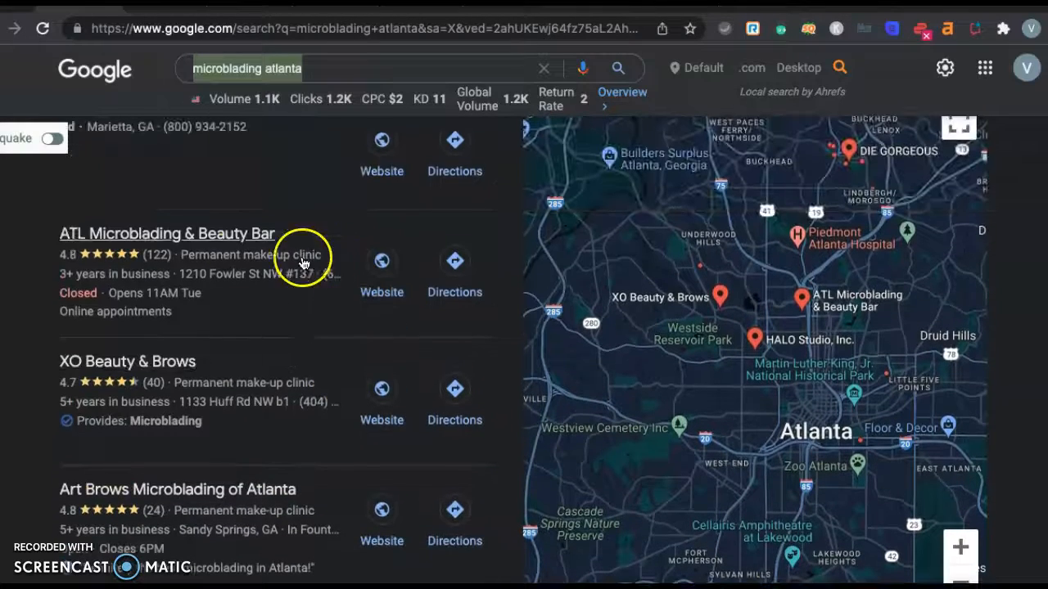
{"action": "mouse_move", "coordinate": [344, 332]}
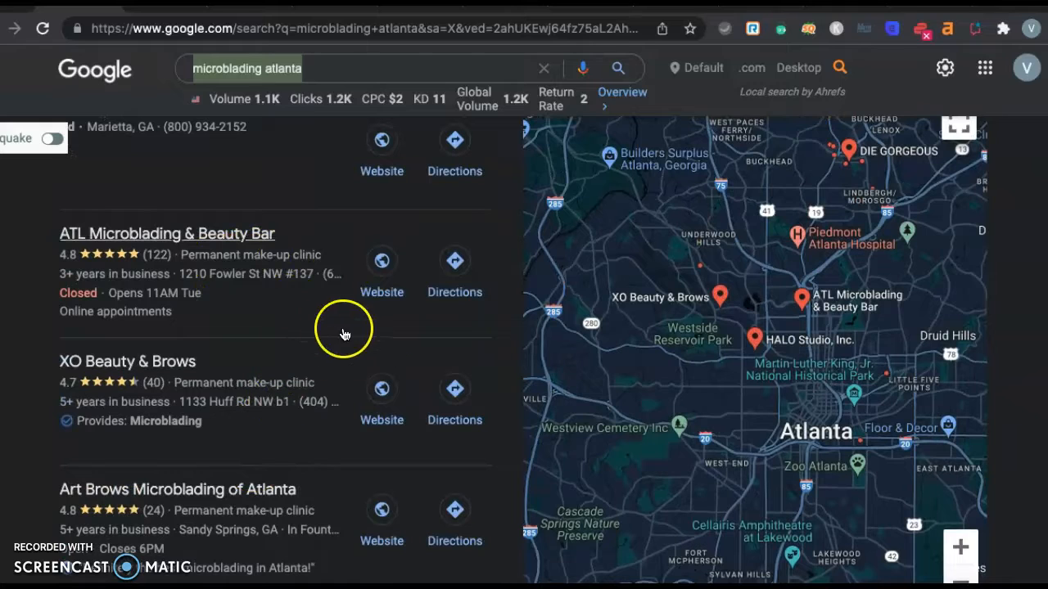
{"action": "mouse_move", "coordinate": [183, 266]}
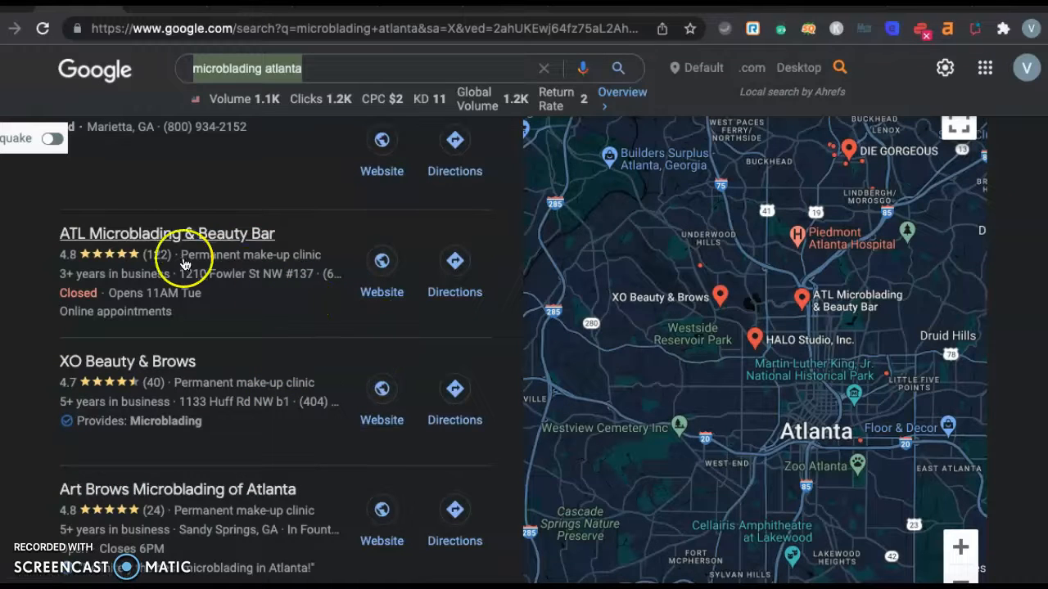
{"action": "mouse_move", "coordinate": [119, 249]}
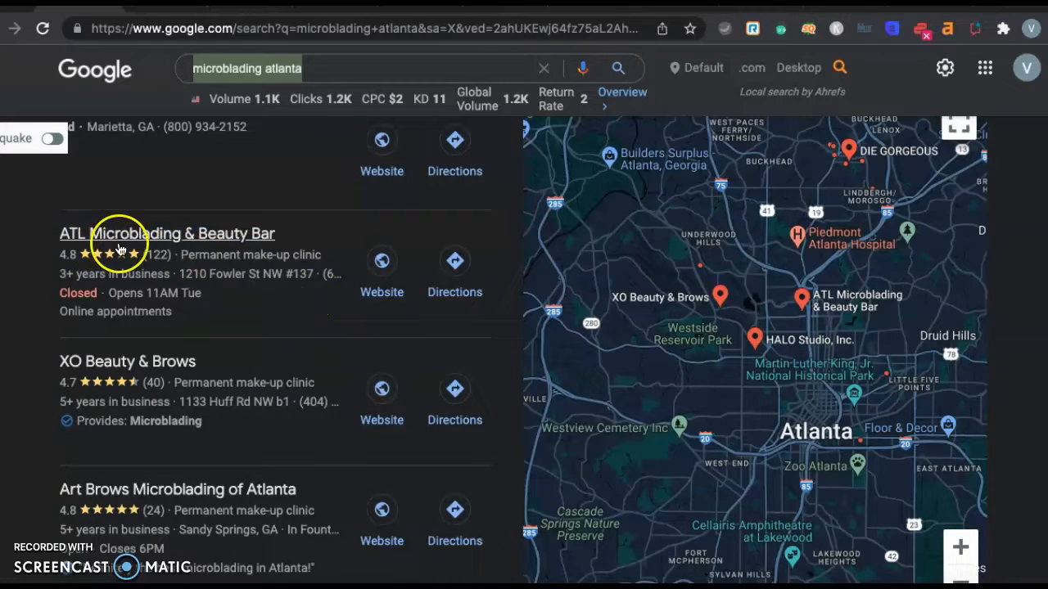
{"action": "mouse_move", "coordinate": [278, 249]}
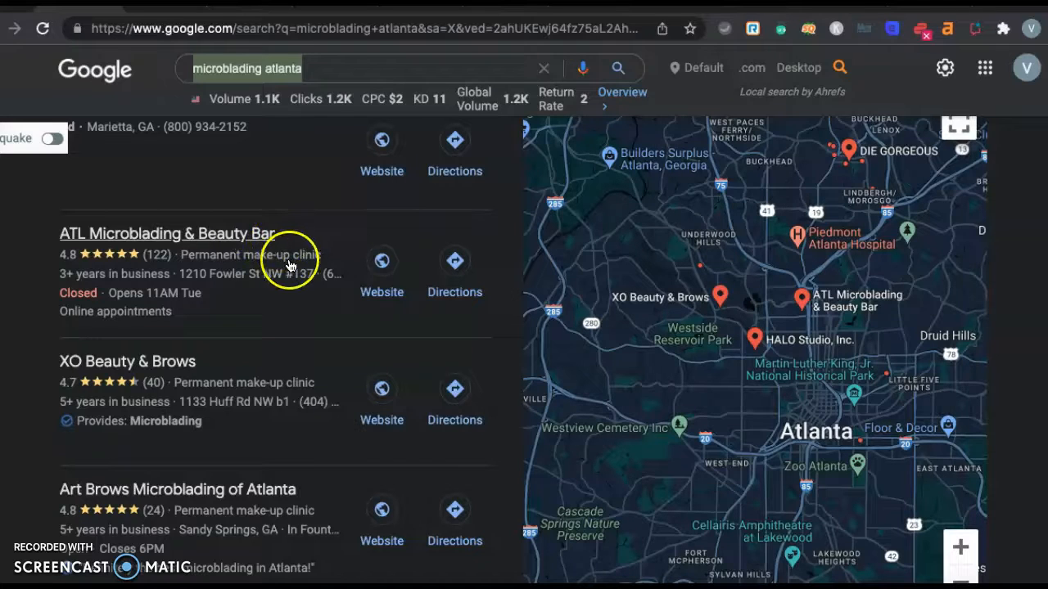
{"action": "mouse_move", "coordinate": [273, 258]}
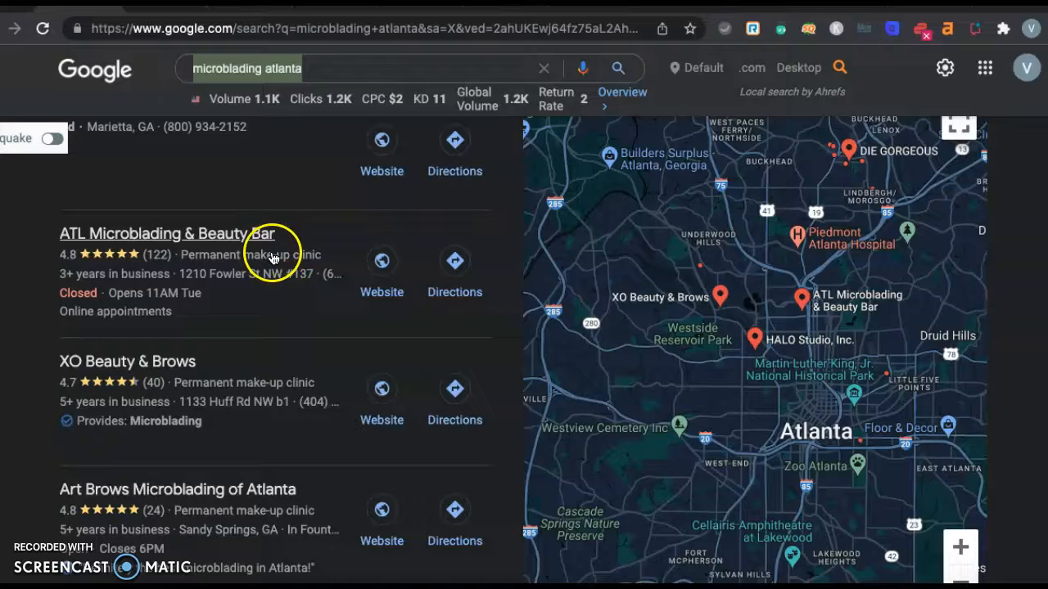
{"action": "mouse_move", "coordinate": [272, 285]}
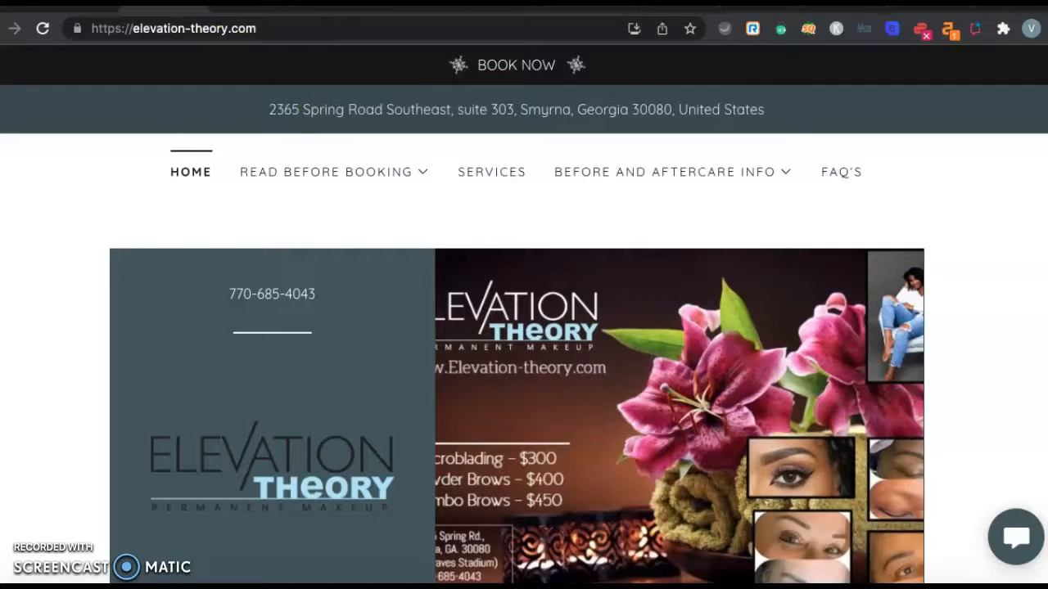
- View the Elevation Theory About Us mission section, dismissing the open menu
{"action": "scroll", "scroll_direction": "down", "scroll_amount": 3}
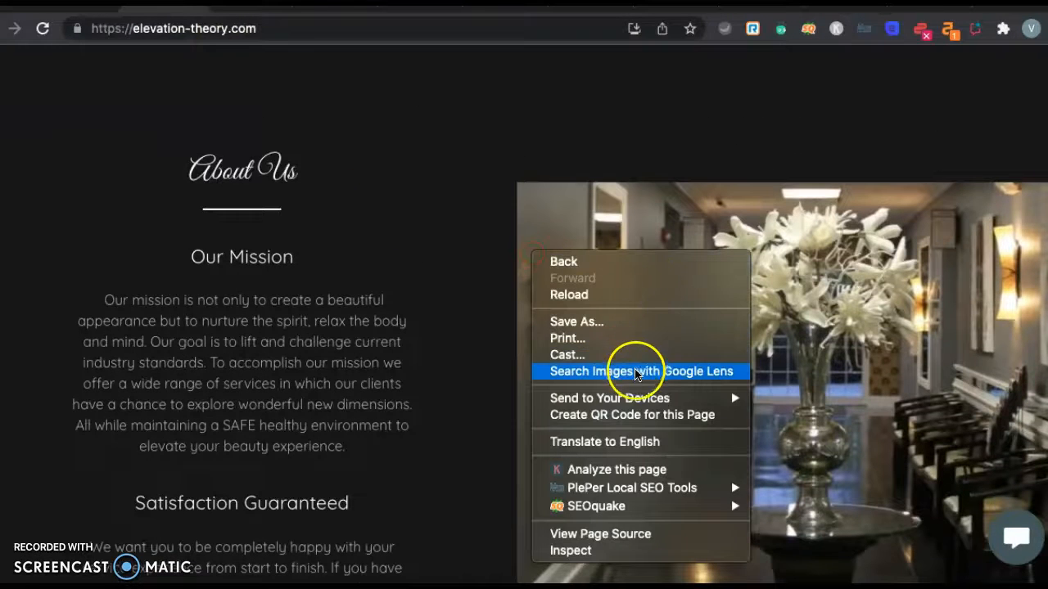
{"action": "left_click", "coordinate": [664, 324]}
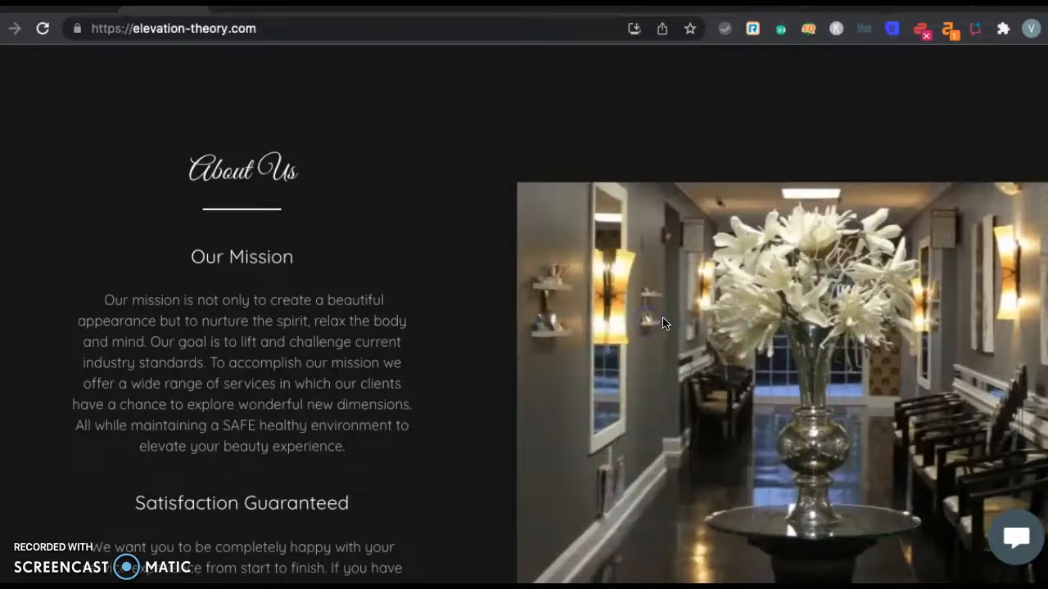
{"action": "mouse_move", "coordinate": [484, 85]}
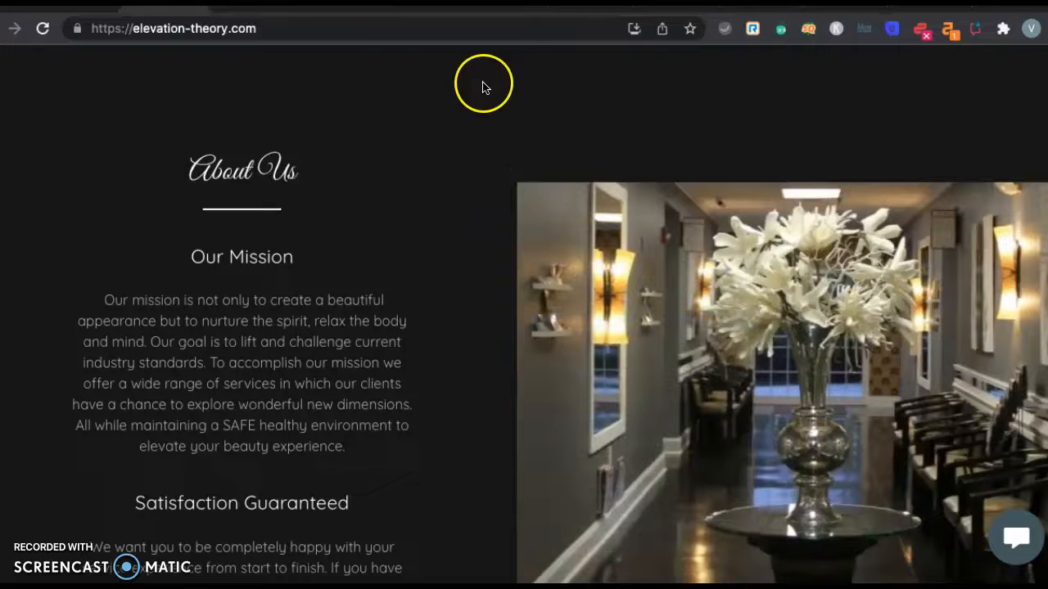
{"action": "mouse_move", "coordinate": [625, 227]}
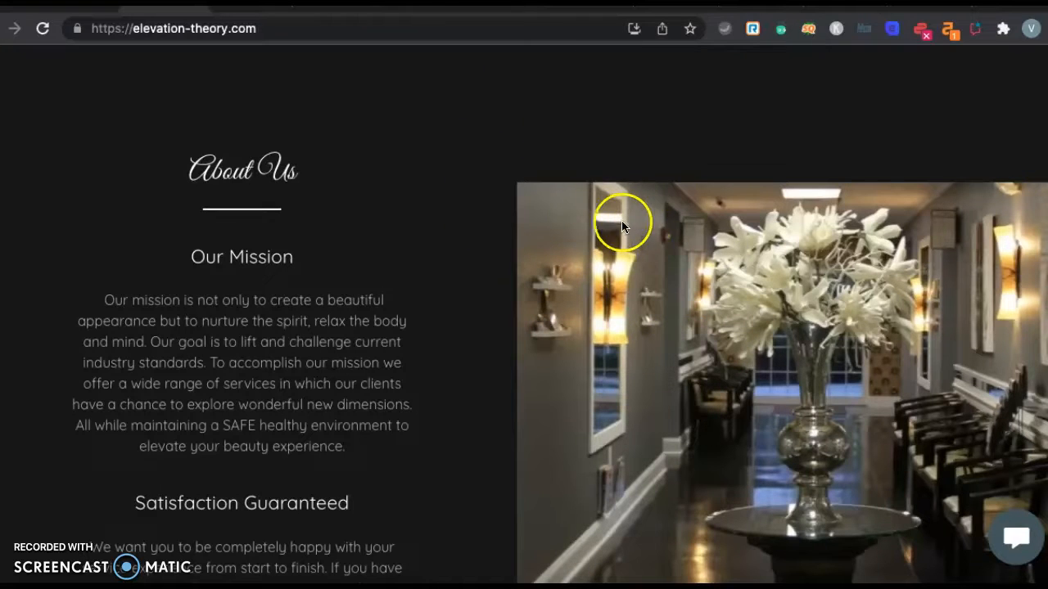
{"action": "mouse_move", "coordinate": [576, 229]}
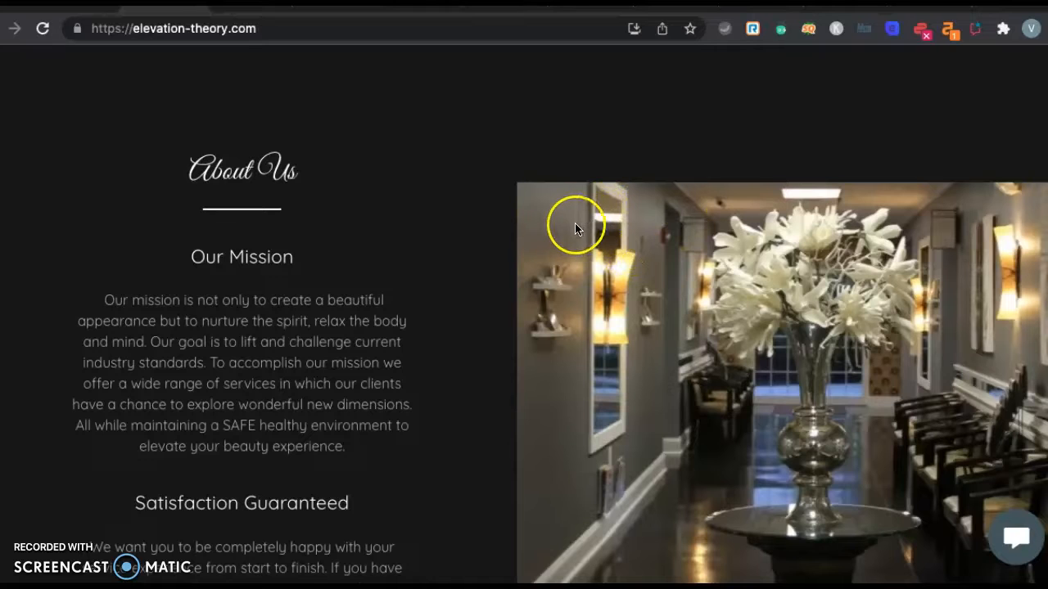
{"action": "mouse_move", "coordinate": [586, 223]}
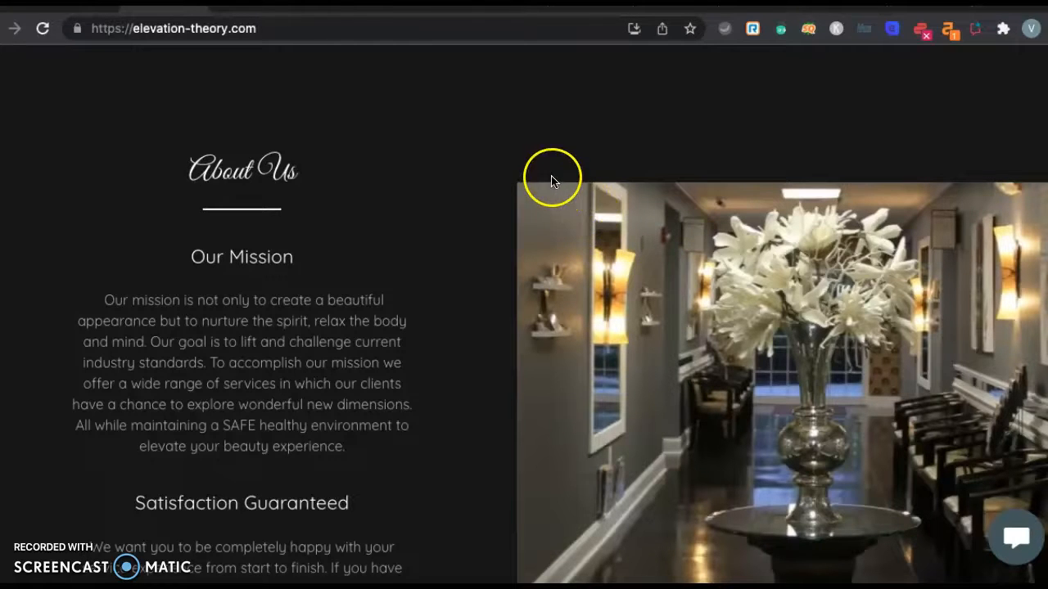
{"action": "mouse_move", "coordinate": [516, 375]}
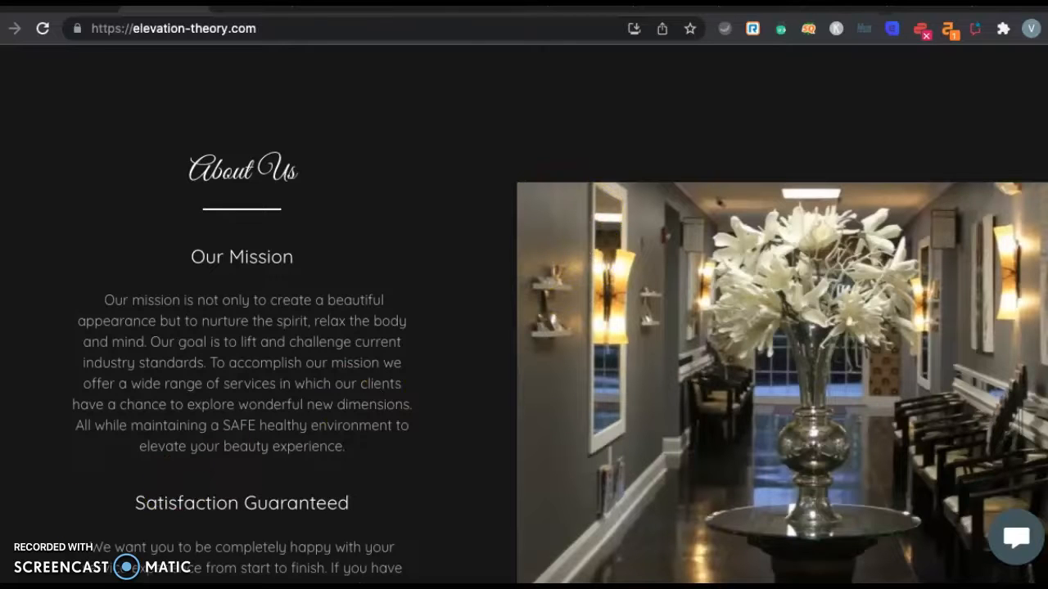
- Bring up the save-page prompt with Cmd+S and cancel it without saving
{"action": "key", "text": "cmd+s"}
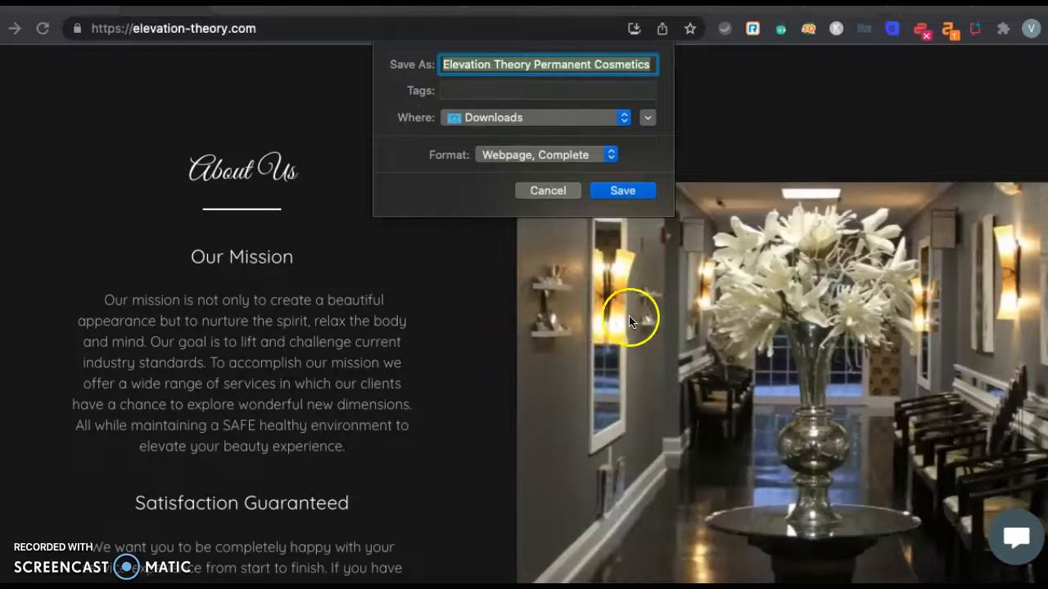
{"action": "mouse_move", "coordinate": [458, 85]}
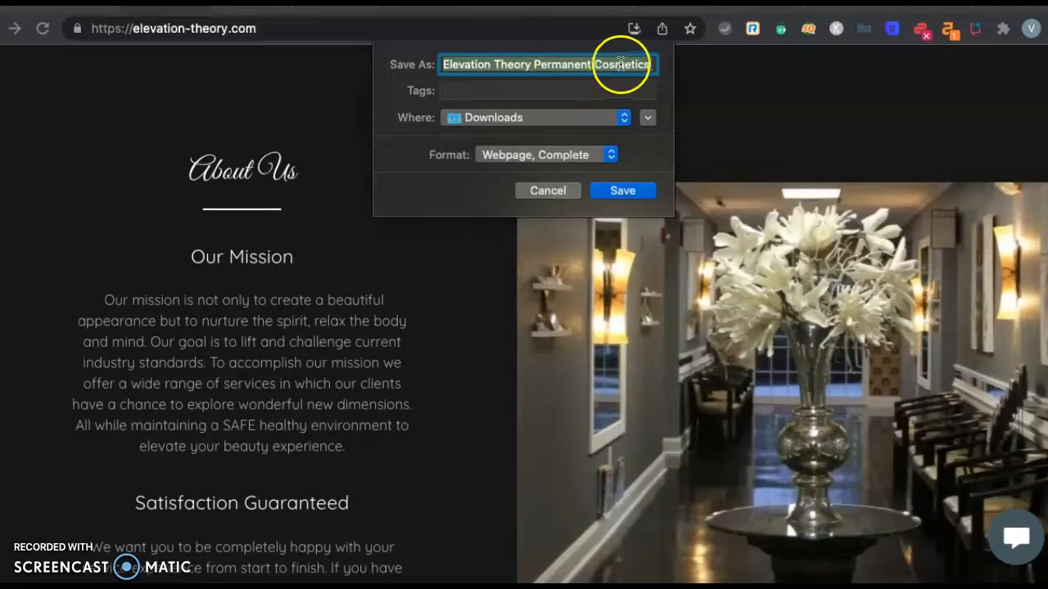
{"action": "mouse_move", "coordinate": [622, 74]}
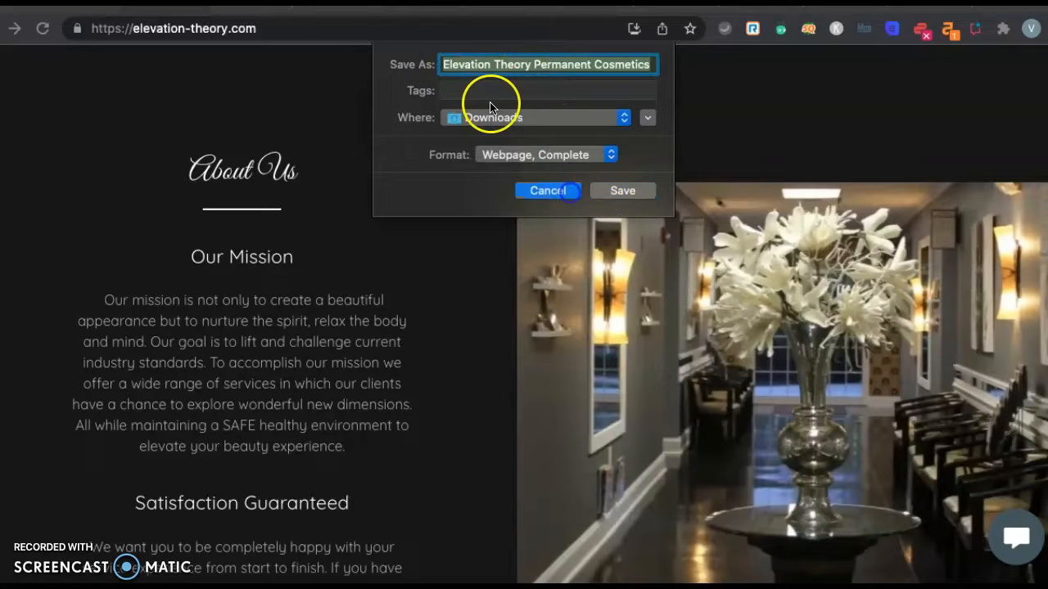
{"action": "left_click", "coordinate": [547, 190]}
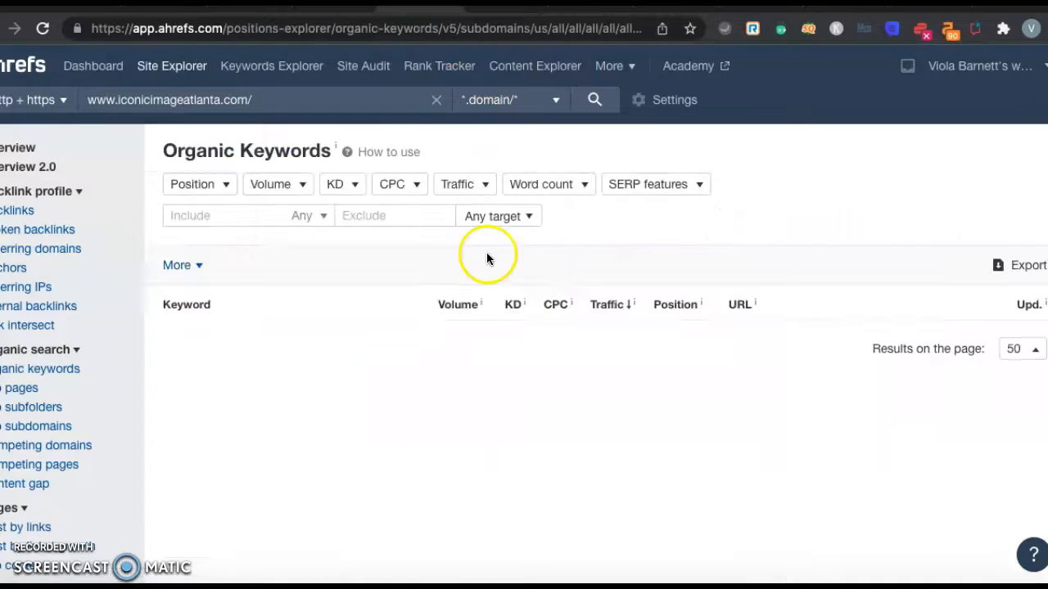
- View the Ahrefs organic keywords for iconicimageatlanta.com, 1,521 US keywords led by microblading atlanta
{"action": "left_click", "coordinate": [594, 100]}
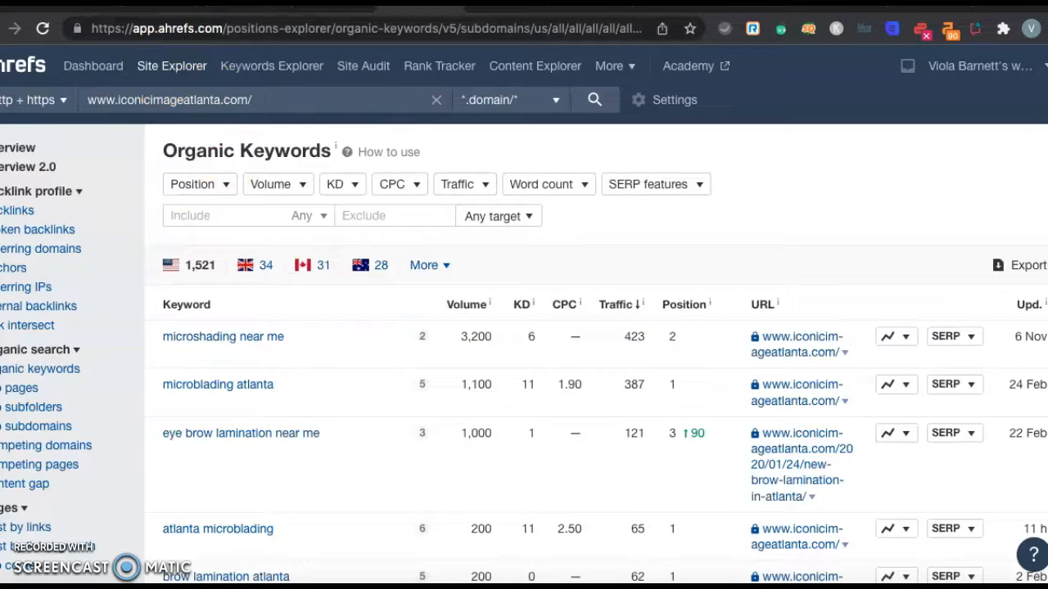
{"action": "scroll", "scroll_direction": "down", "scroll_amount": 3}
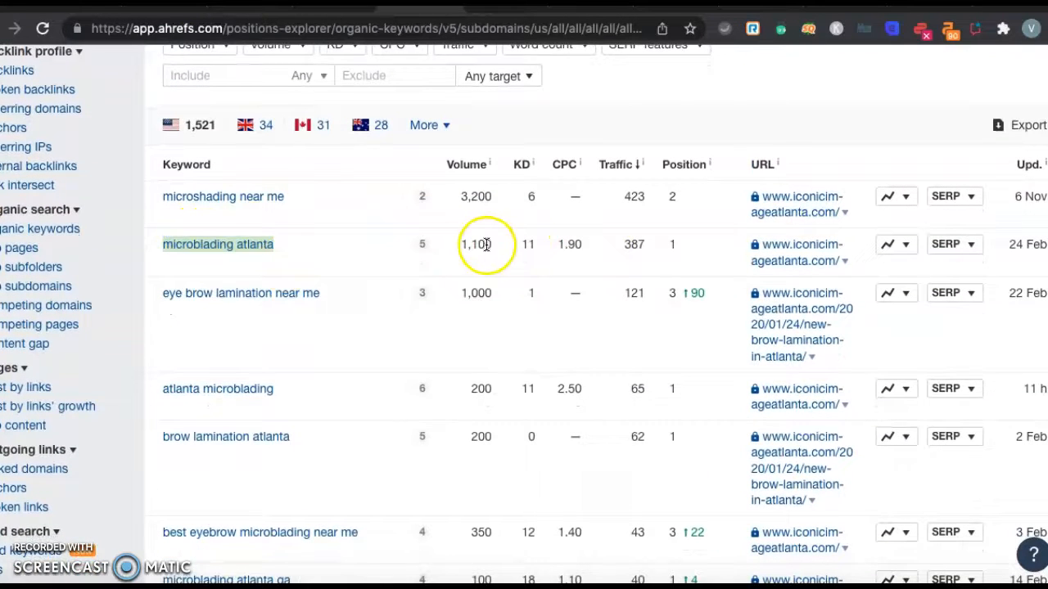
{"action": "mouse_move", "coordinate": [270, 253]}
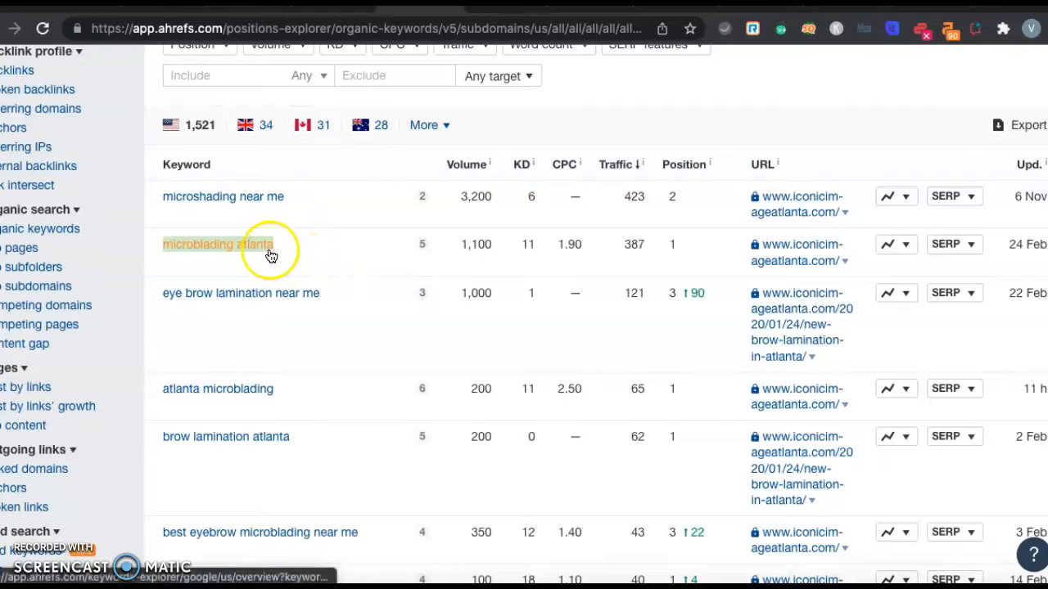
{"action": "mouse_move", "coordinate": [645, 259]}
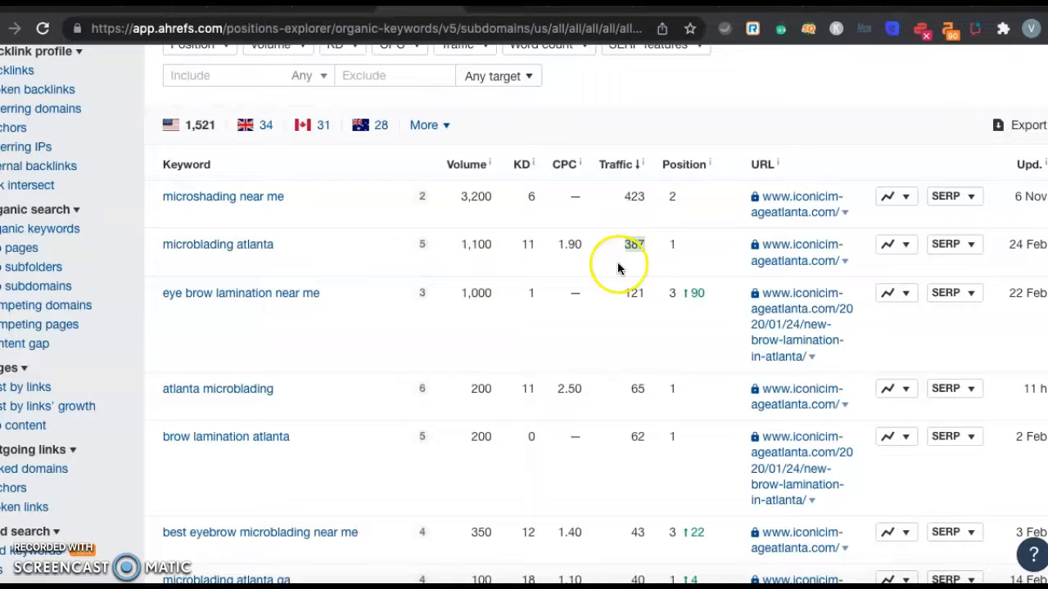
{"action": "mouse_move", "coordinate": [671, 247]}
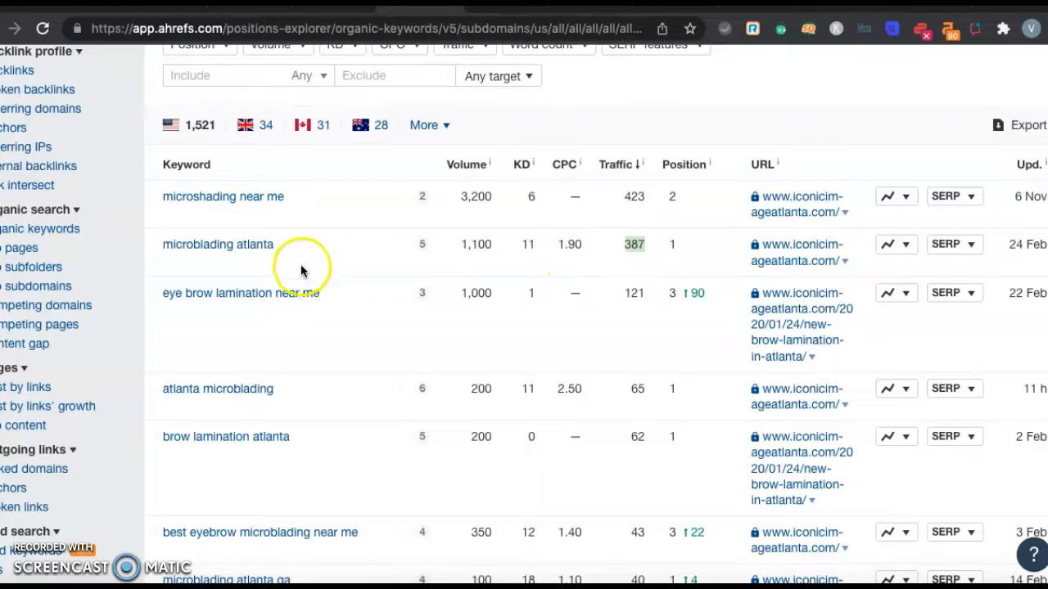
{"action": "mouse_move", "coordinate": [282, 392]}
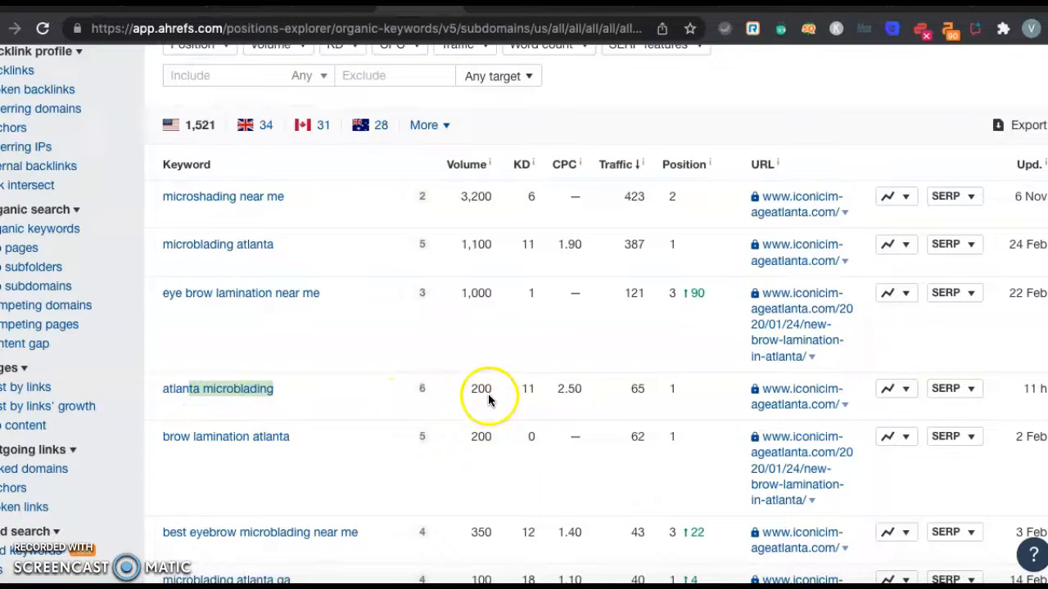
{"action": "mouse_move", "coordinate": [654, 396]}
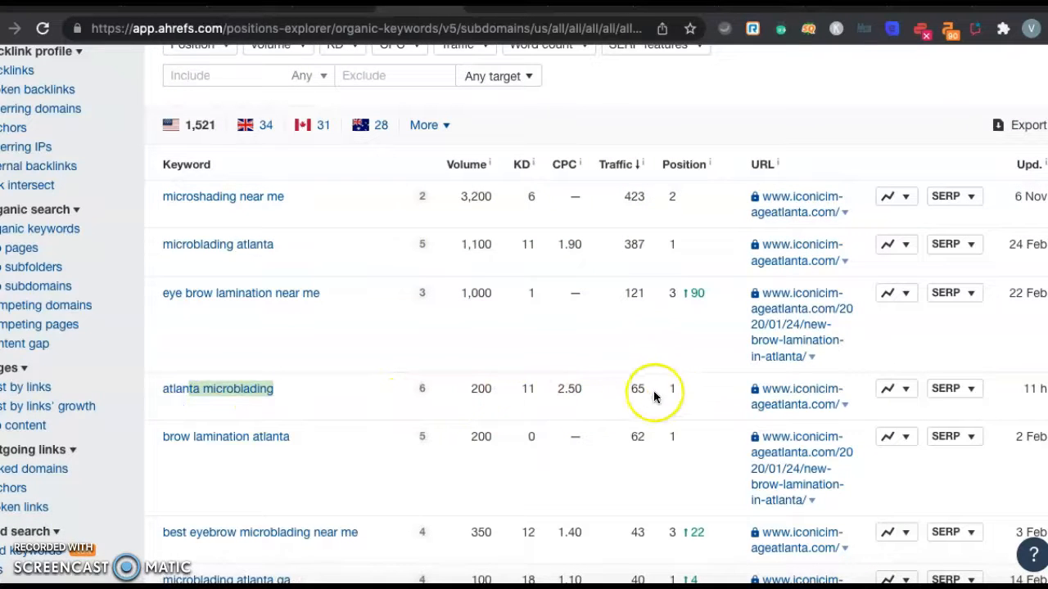
{"action": "mouse_move", "coordinate": [678, 403]}
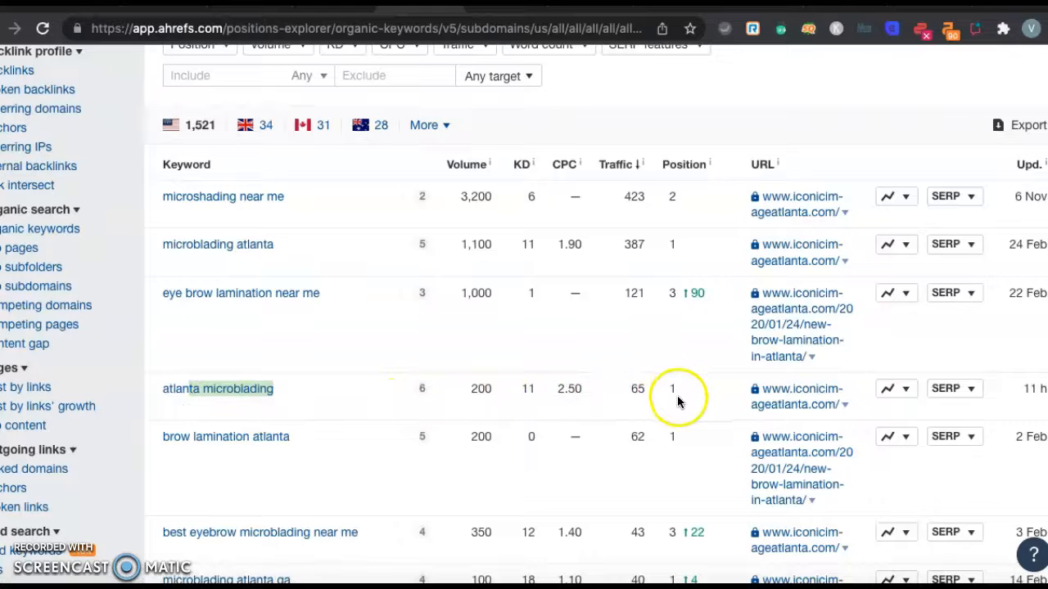
{"action": "mouse_move", "coordinate": [618, 410]}
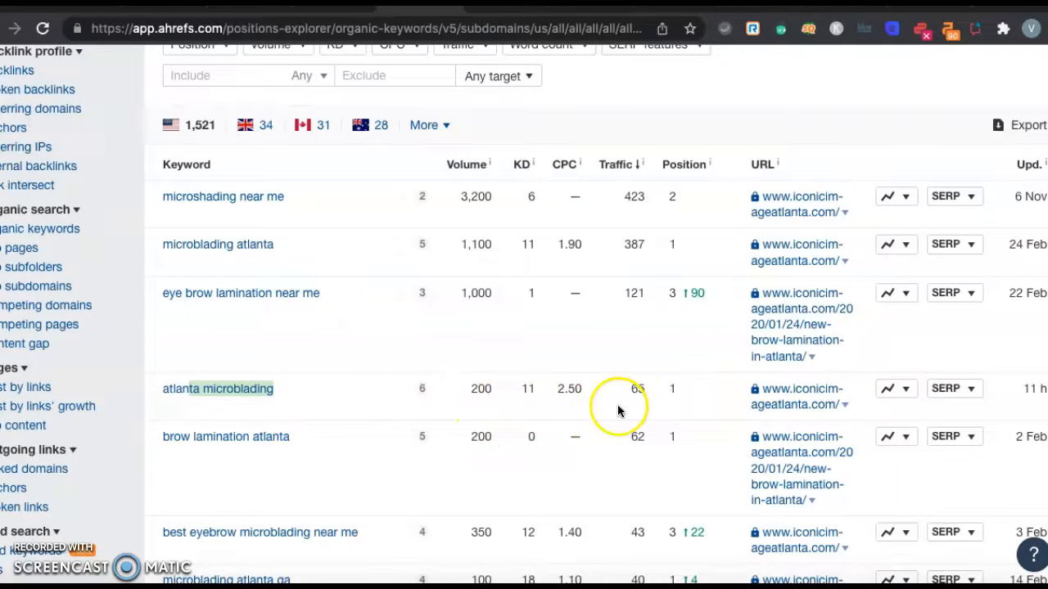
{"action": "mouse_move", "coordinate": [448, 285]}
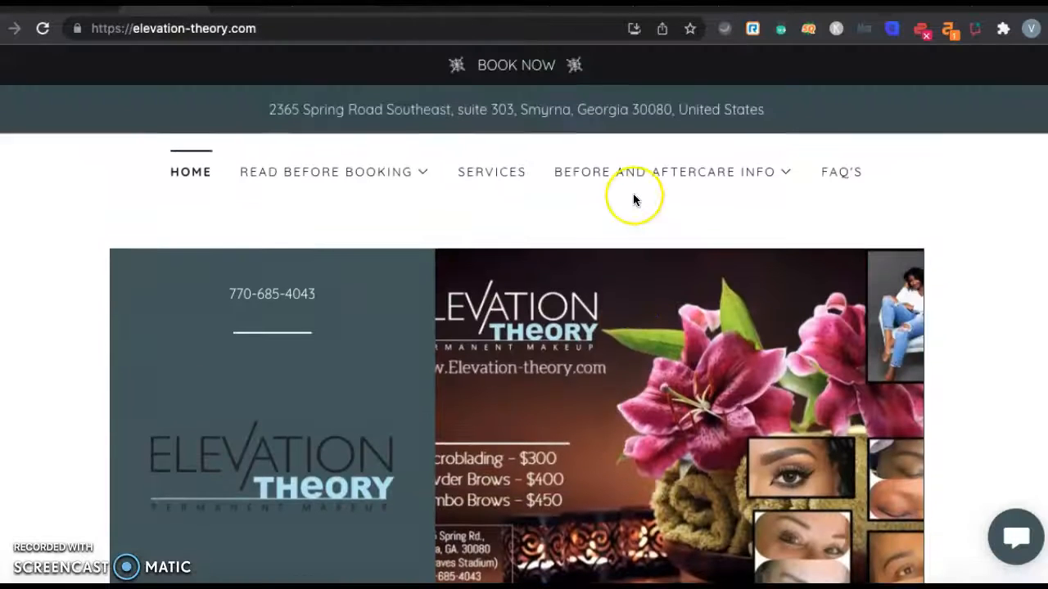
{"action": "mouse_move", "coordinate": [761, 144]}
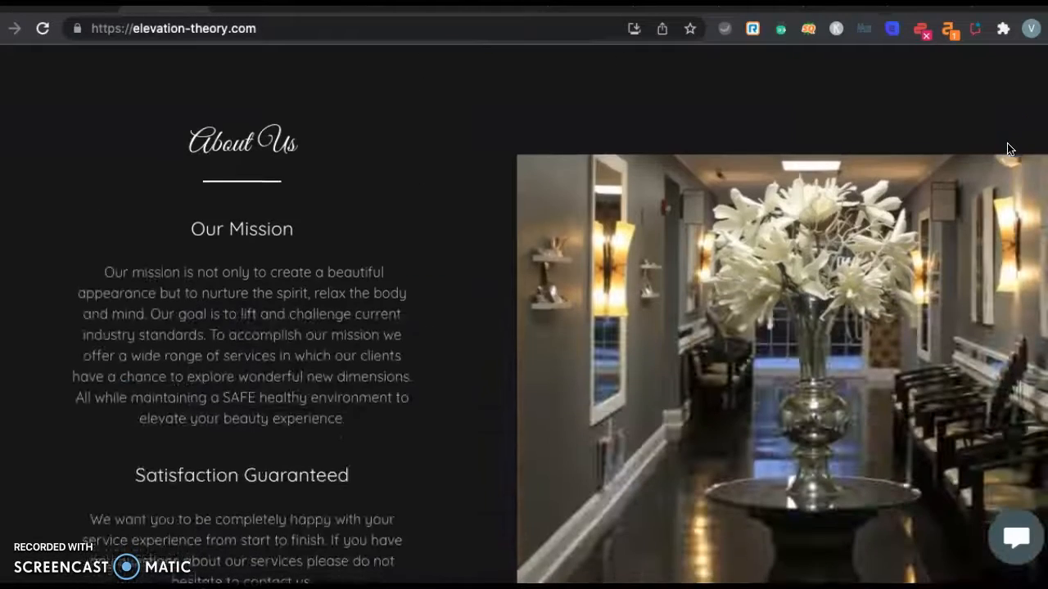
- Scroll down past About Us through the Meet Tosha bio toward the photo gallery
{"action": "scroll", "scroll_direction": "down", "scroll_amount": 3}
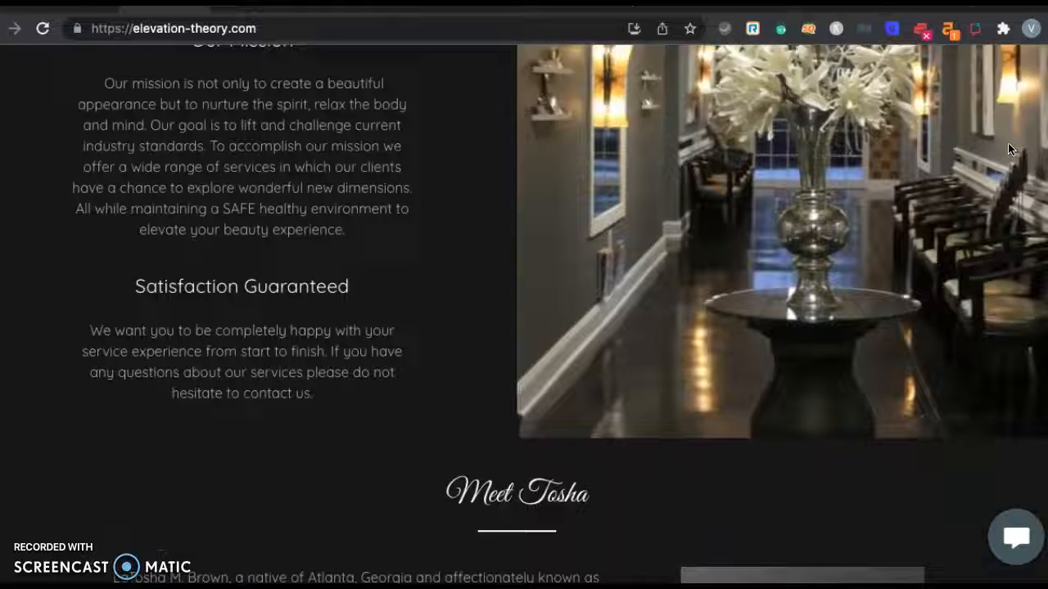
{"action": "scroll", "scroll_direction": "down", "scroll_amount": 3}
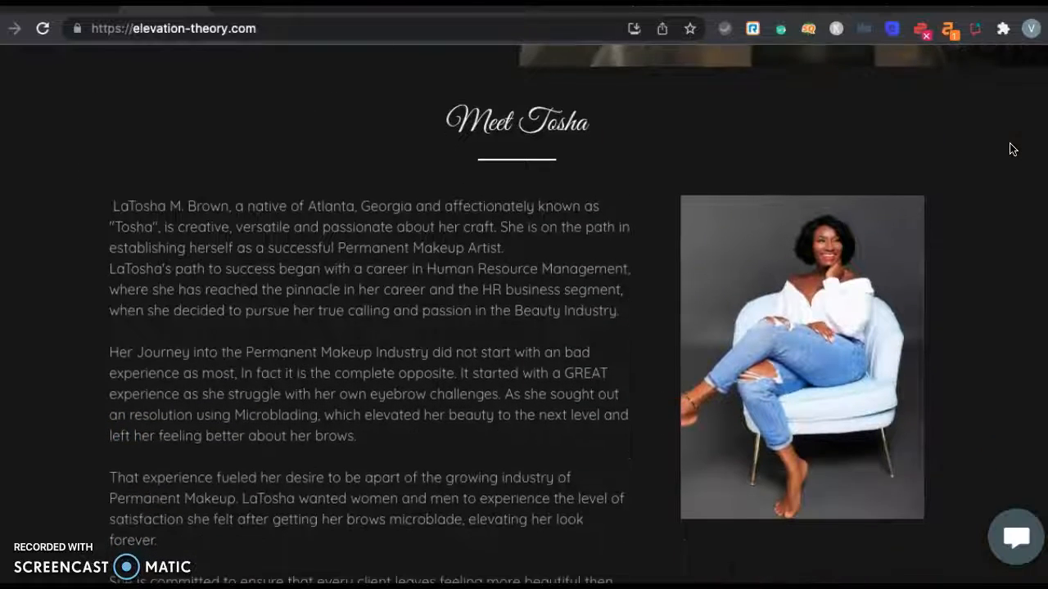
{"action": "scroll", "scroll_direction": "down", "scroll_amount": 3}
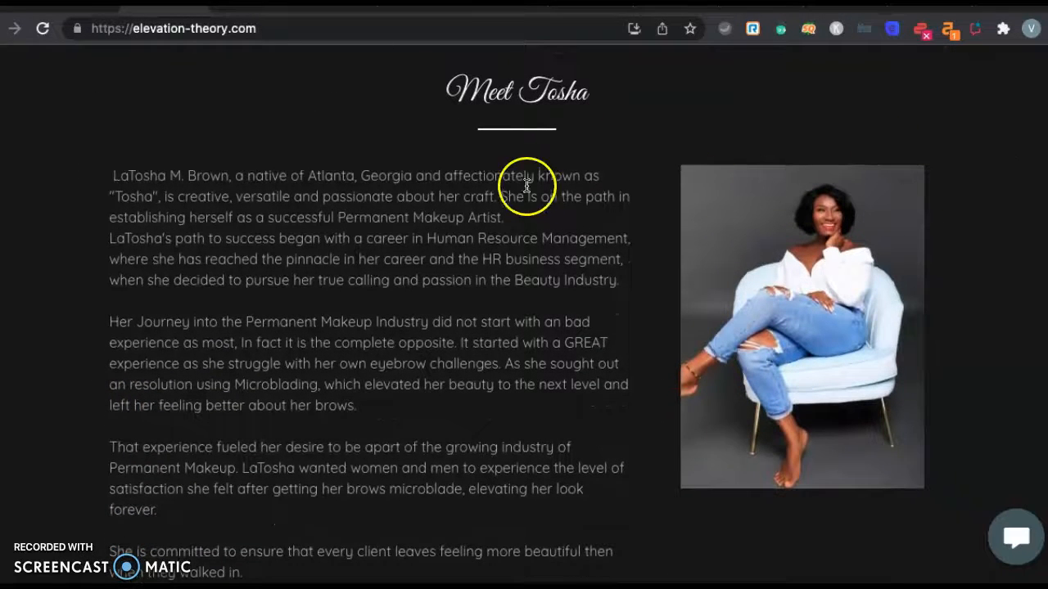
{"action": "scroll", "scroll_direction": "down", "scroll_amount": 3}
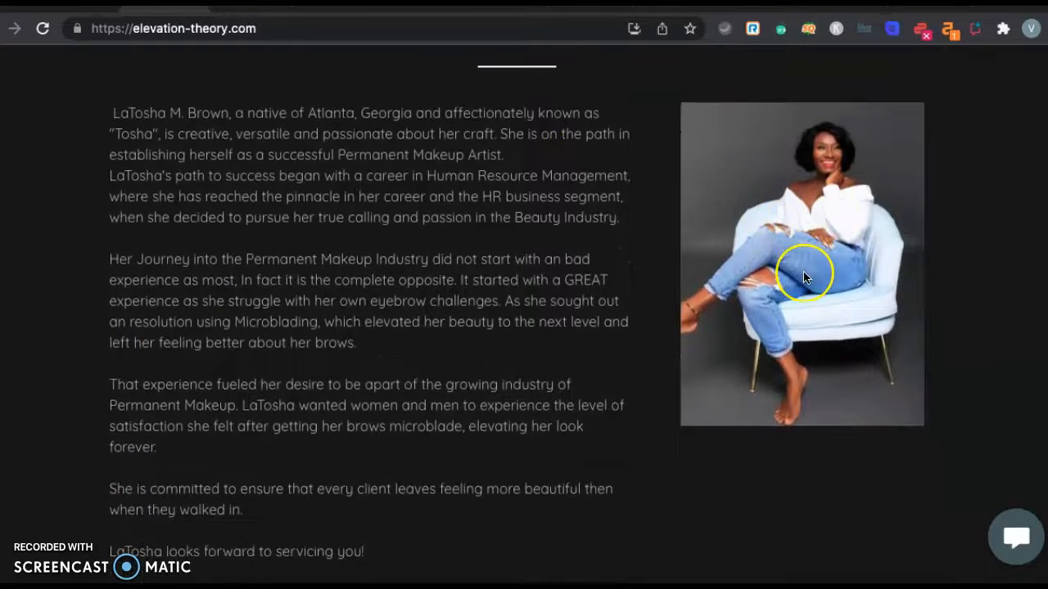
{"action": "scroll", "scroll_direction": "down", "scroll_amount": 3}
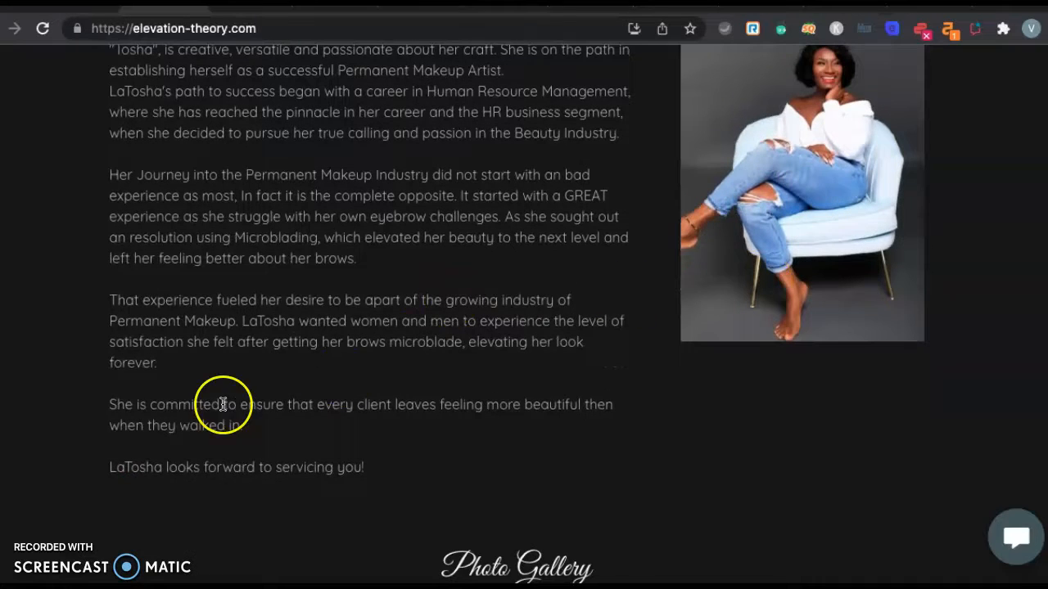